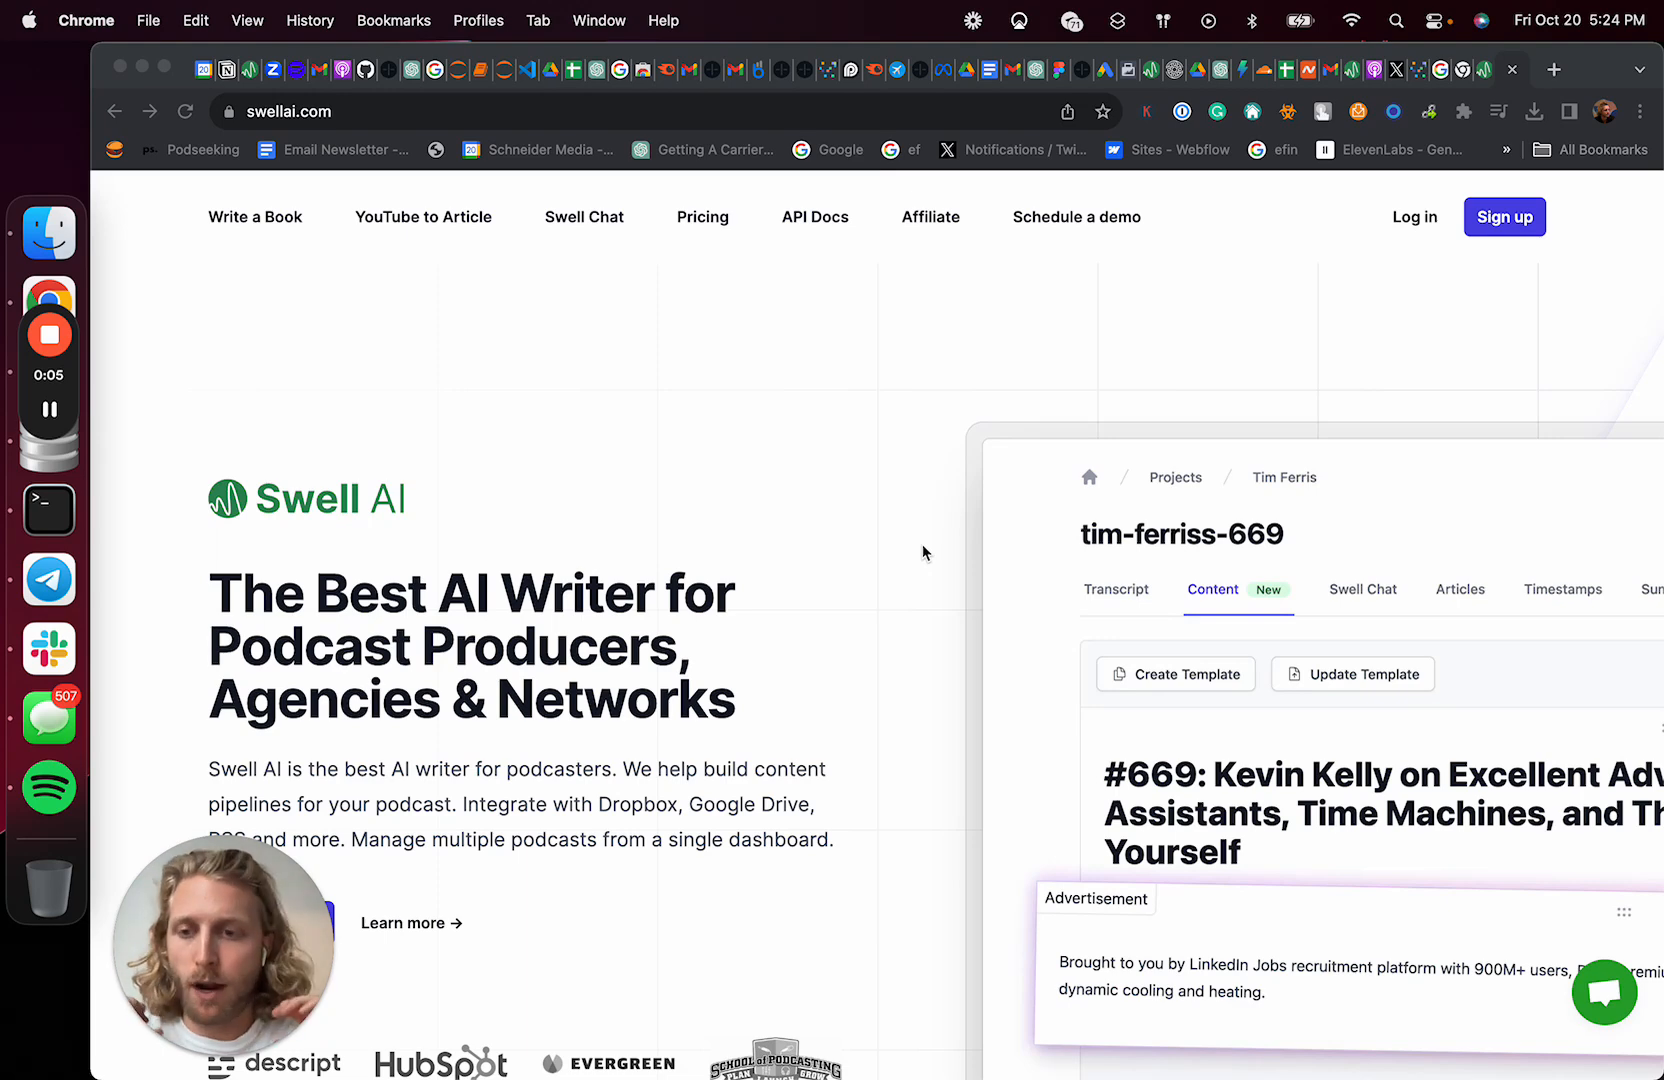
mouse_move(696, 869)
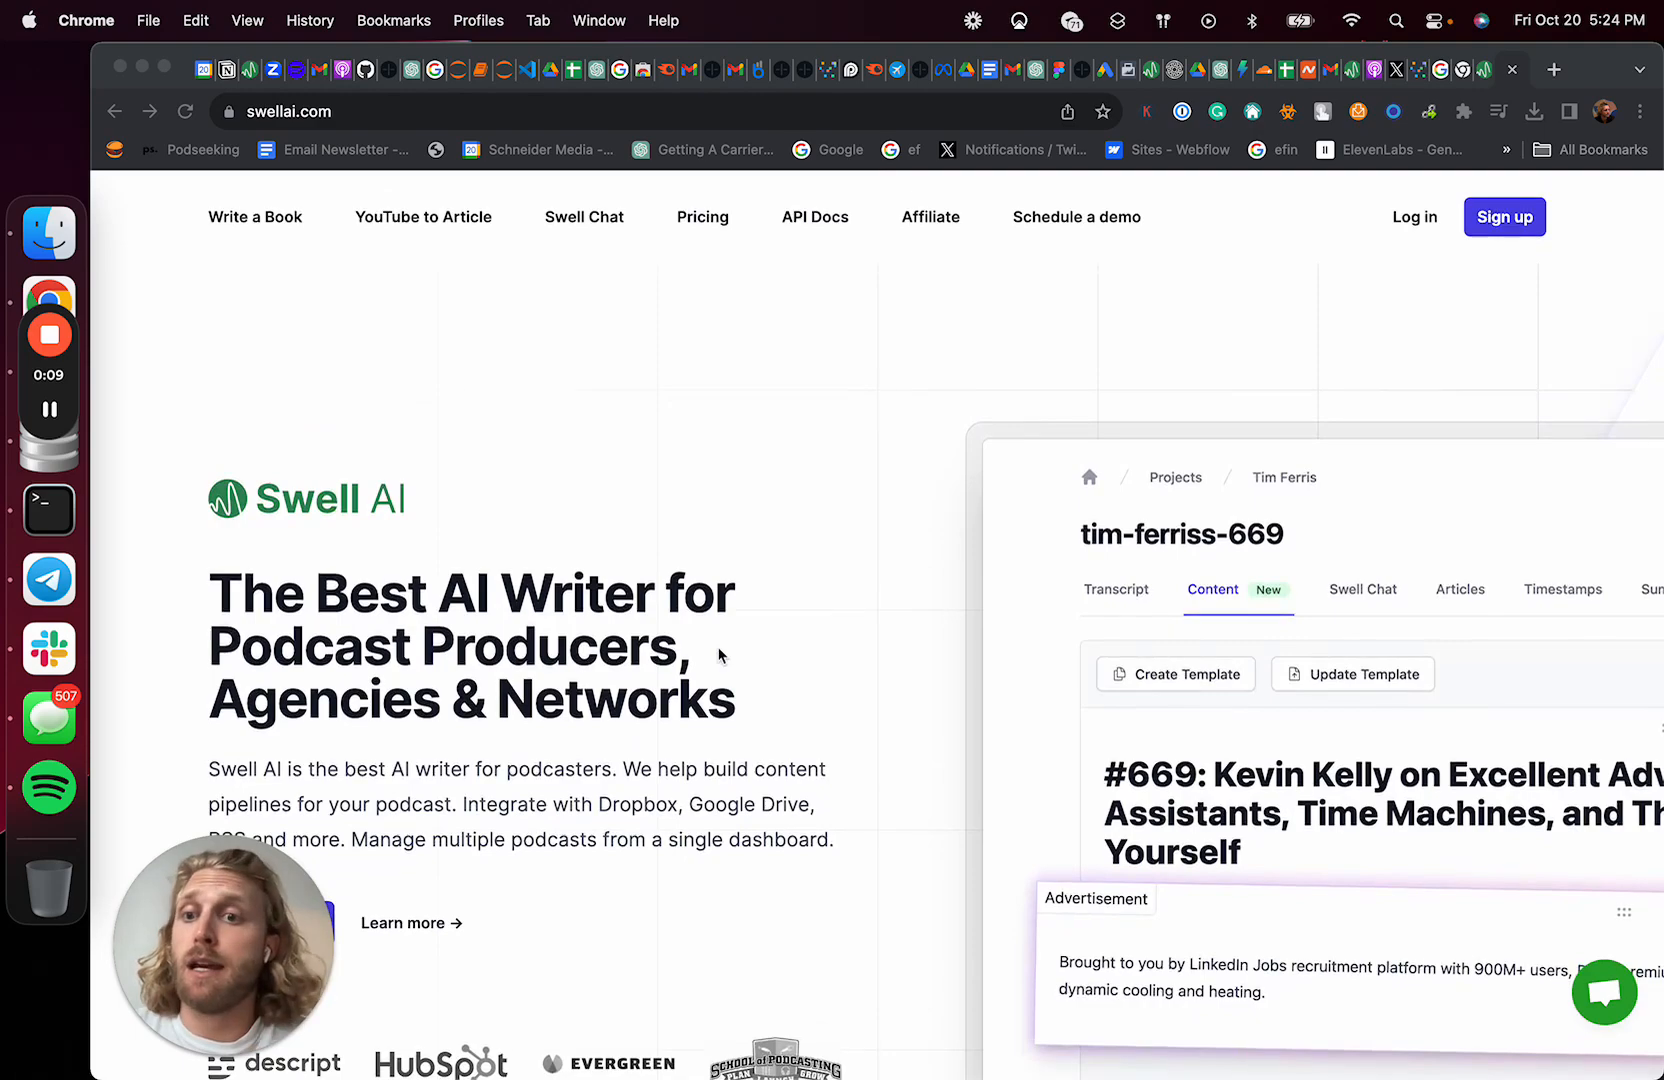
Filter the Swell AI projects with 'in' and open the In The Pit Podcast project
scroll(down, 3)
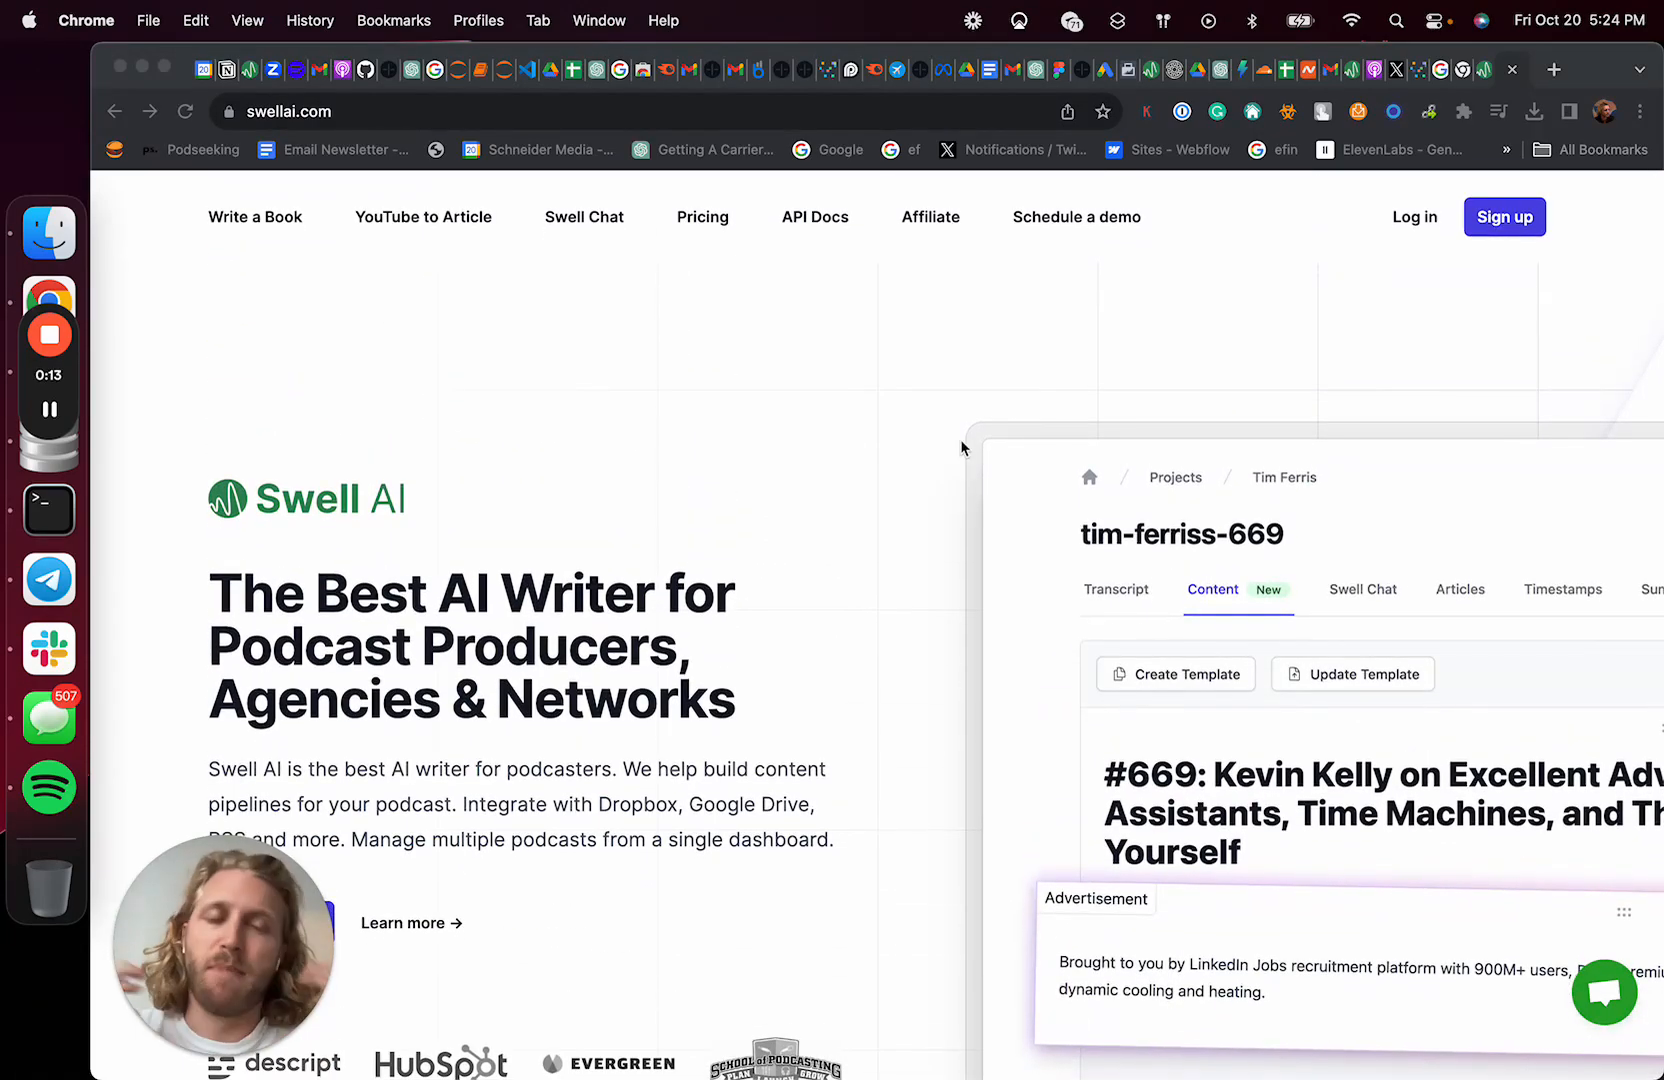
scroll(down, 3)
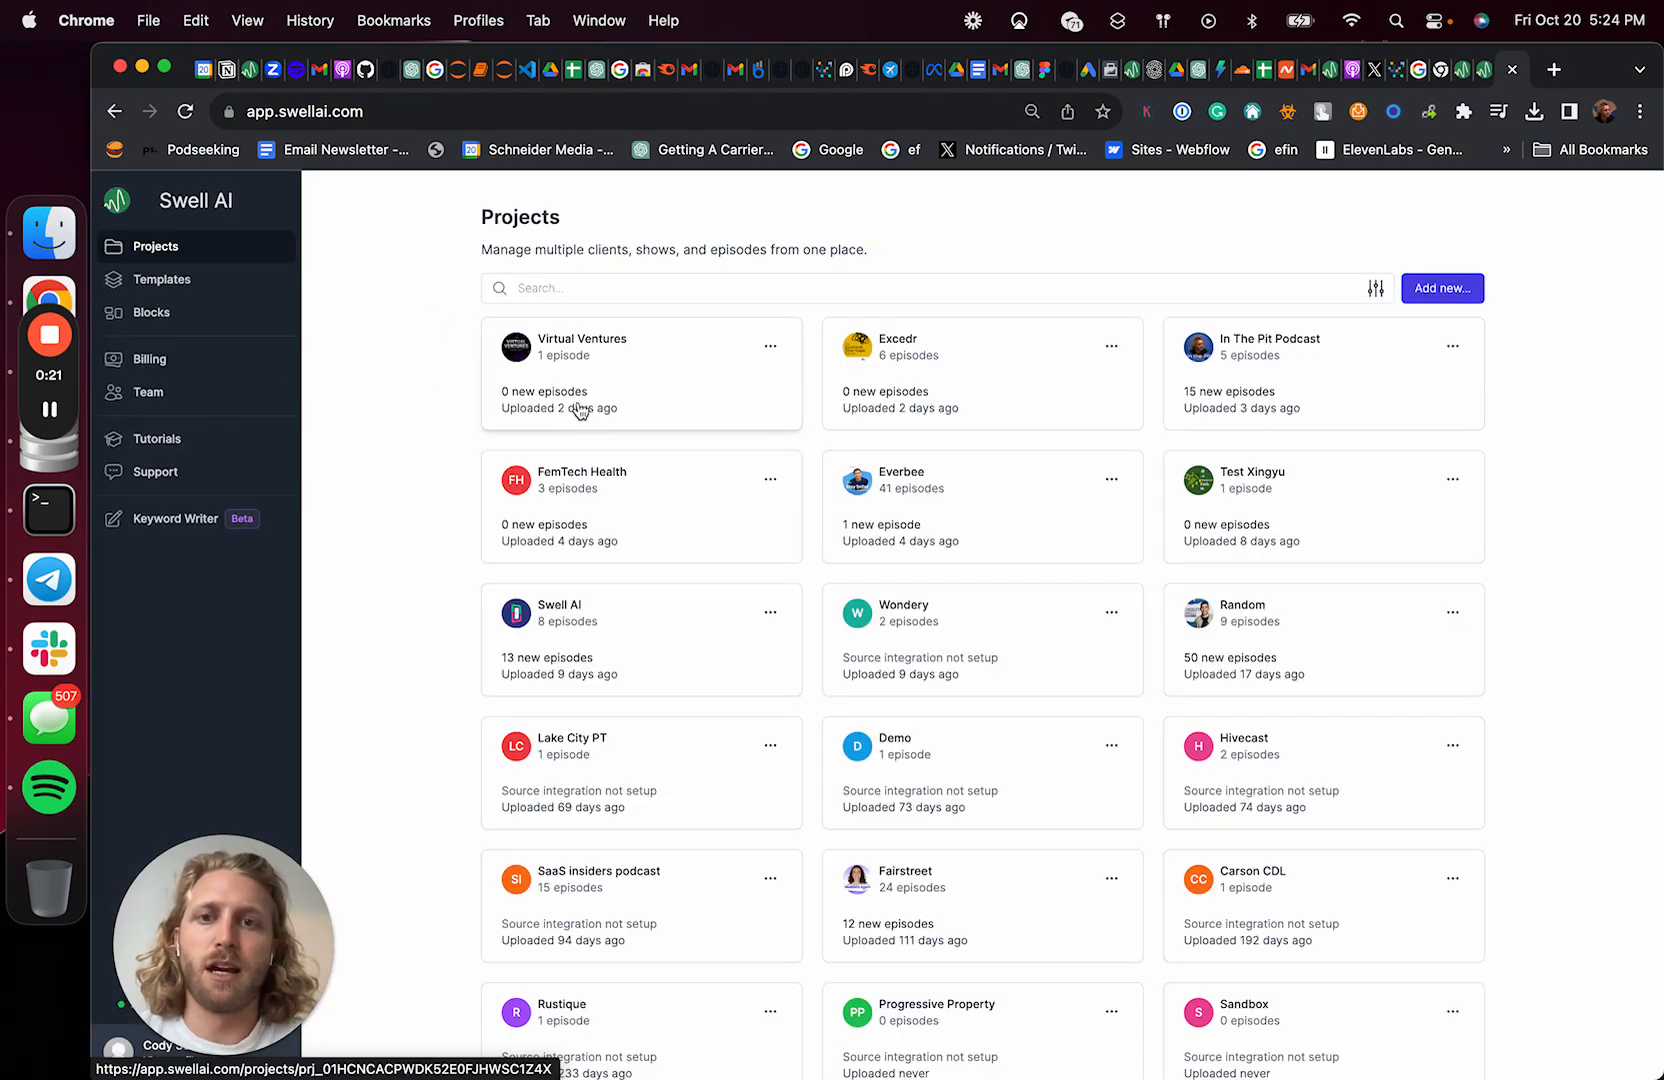
text(in)
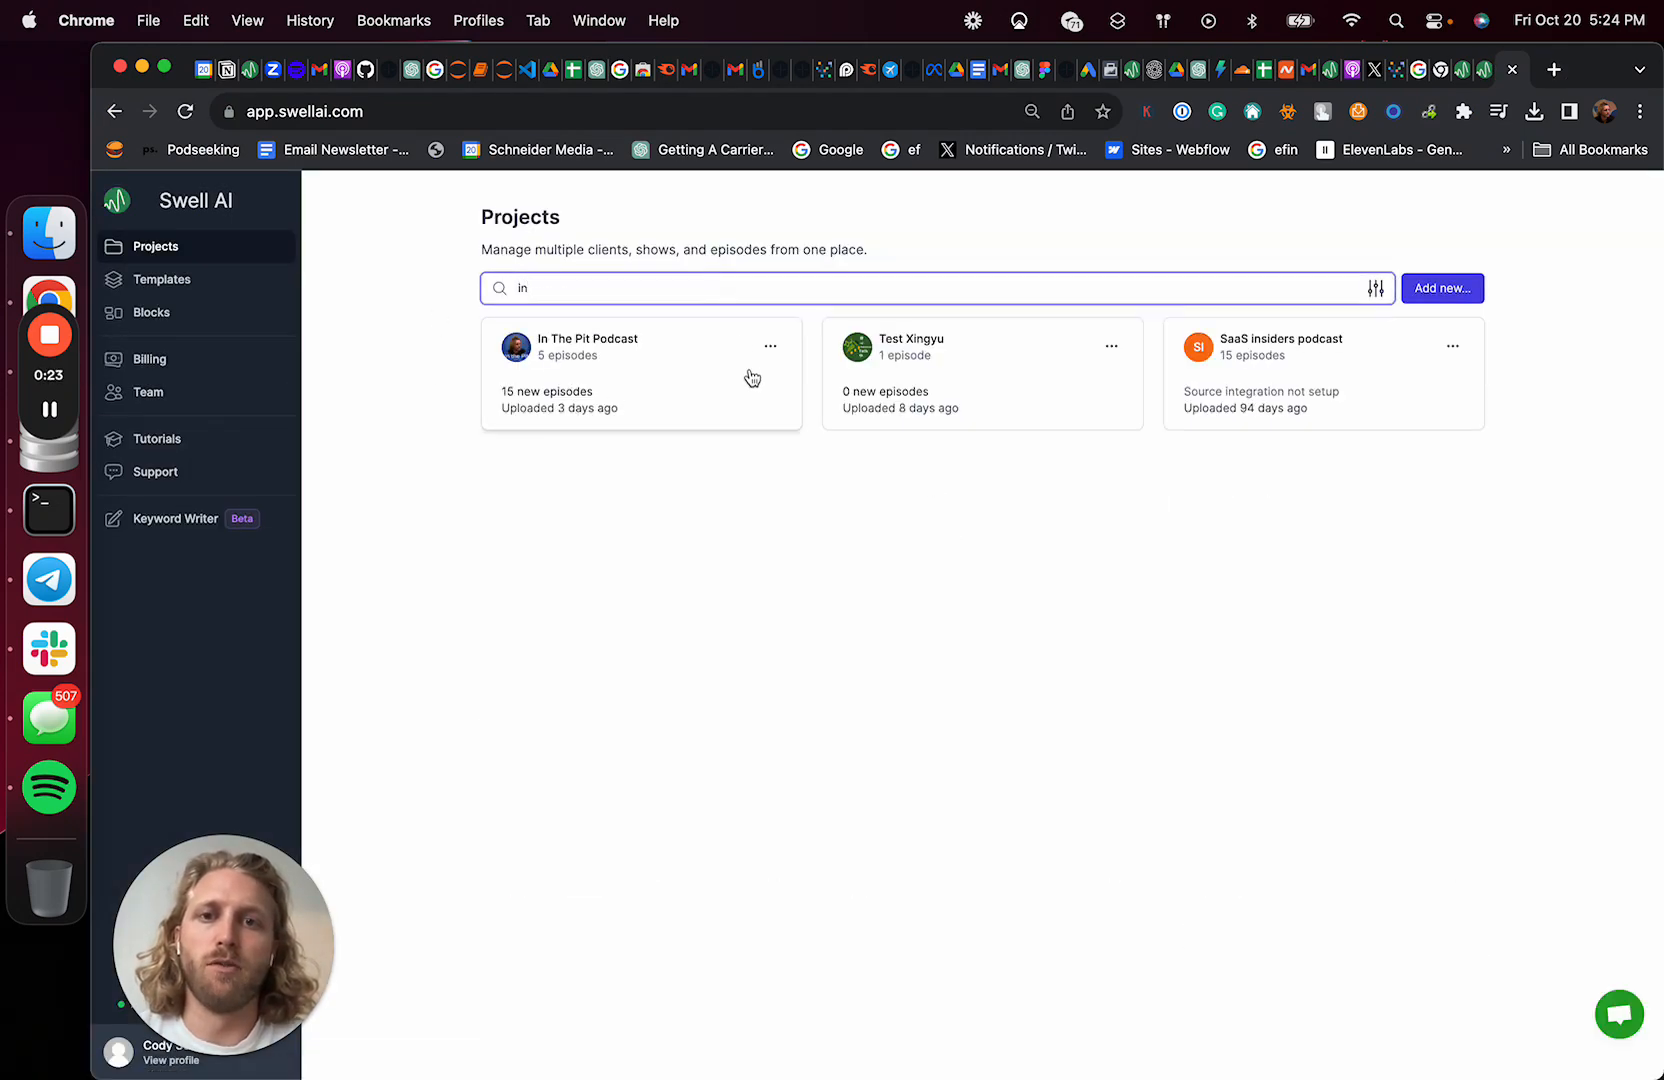
click(588, 338)
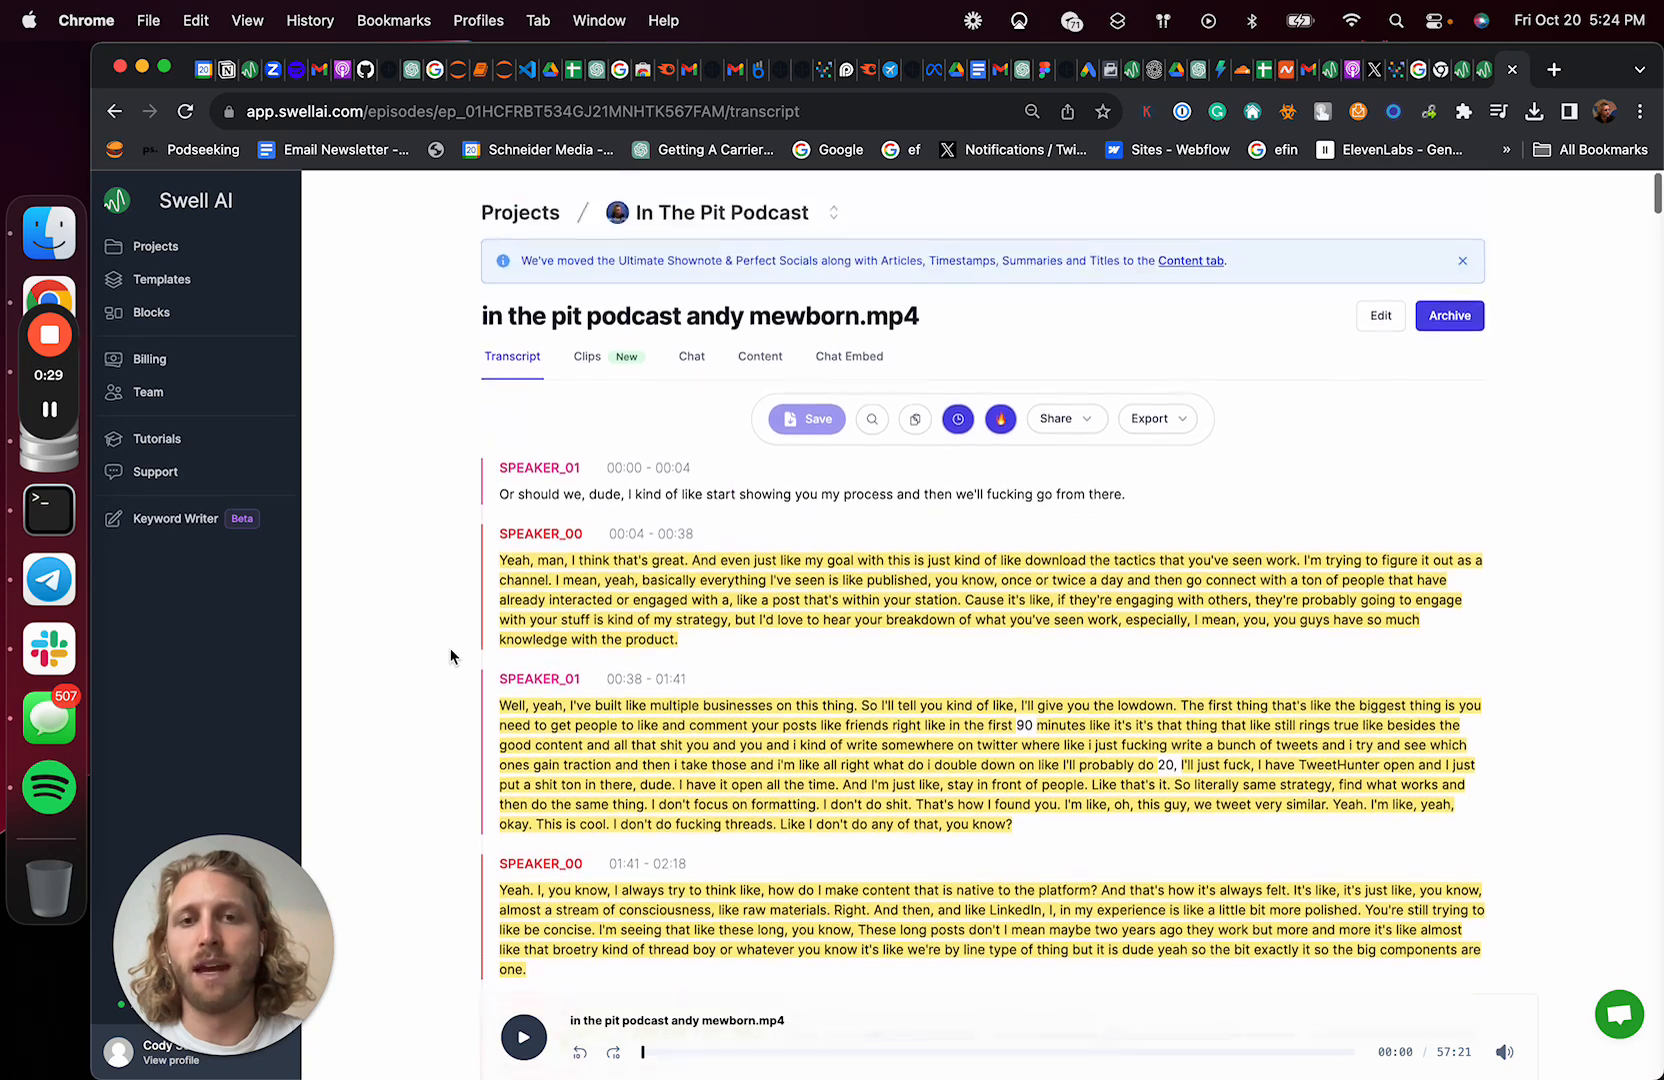
Select the opening transcript passage (00:08–00:33) and create a clip from it
triple_click(713, 320)
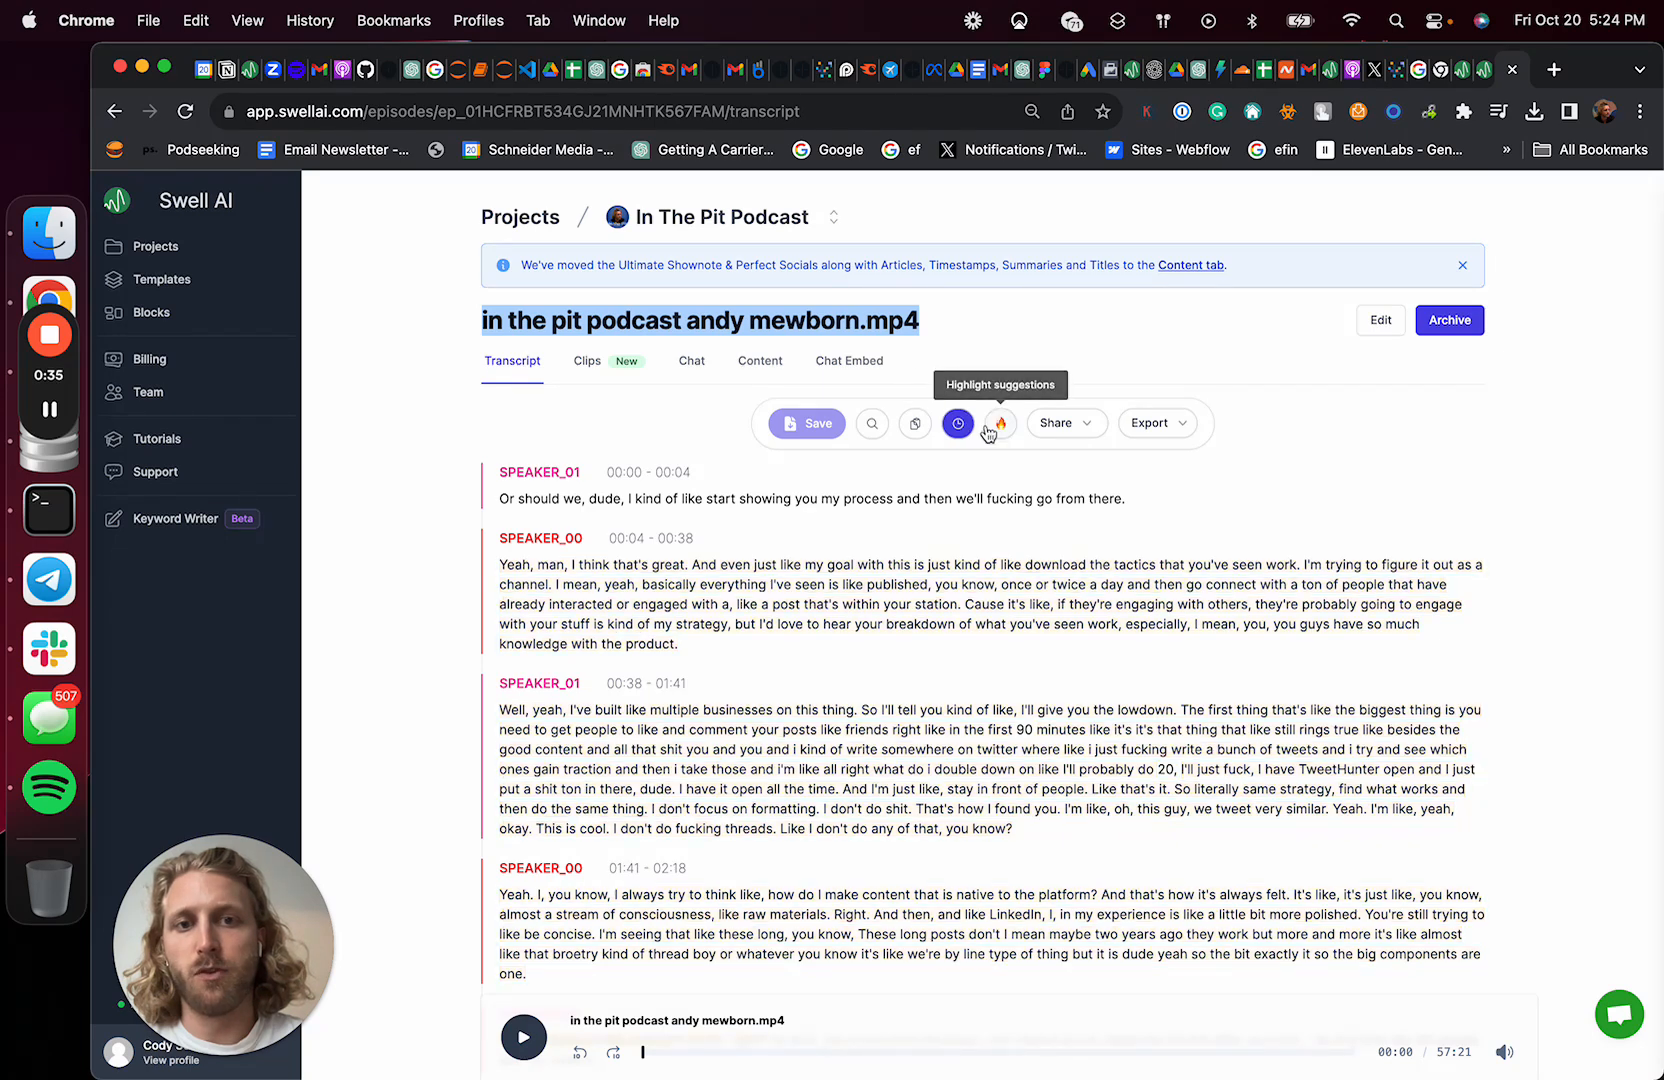
drag(805, 564, 677, 644)
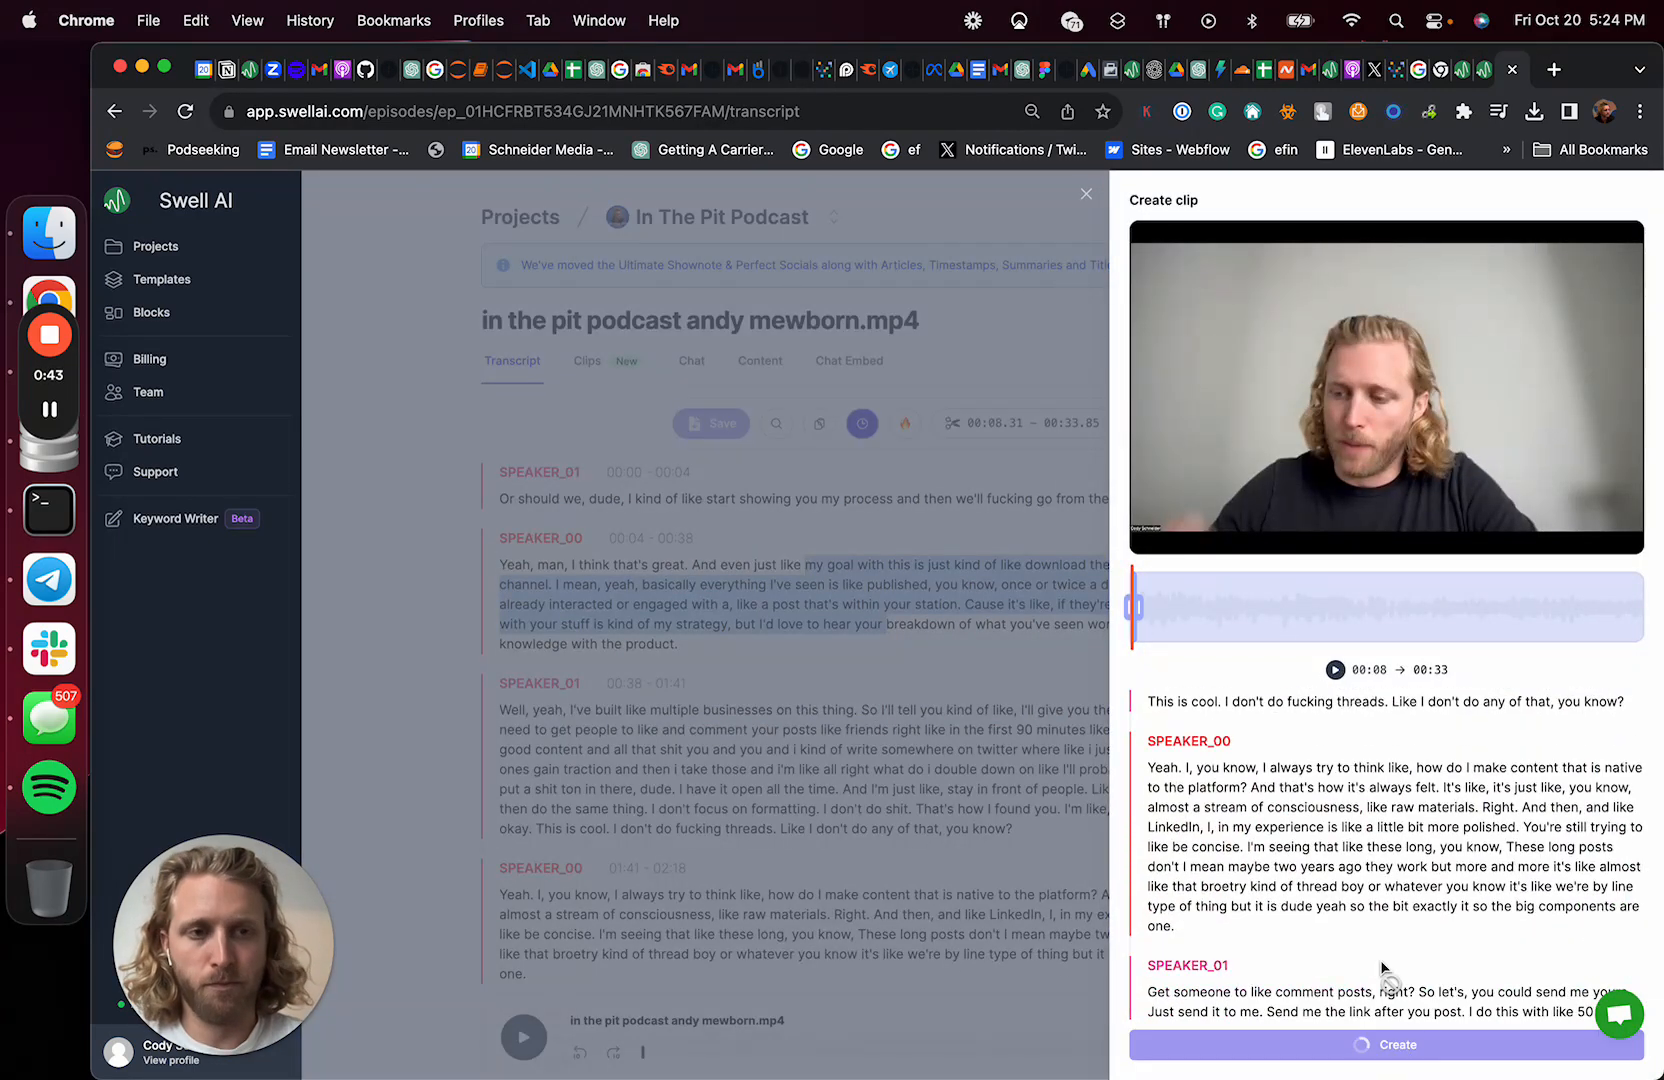
click(1387, 1045)
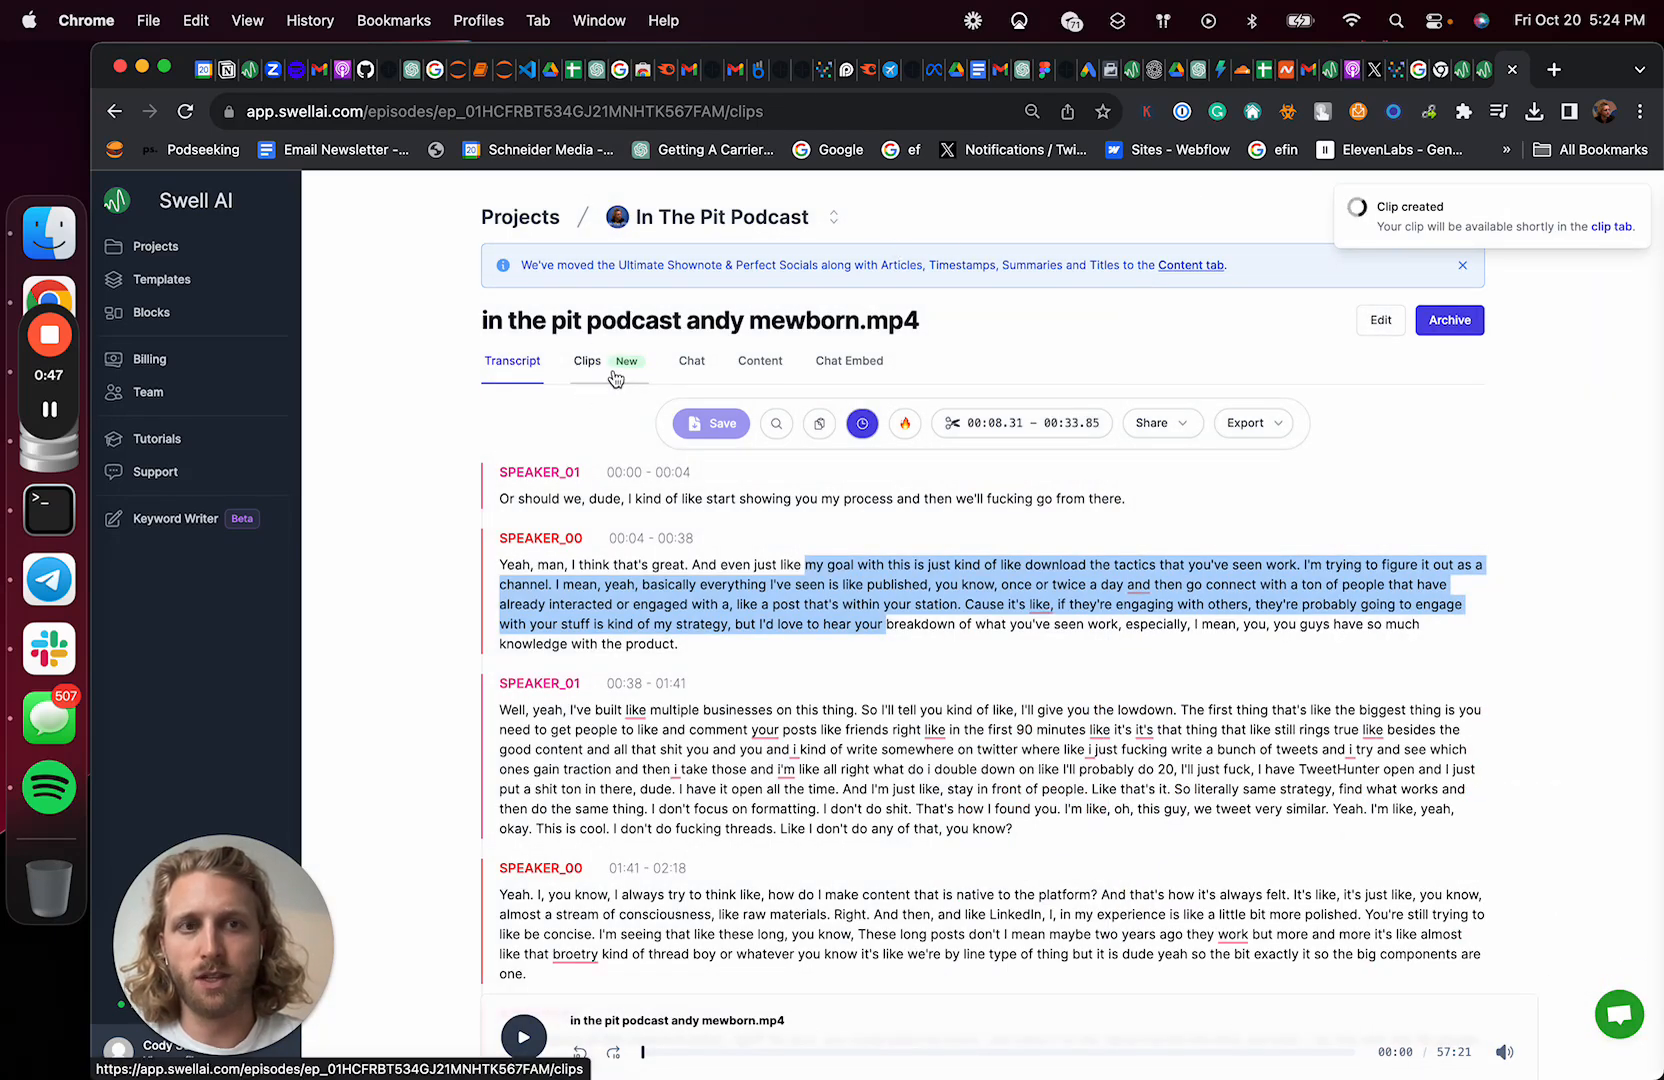
Turn on highlight suggestions and scroll the transcript down to about 20:35
click(587, 361)
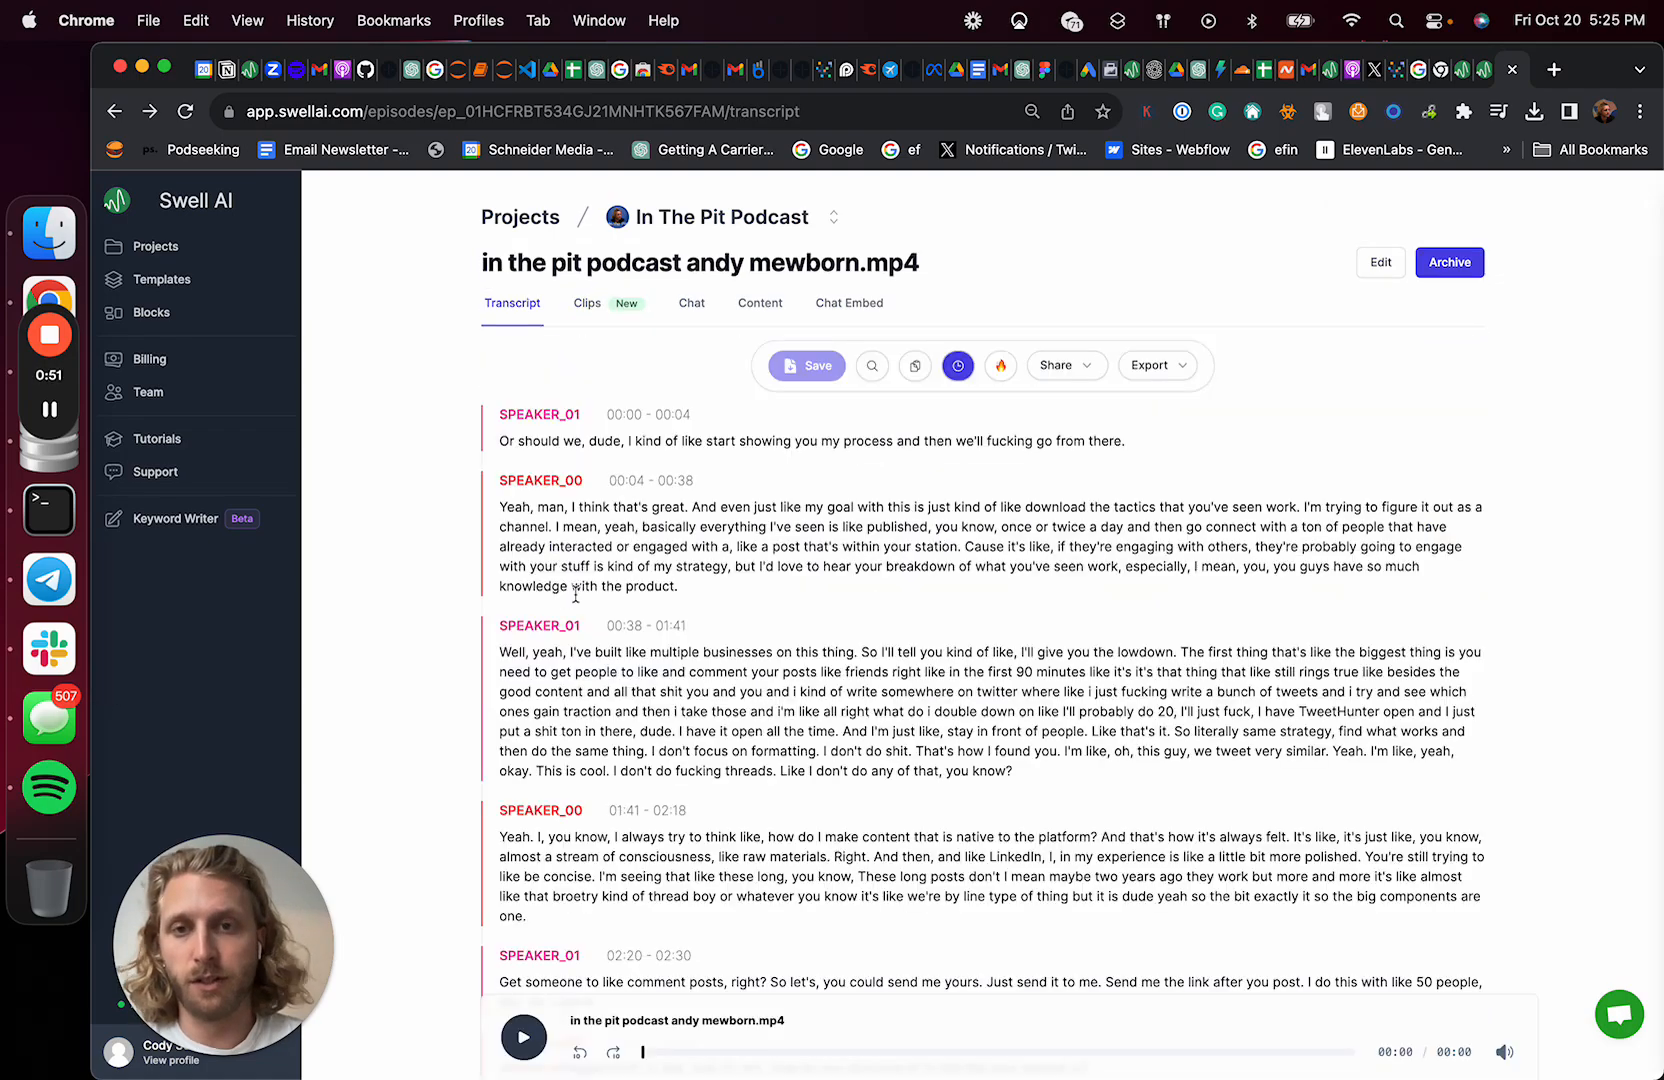
scroll(down, 3)
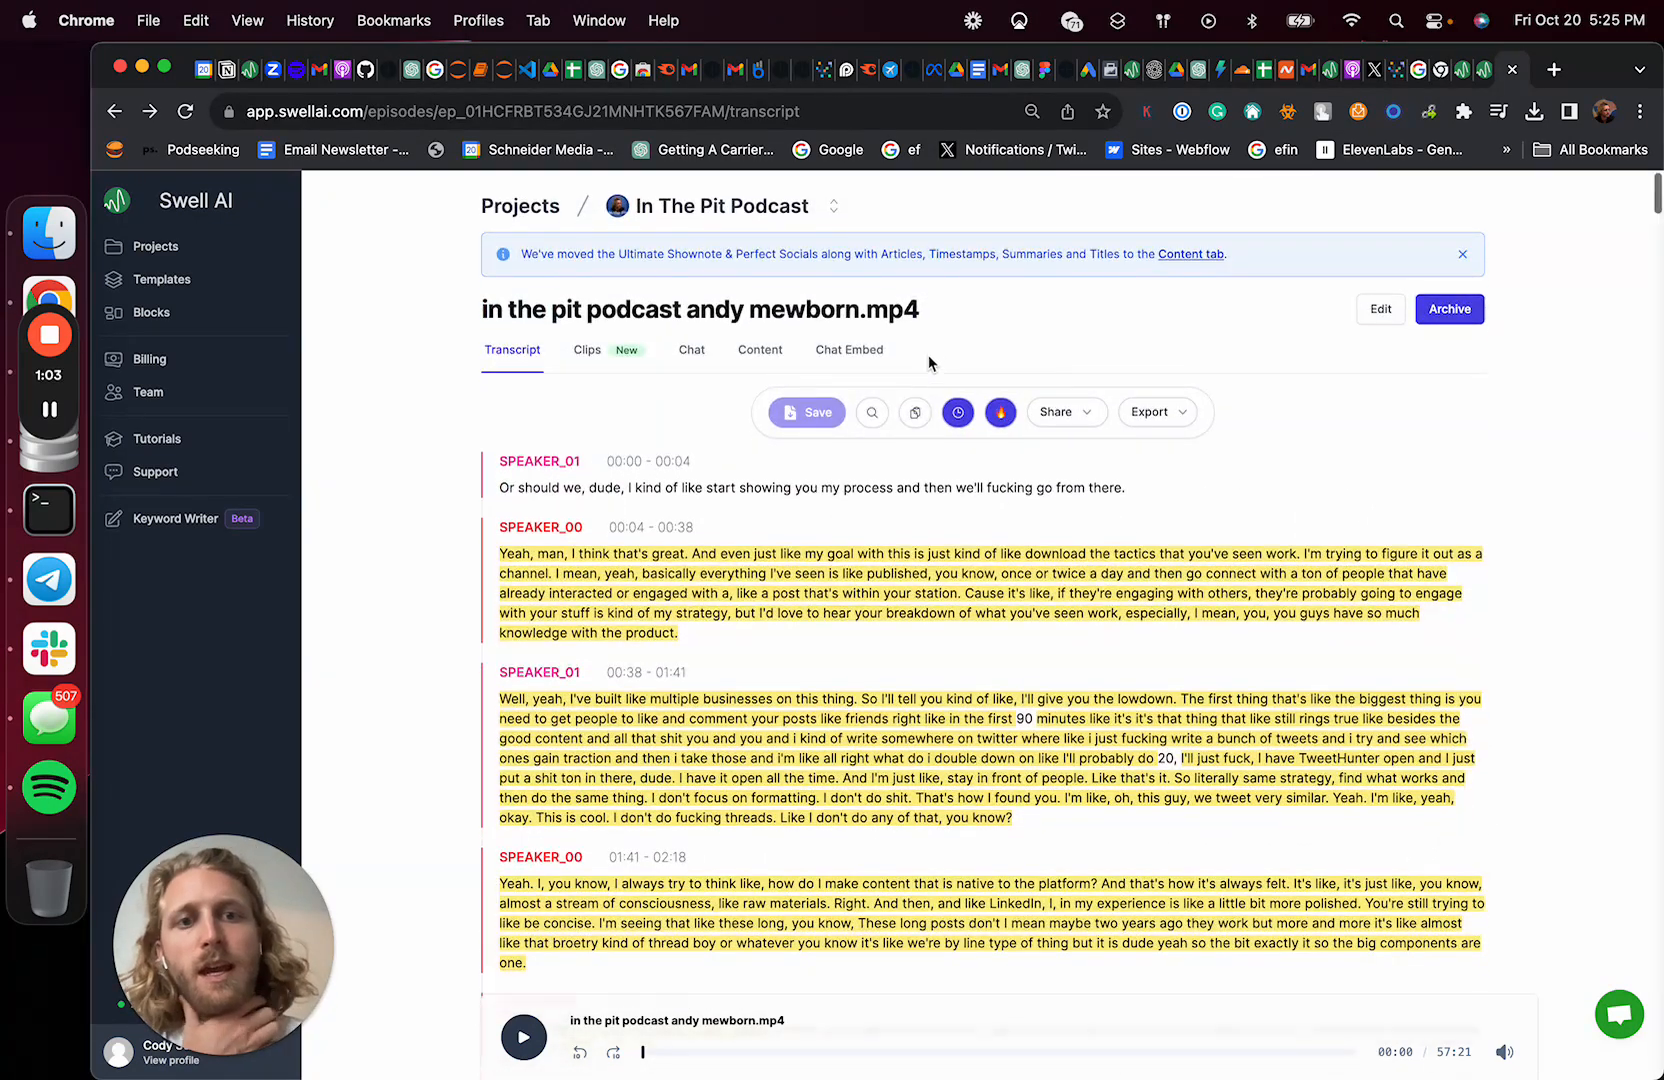
scroll(down, 3)
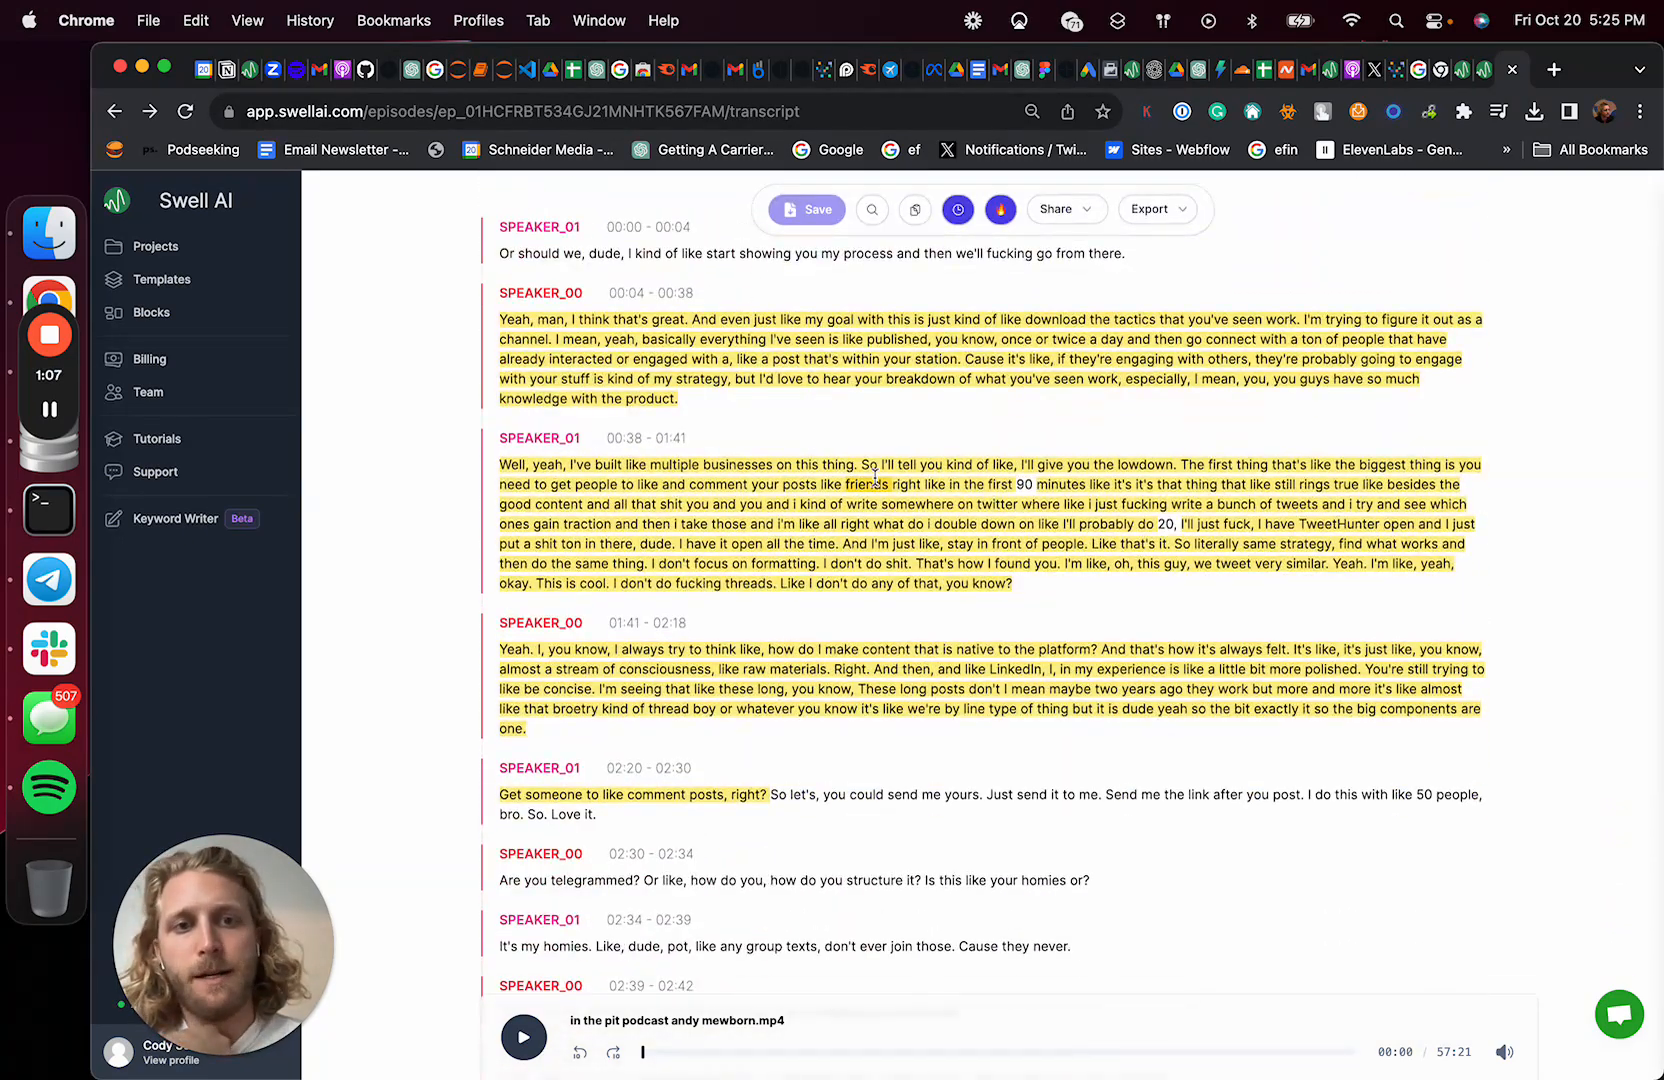
scroll(down, 3)
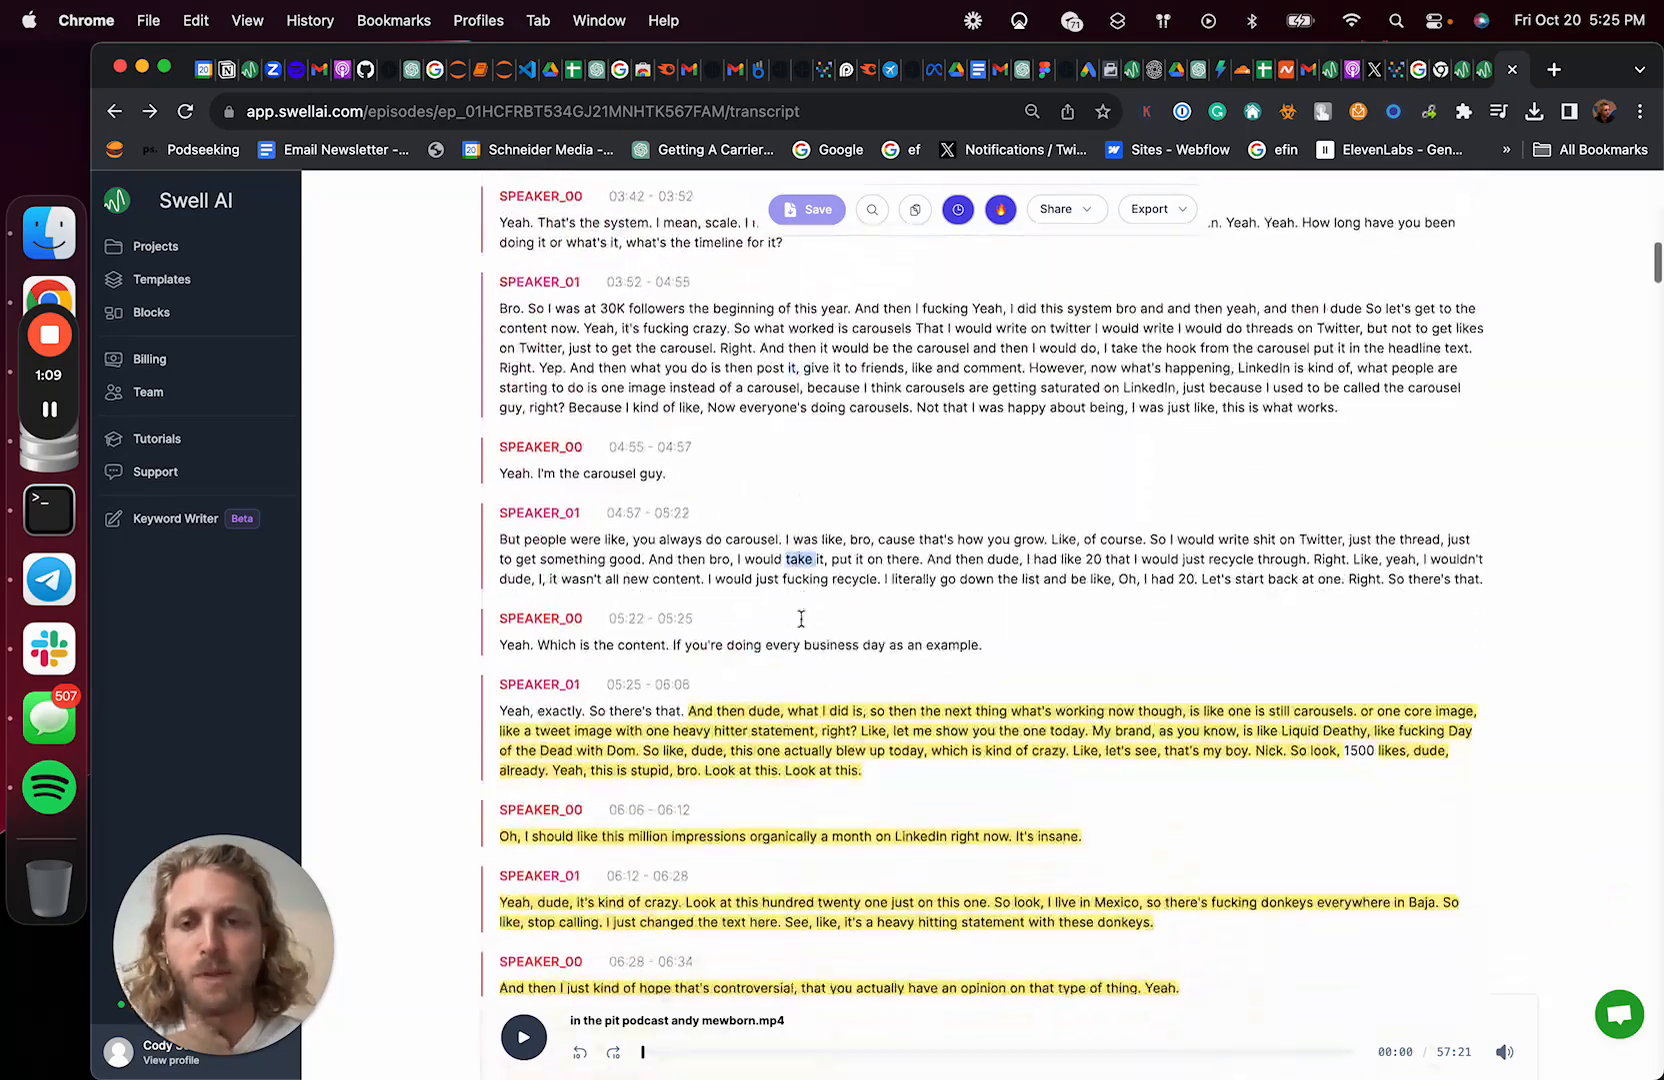
scroll(down, 3)
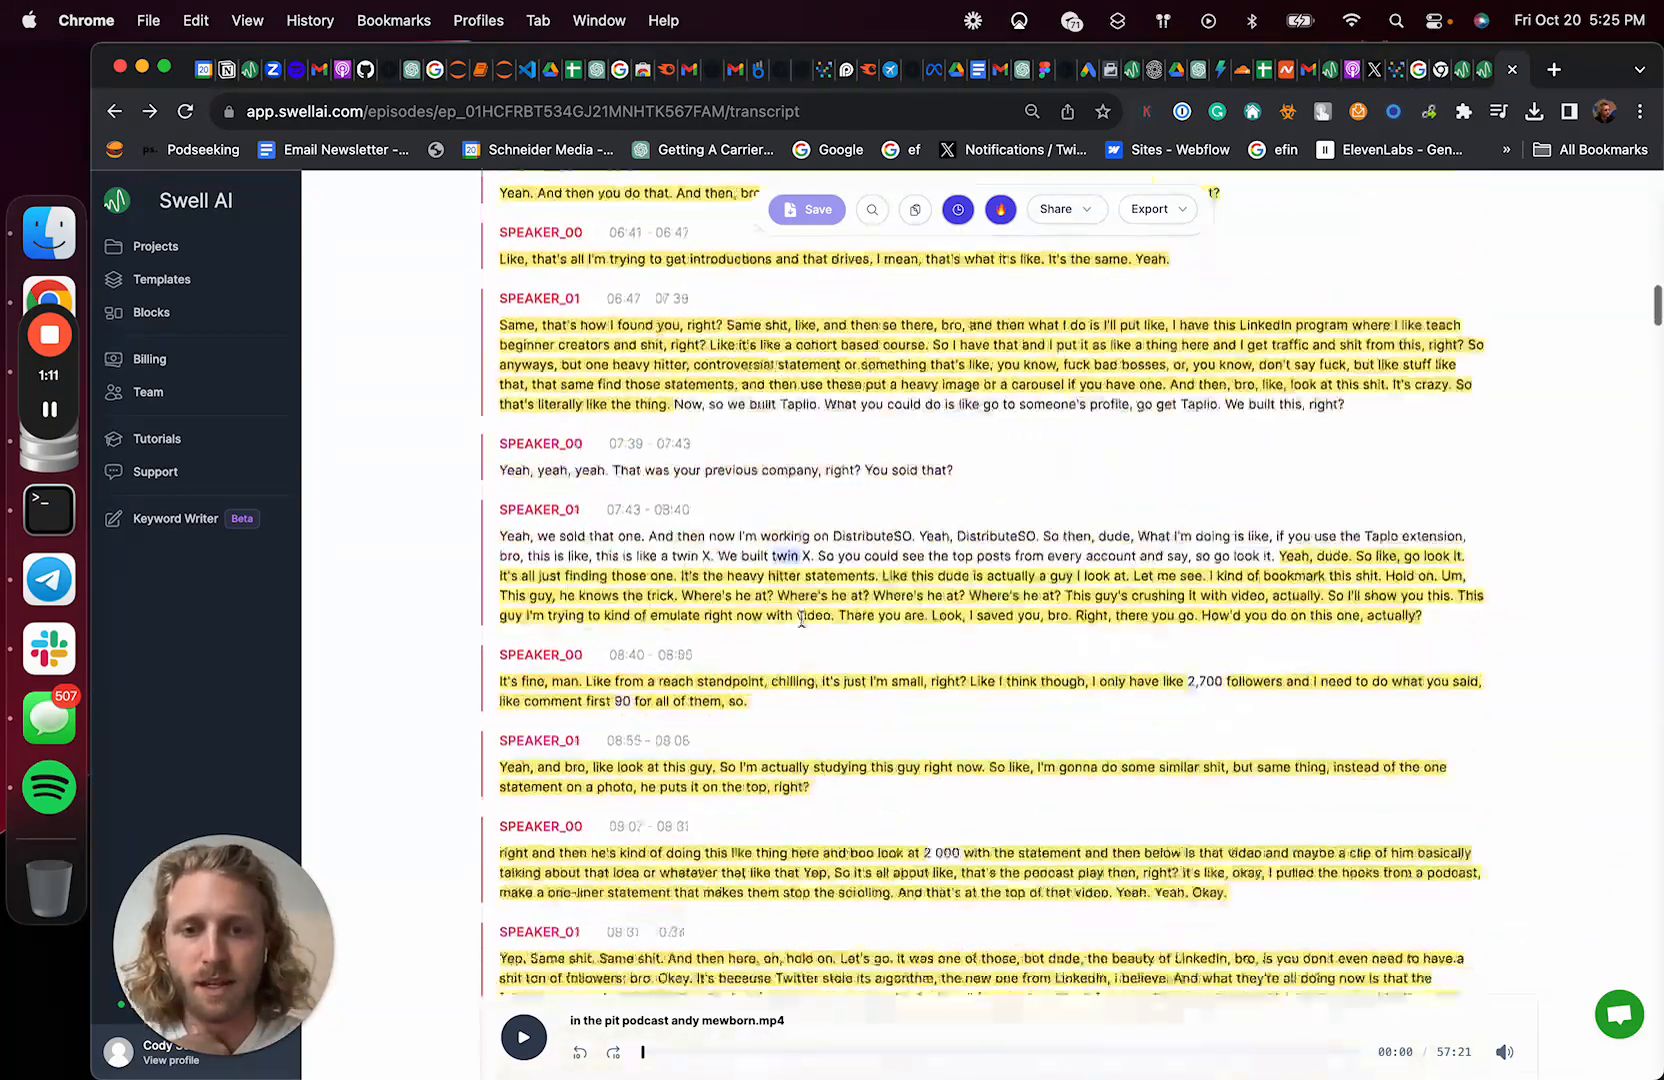
scroll(down, 3)
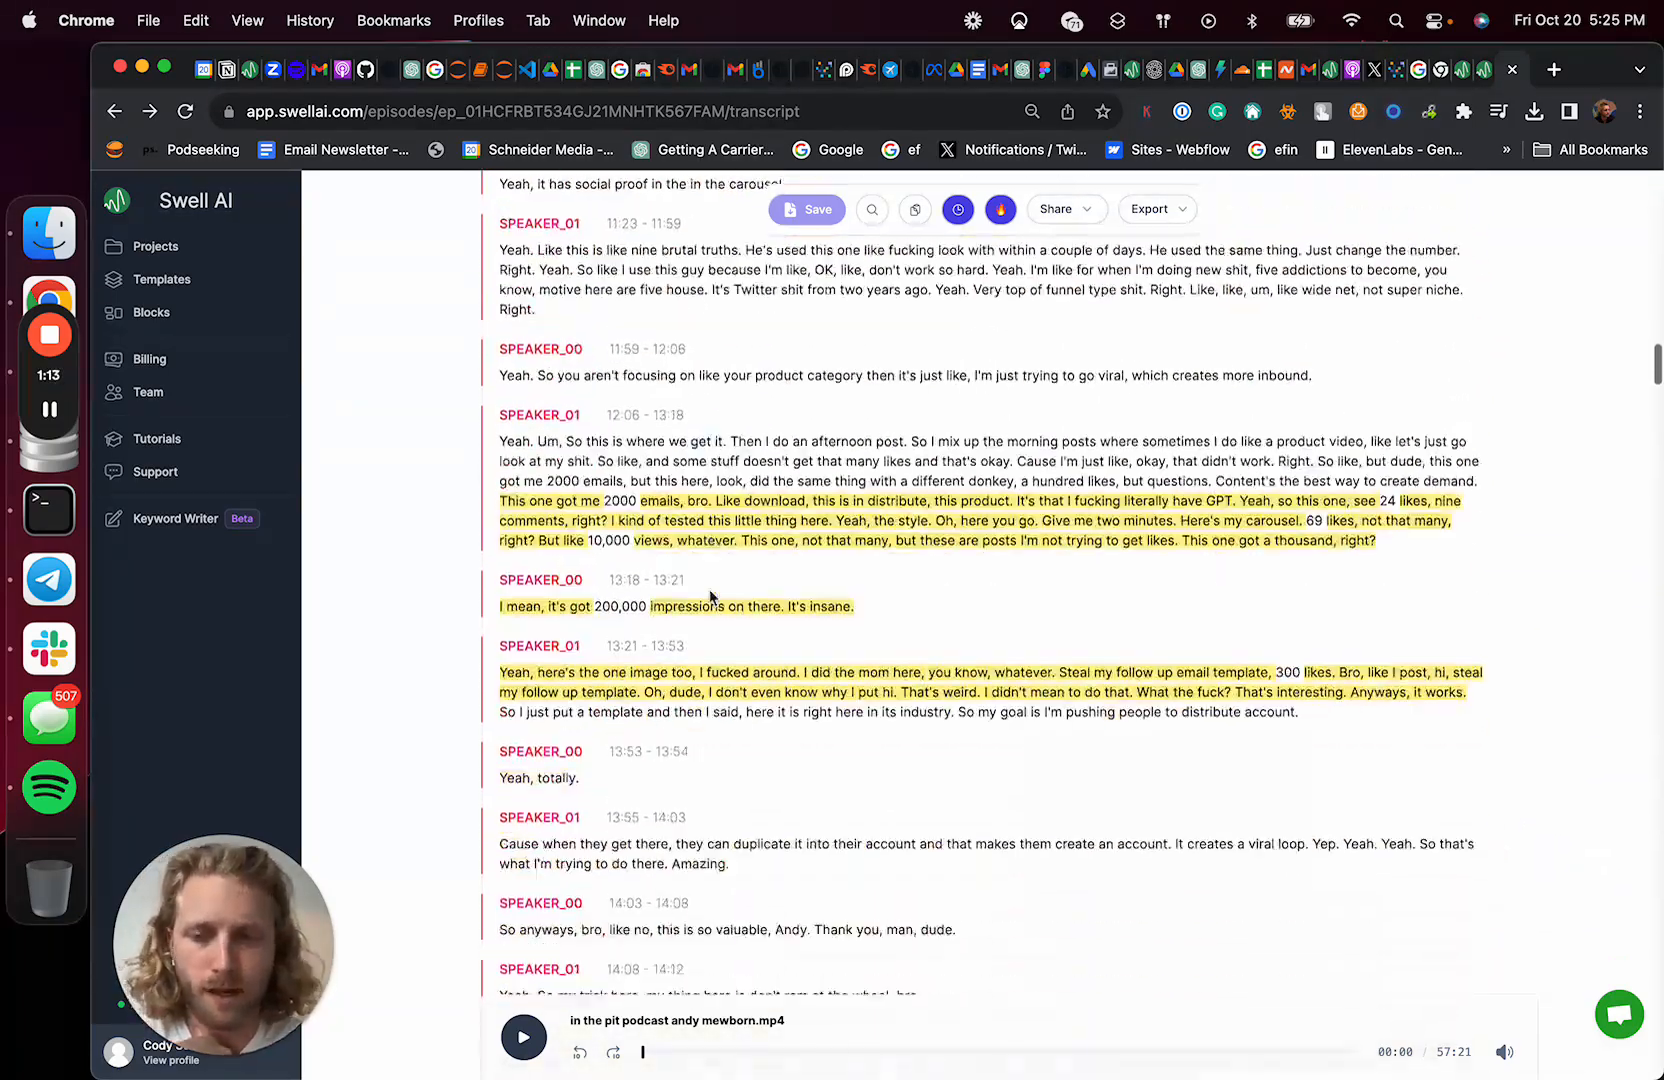
scroll(down, 3)
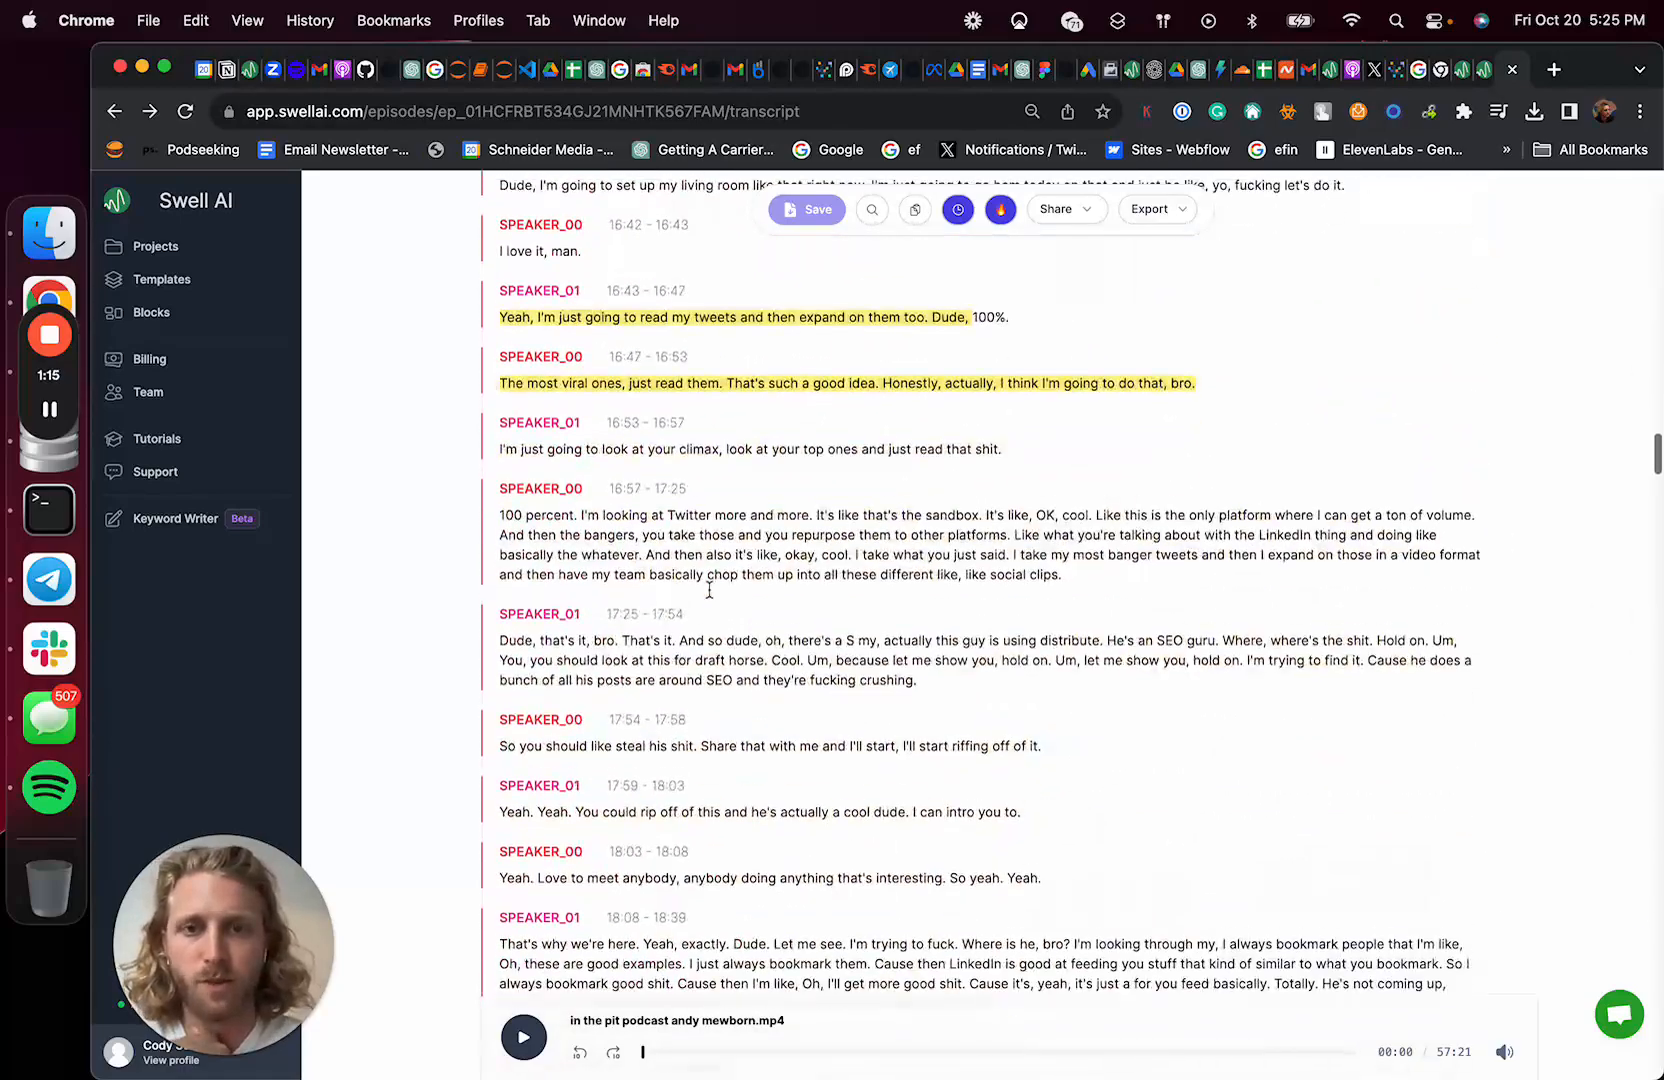
scroll(down, 3)
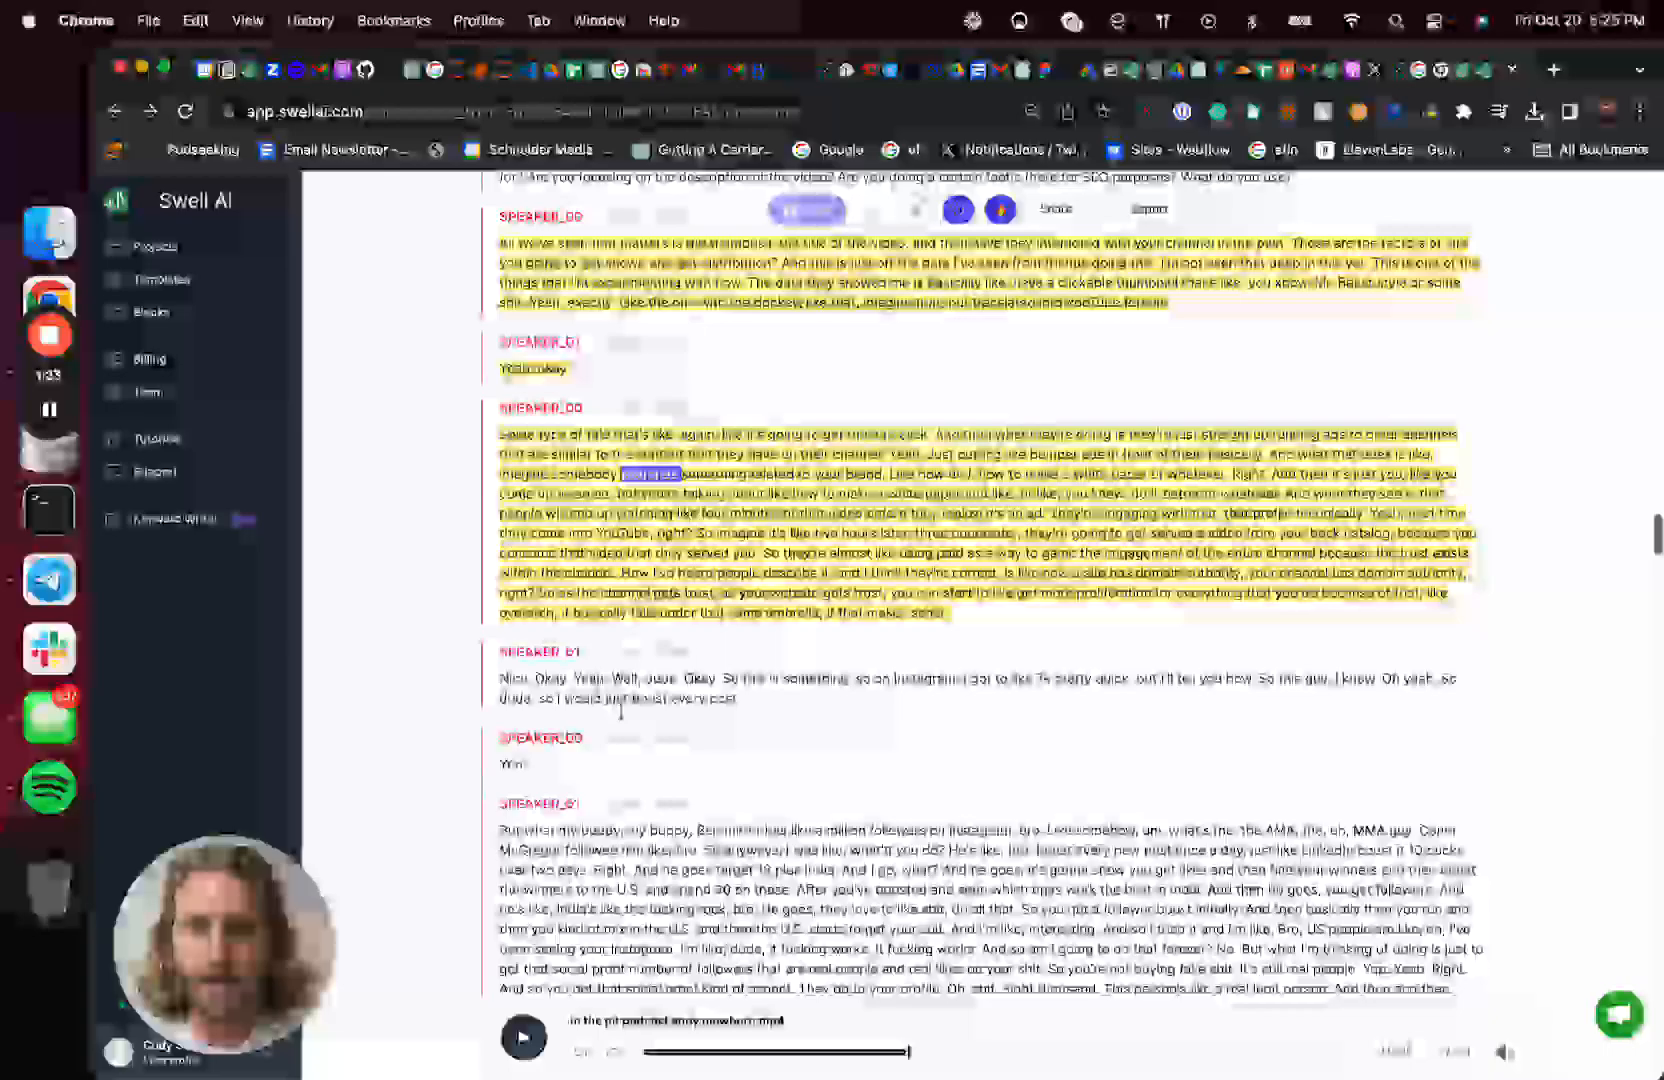
Play from the word 'searches', trim the waveform to 21:10–22:11, and create the clip
click(519, 1065)
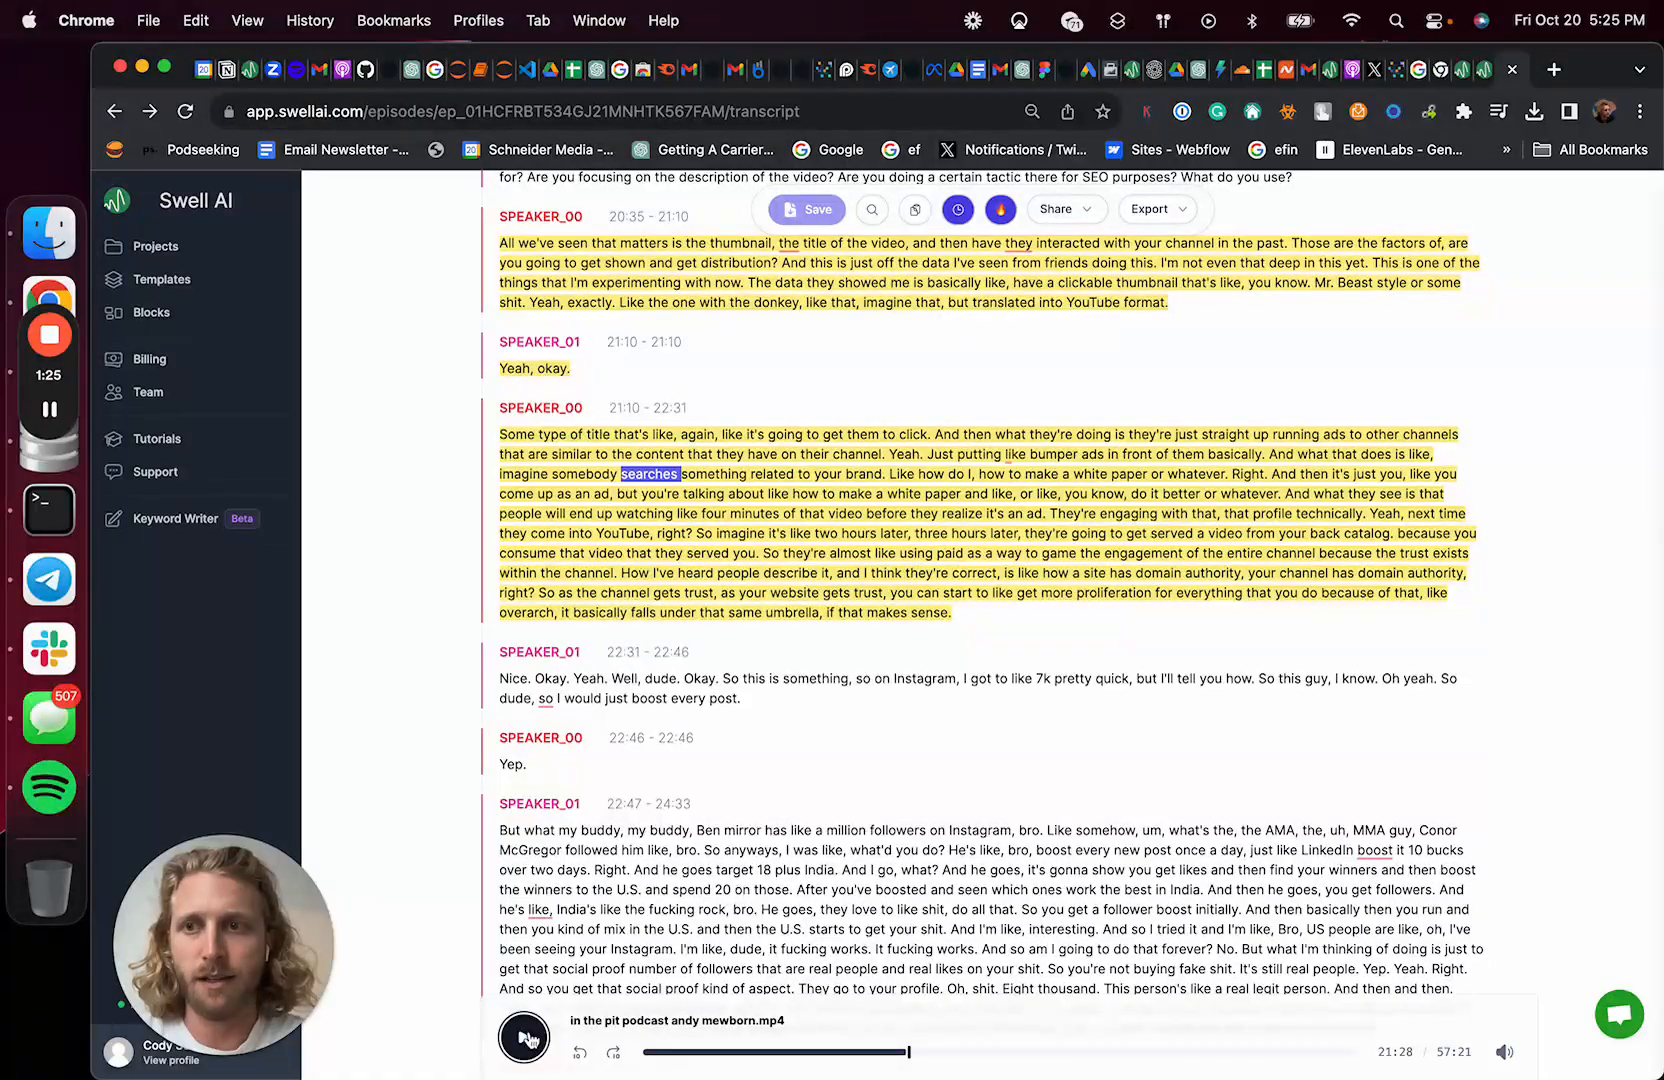
click(522, 1064)
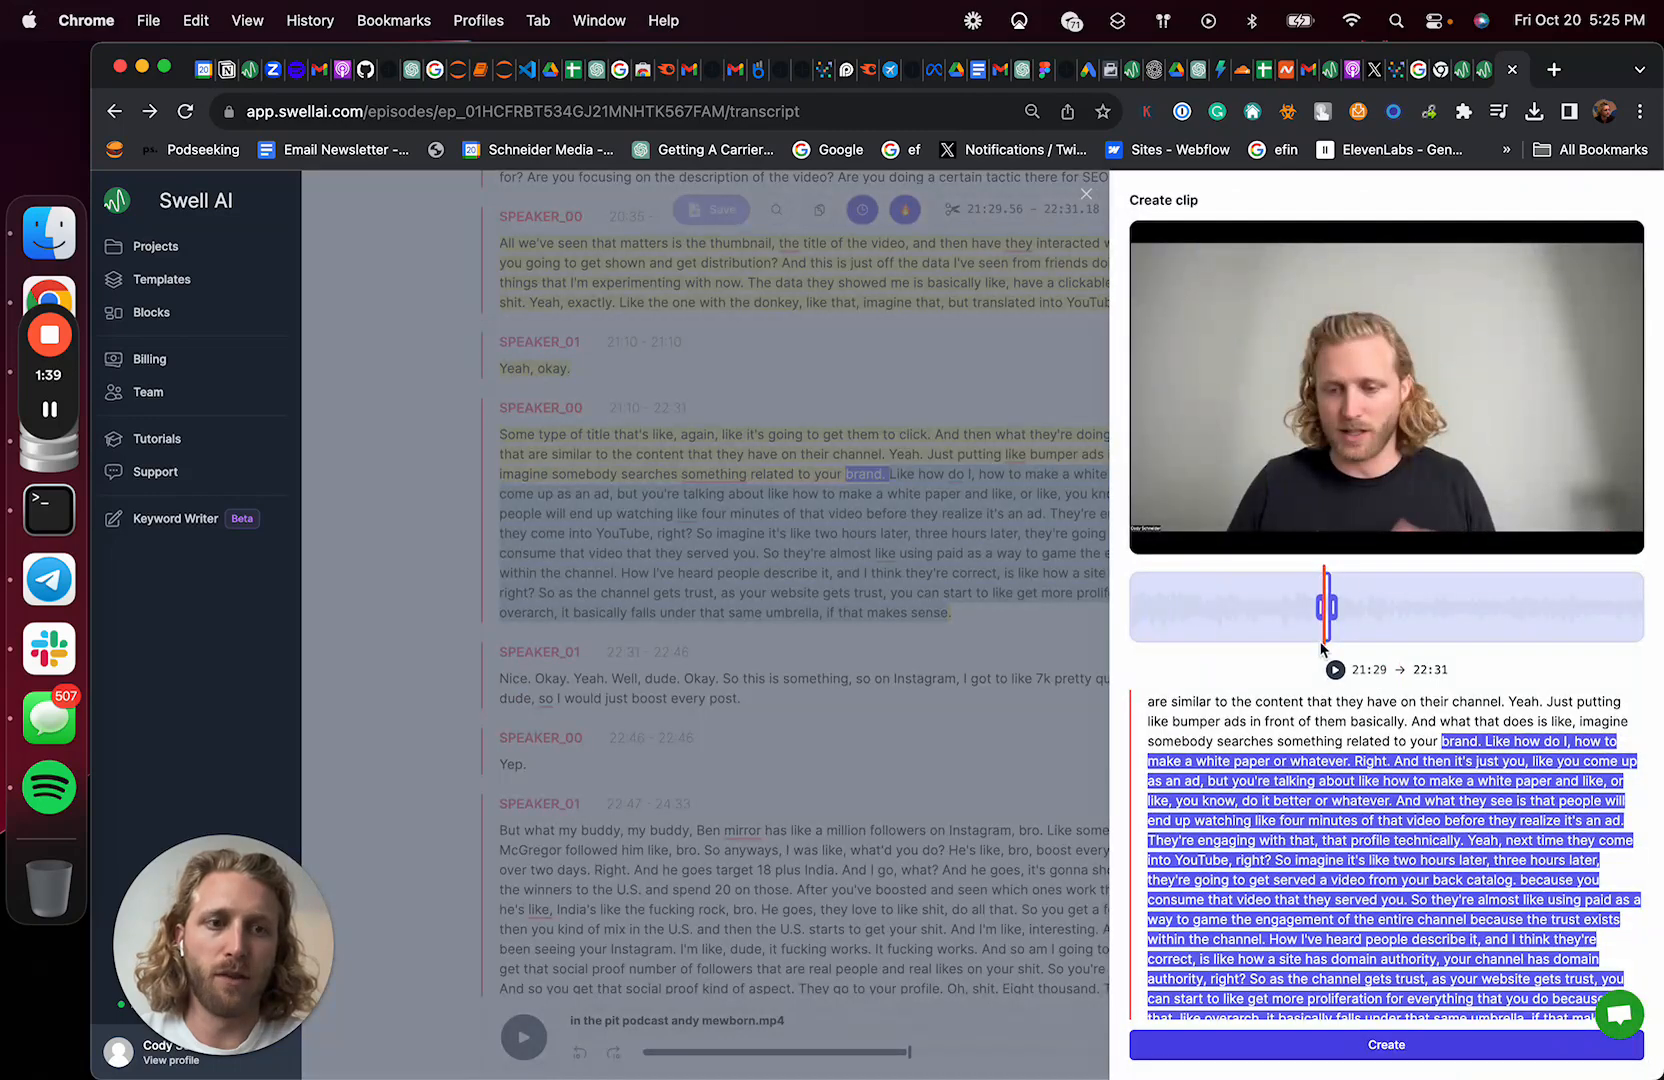
drag(1328, 608, 1332, 610)
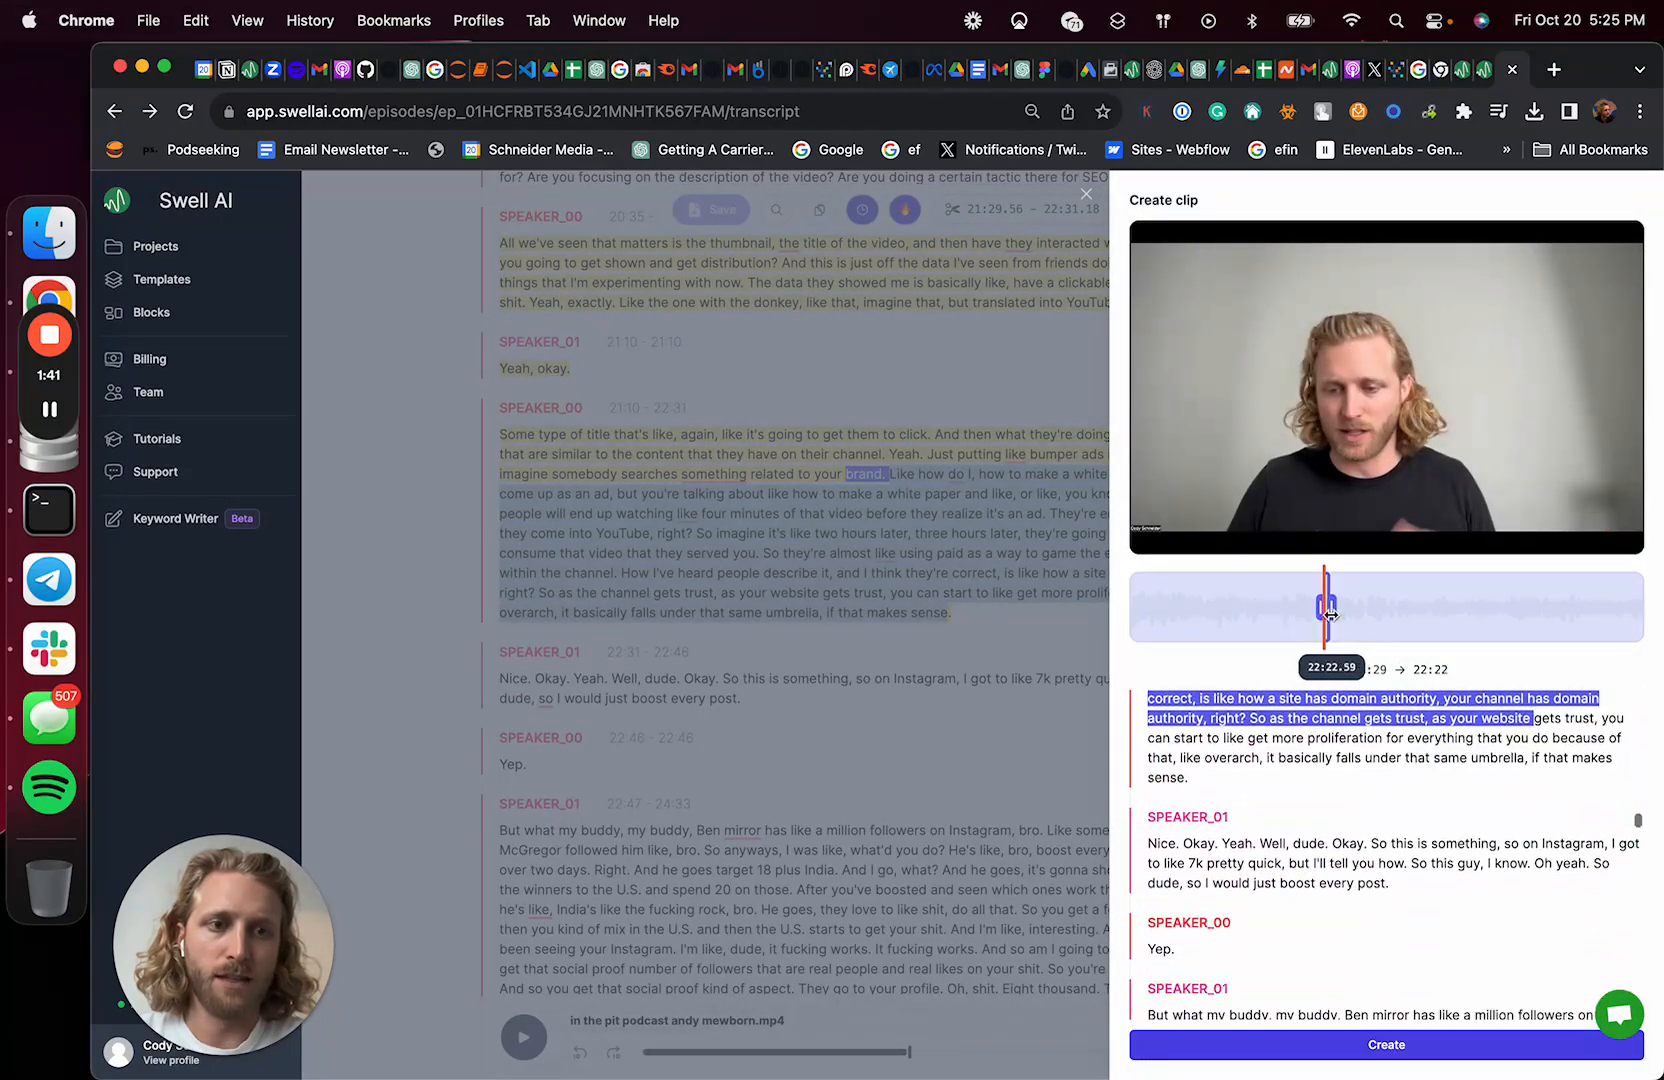
drag(1330, 608, 1324, 608)
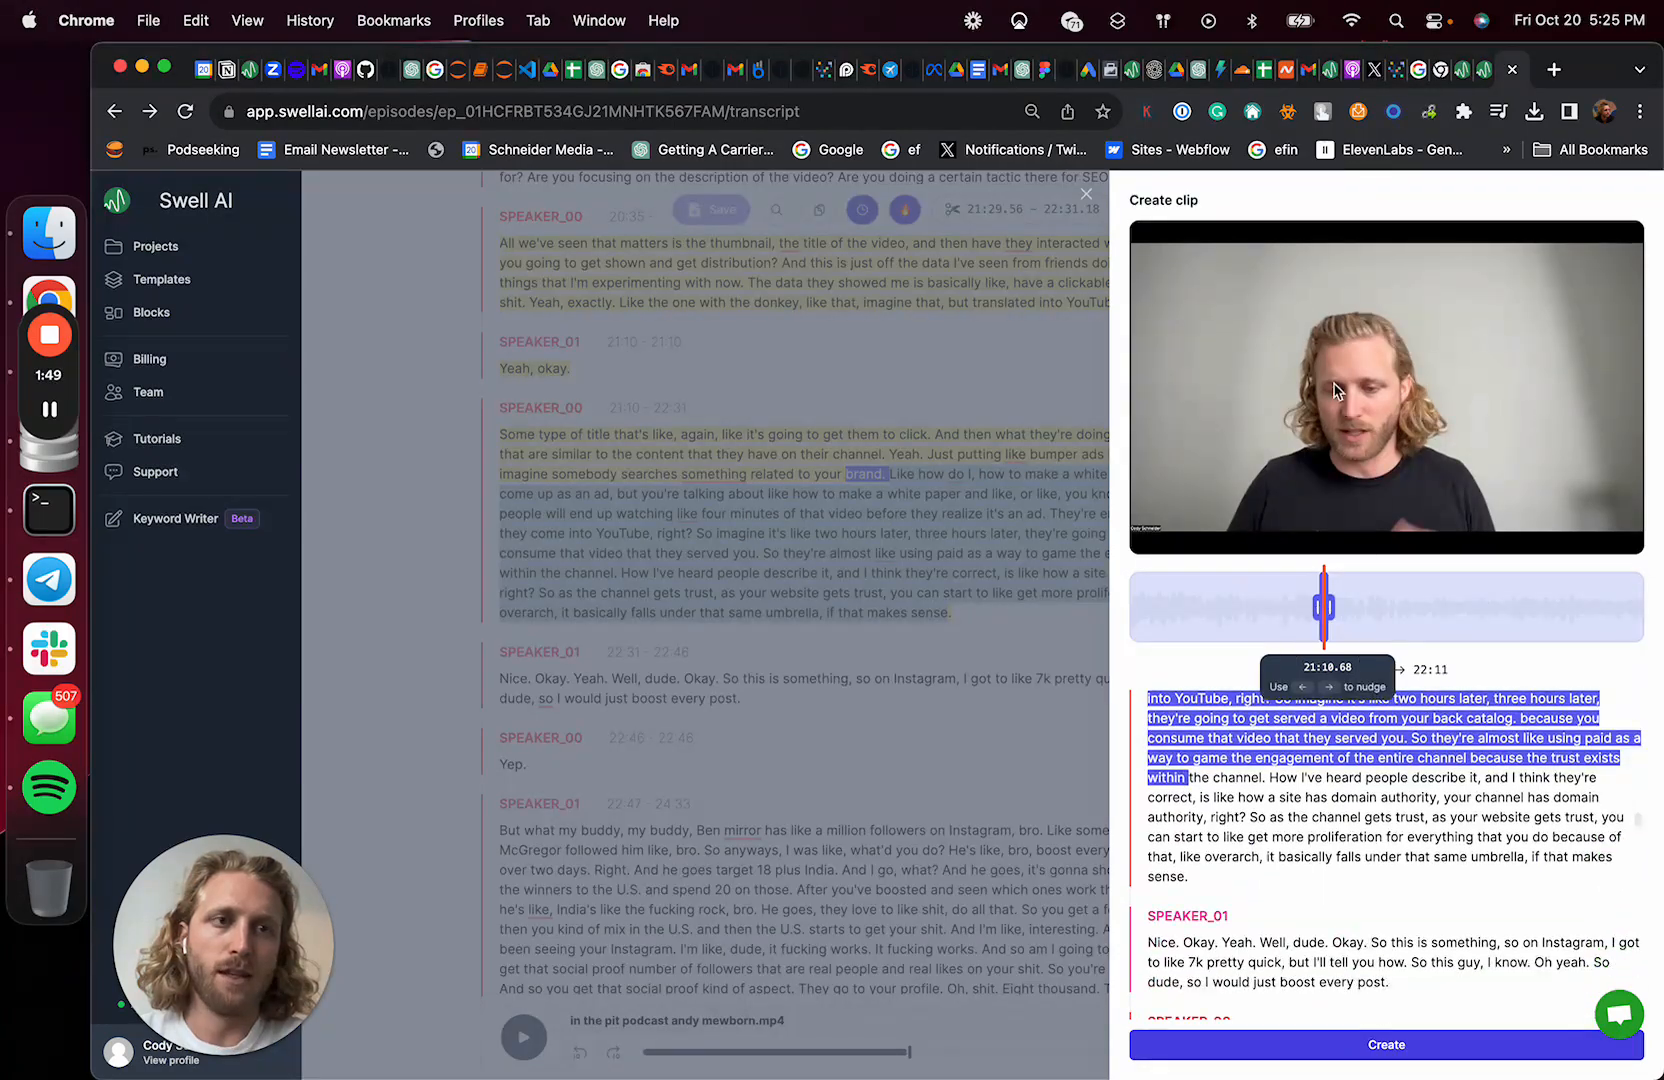
click(1384, 1045)
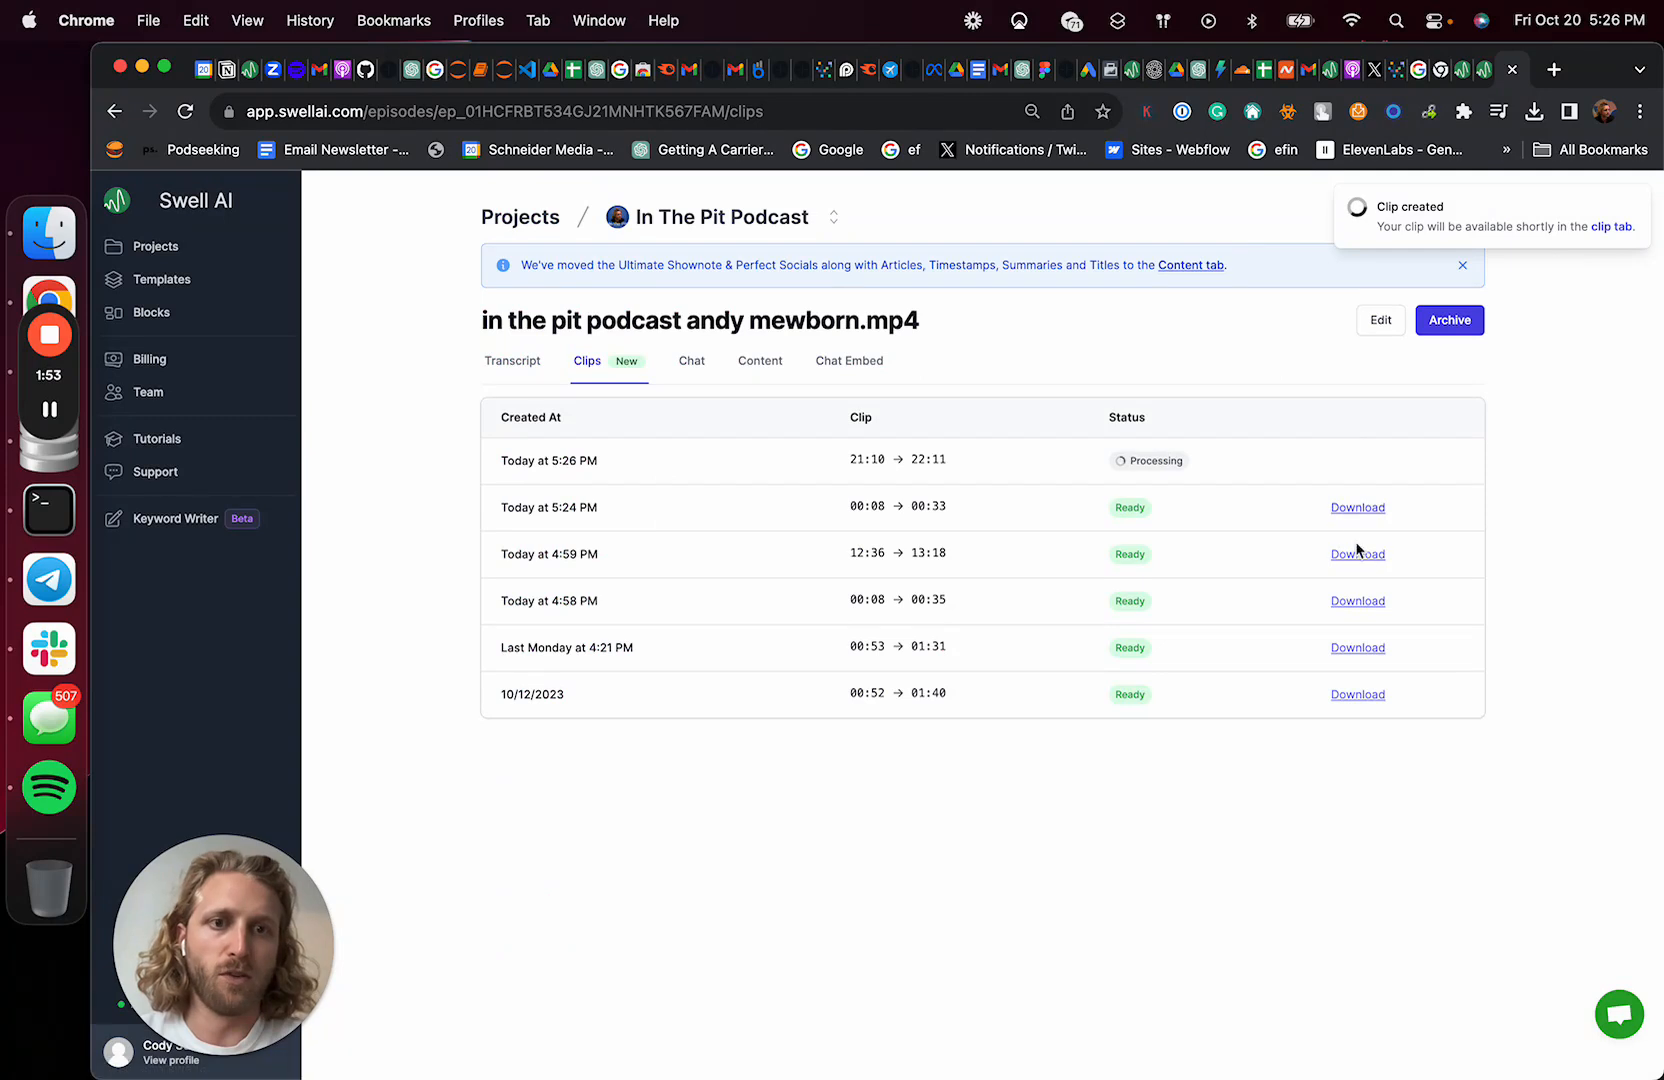
mouse_move(1173, 517)
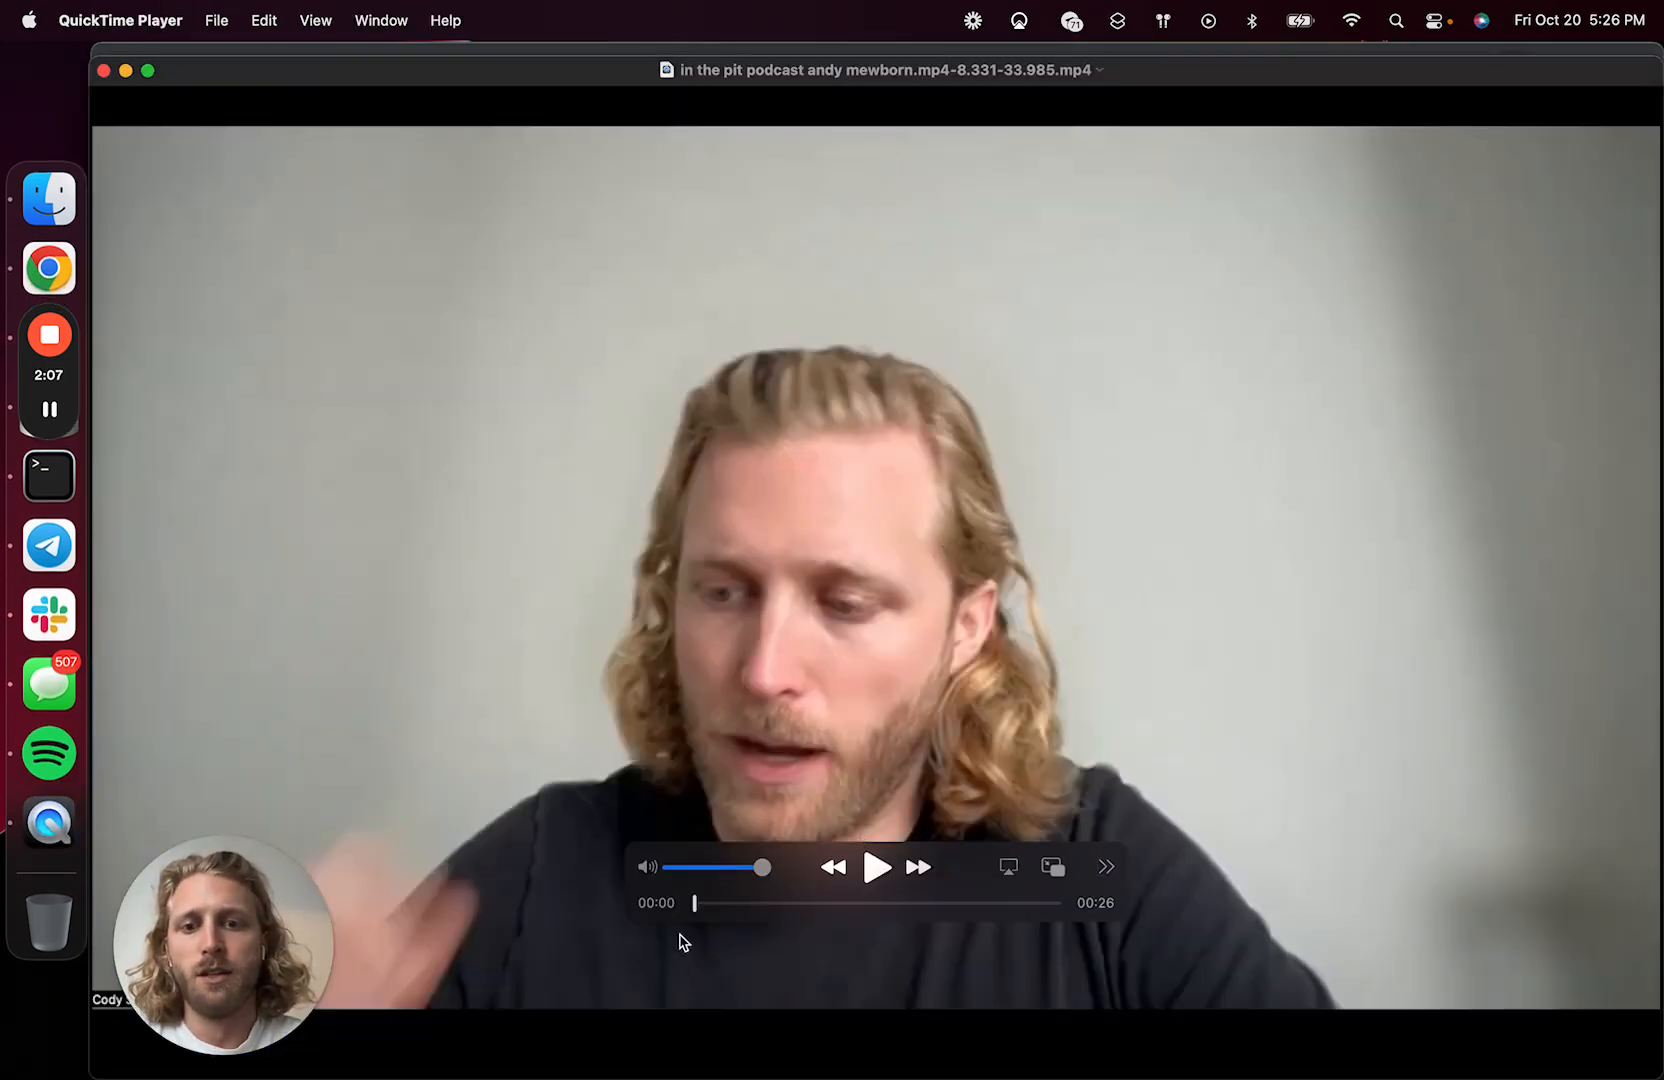
mouse_move(698, 909)
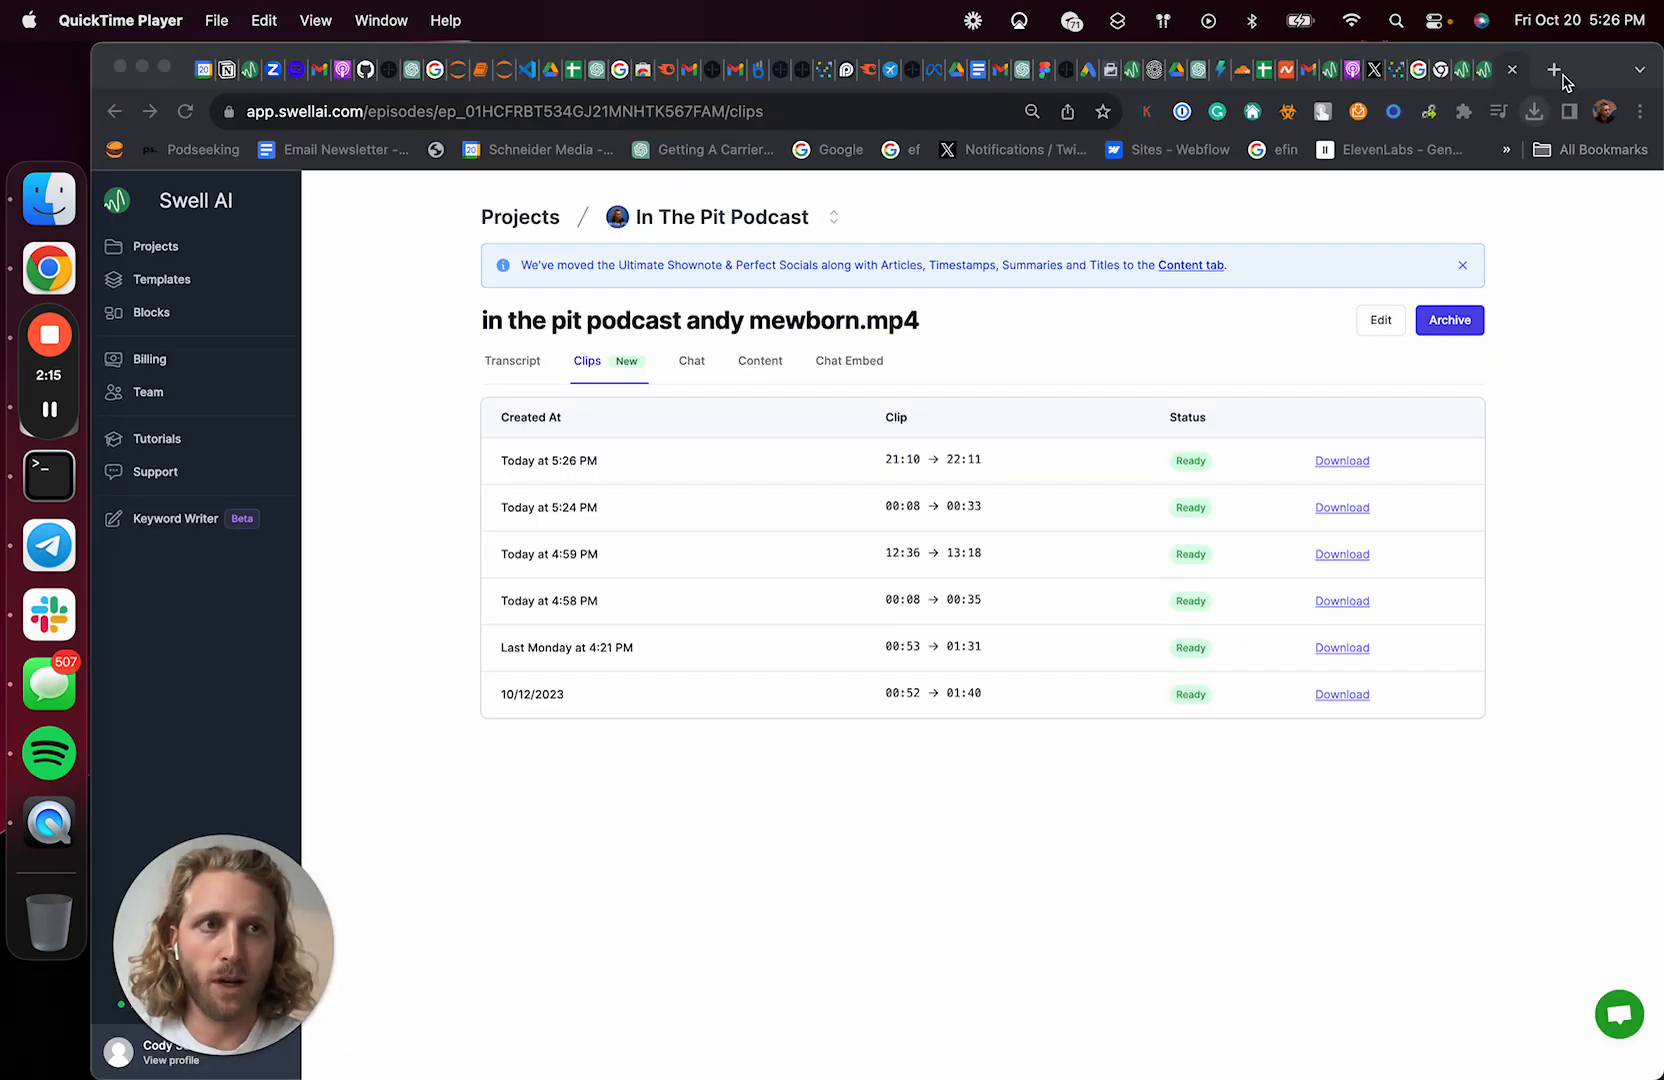
Search Google in a new tab for 'free podcast transcription'
click(1552, 70)
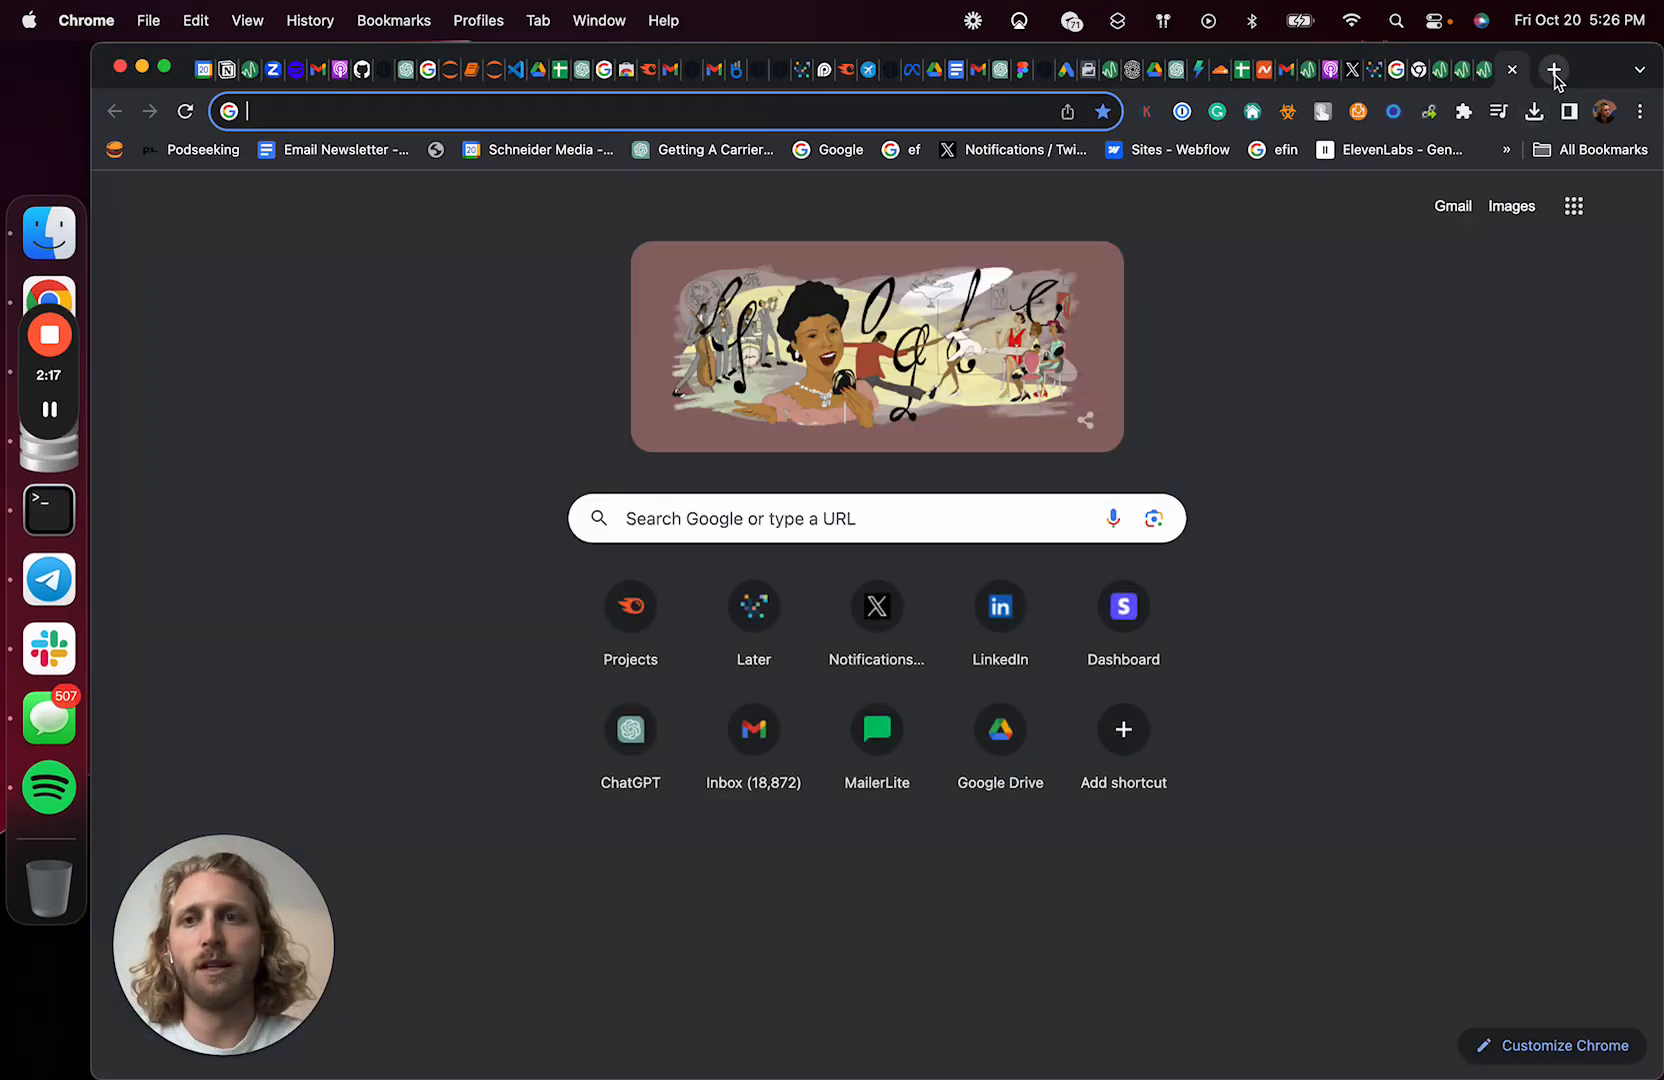
mouse_move(1556, 68)
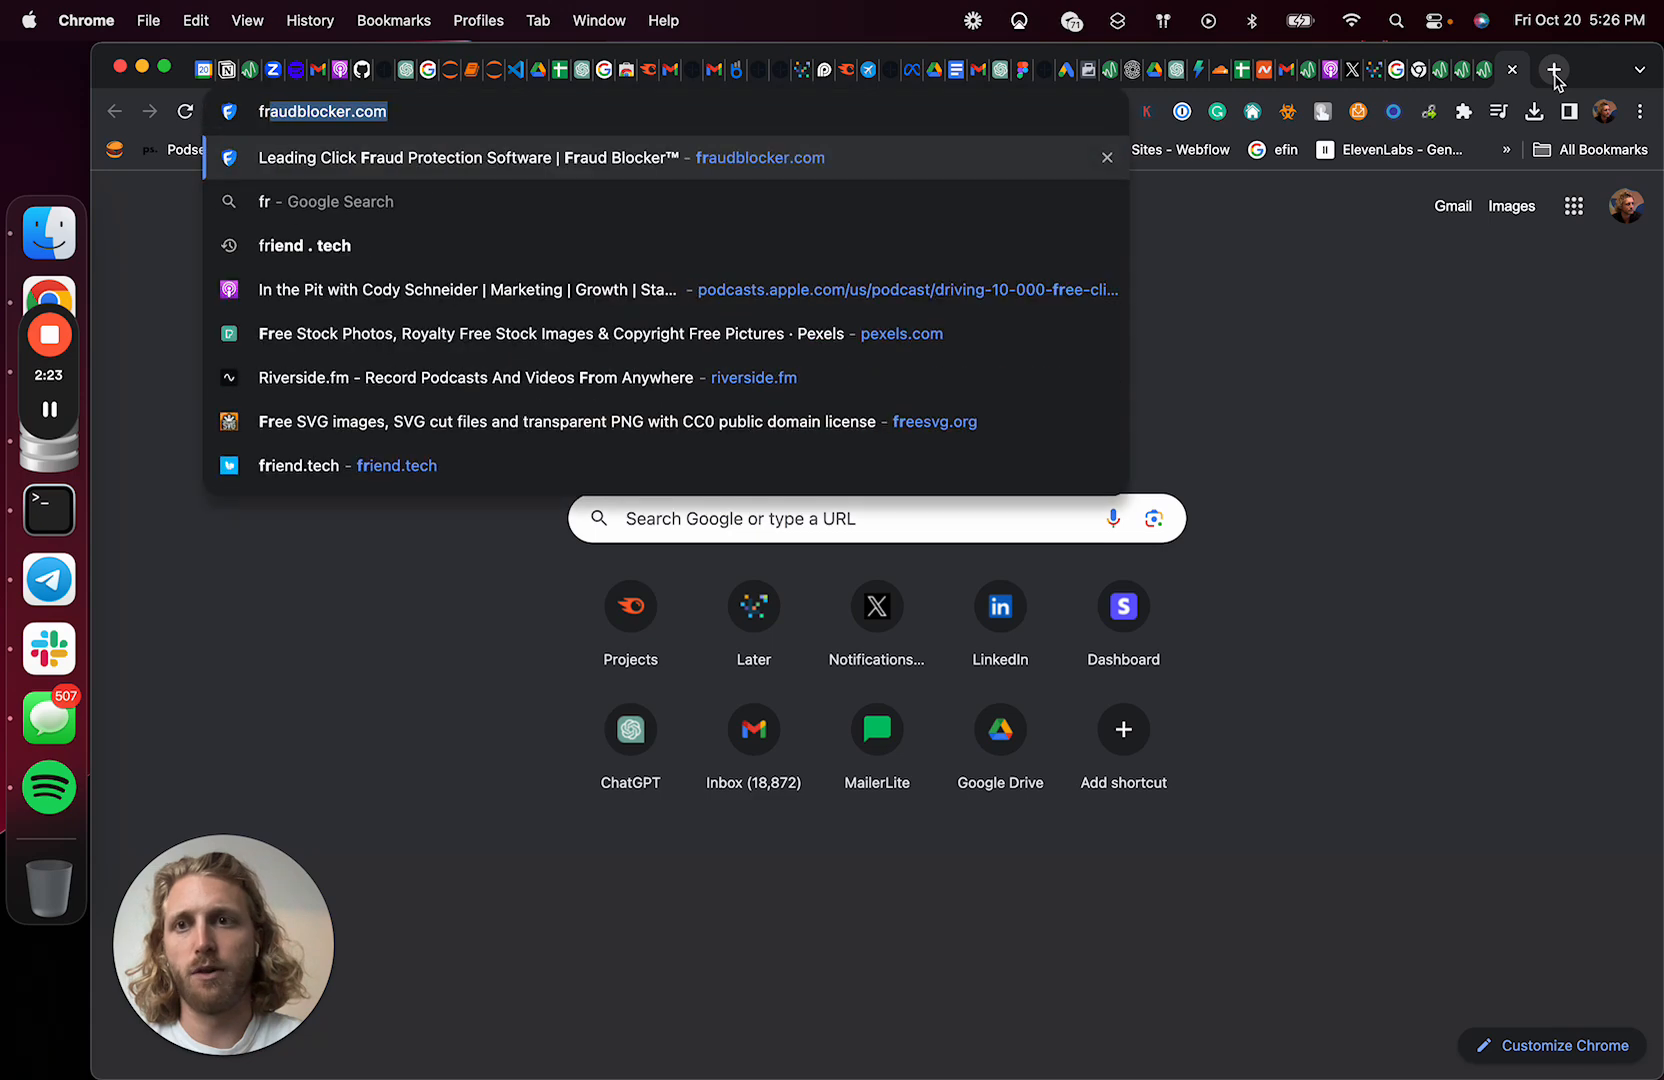
text(free podcast transcription)
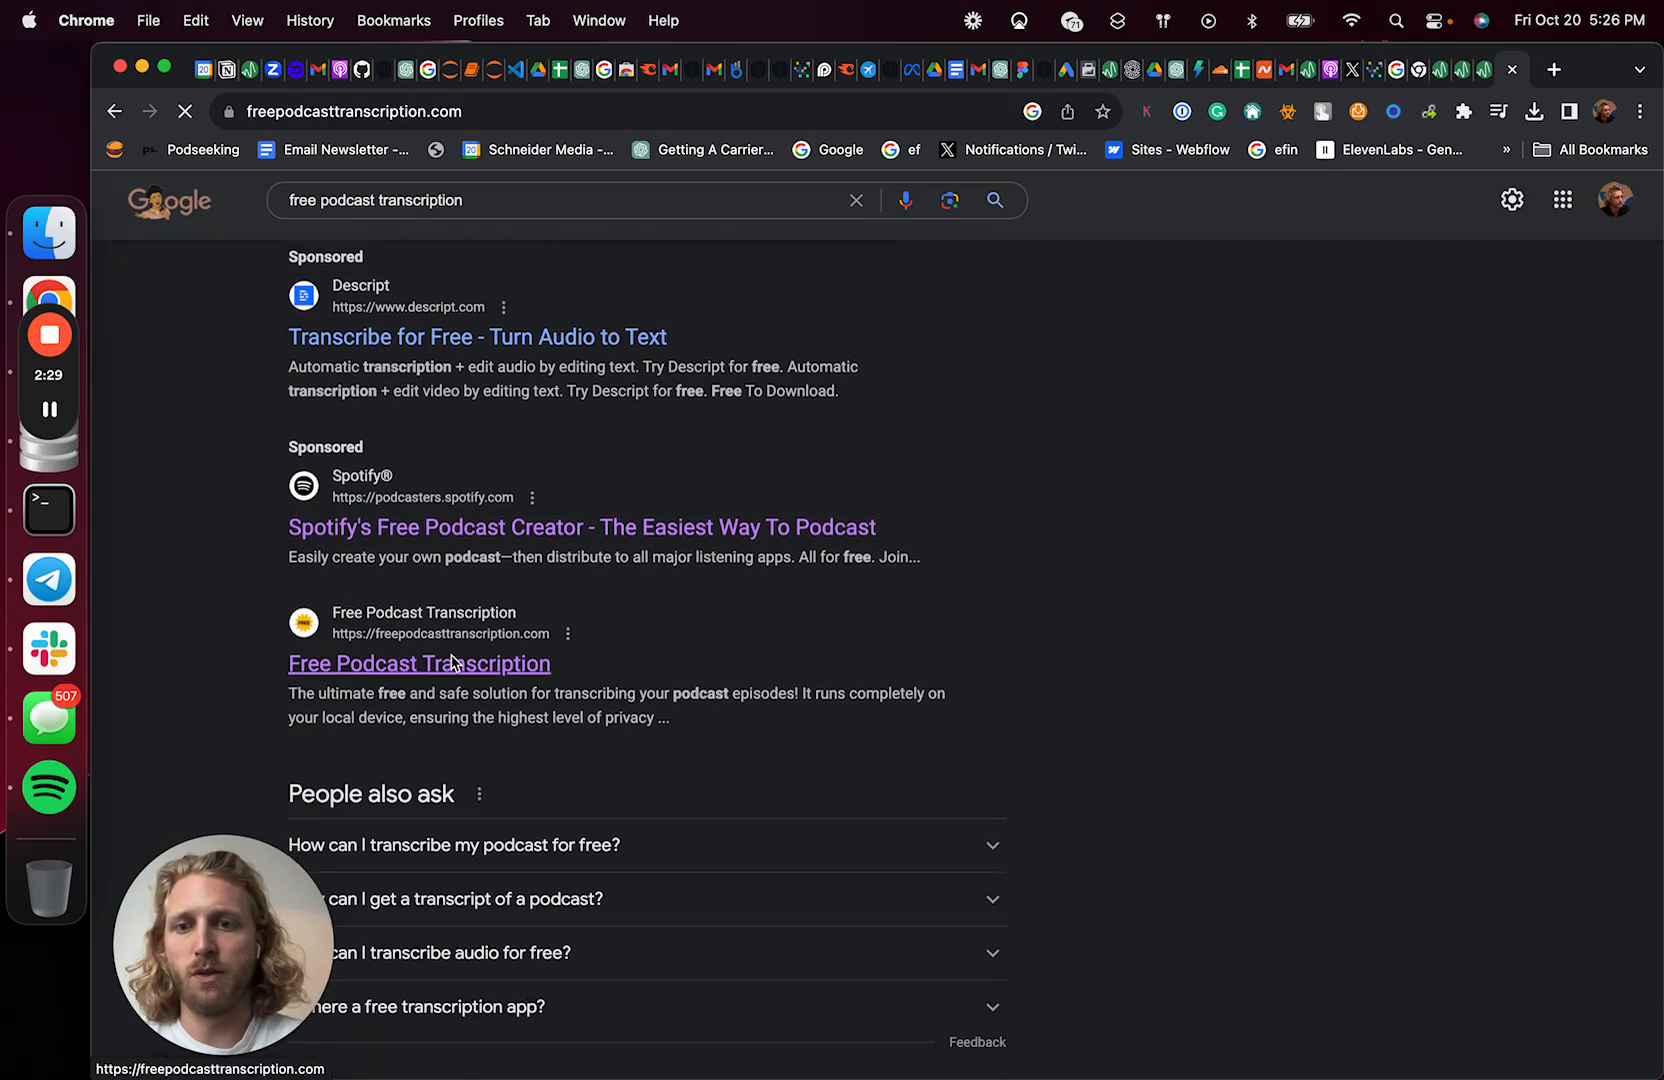
Open Free Podcast Transcription, find its transcription history empty, and return to Swell AI
click(419, 663)
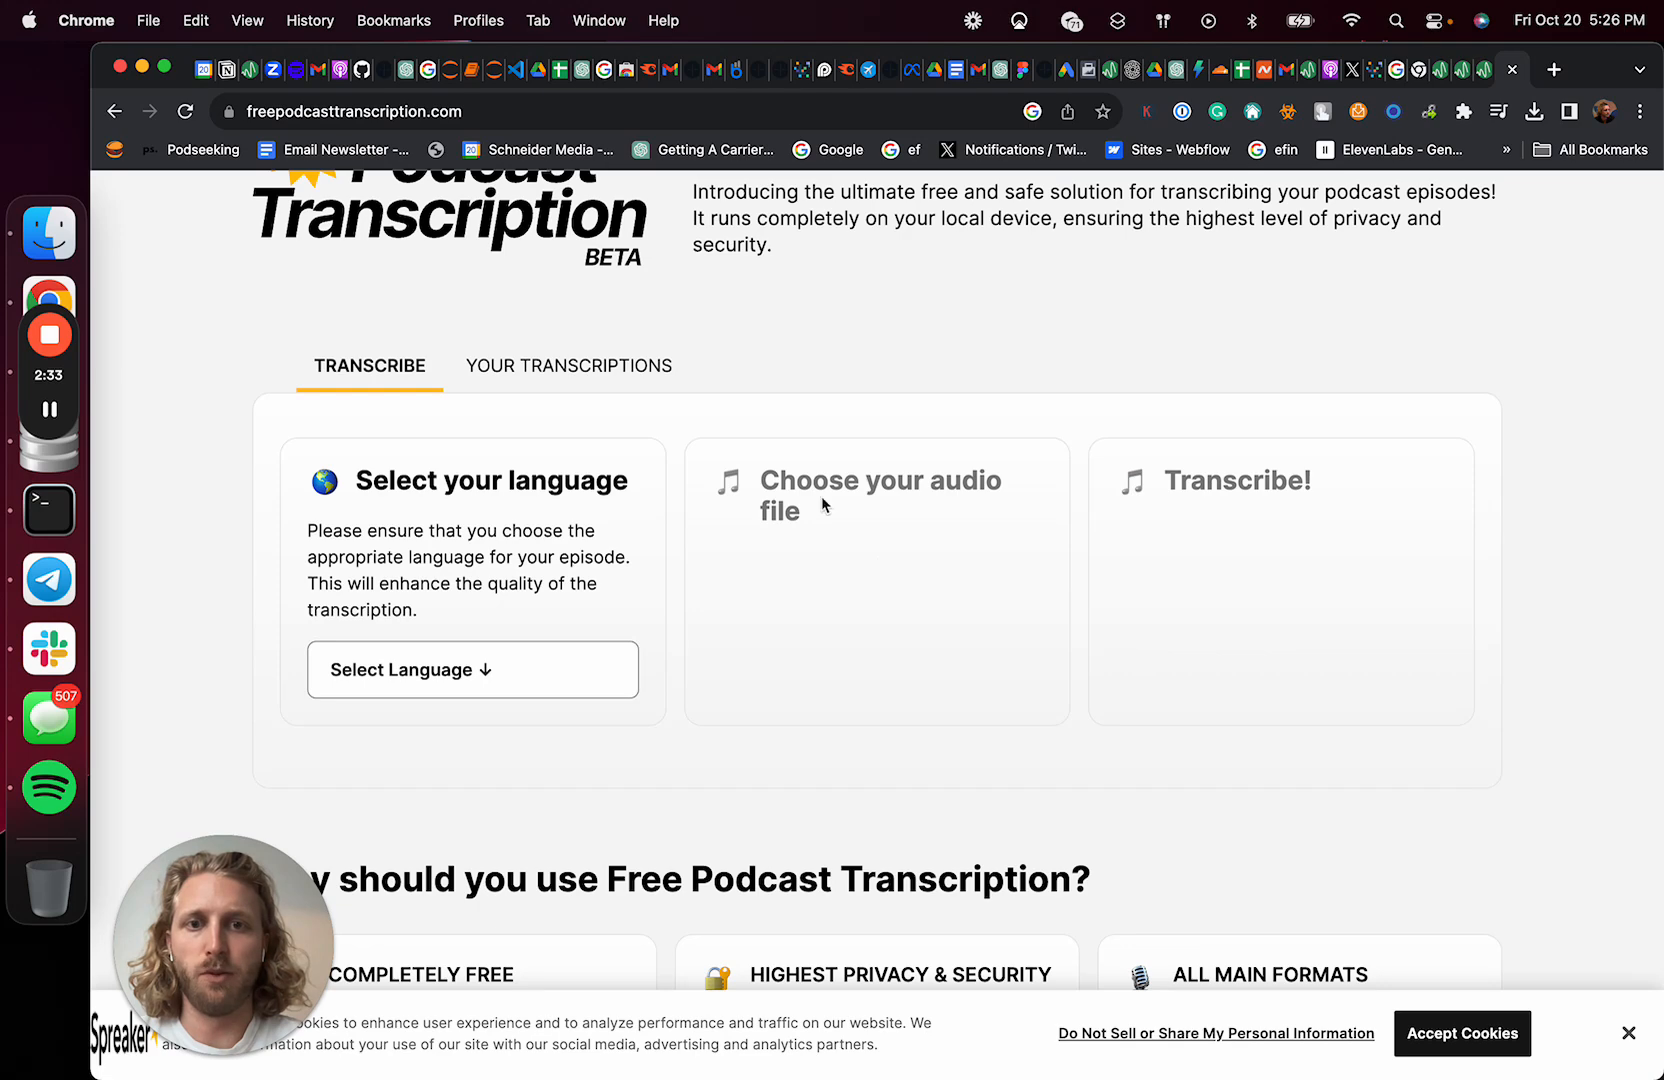
scroll(down, 3)
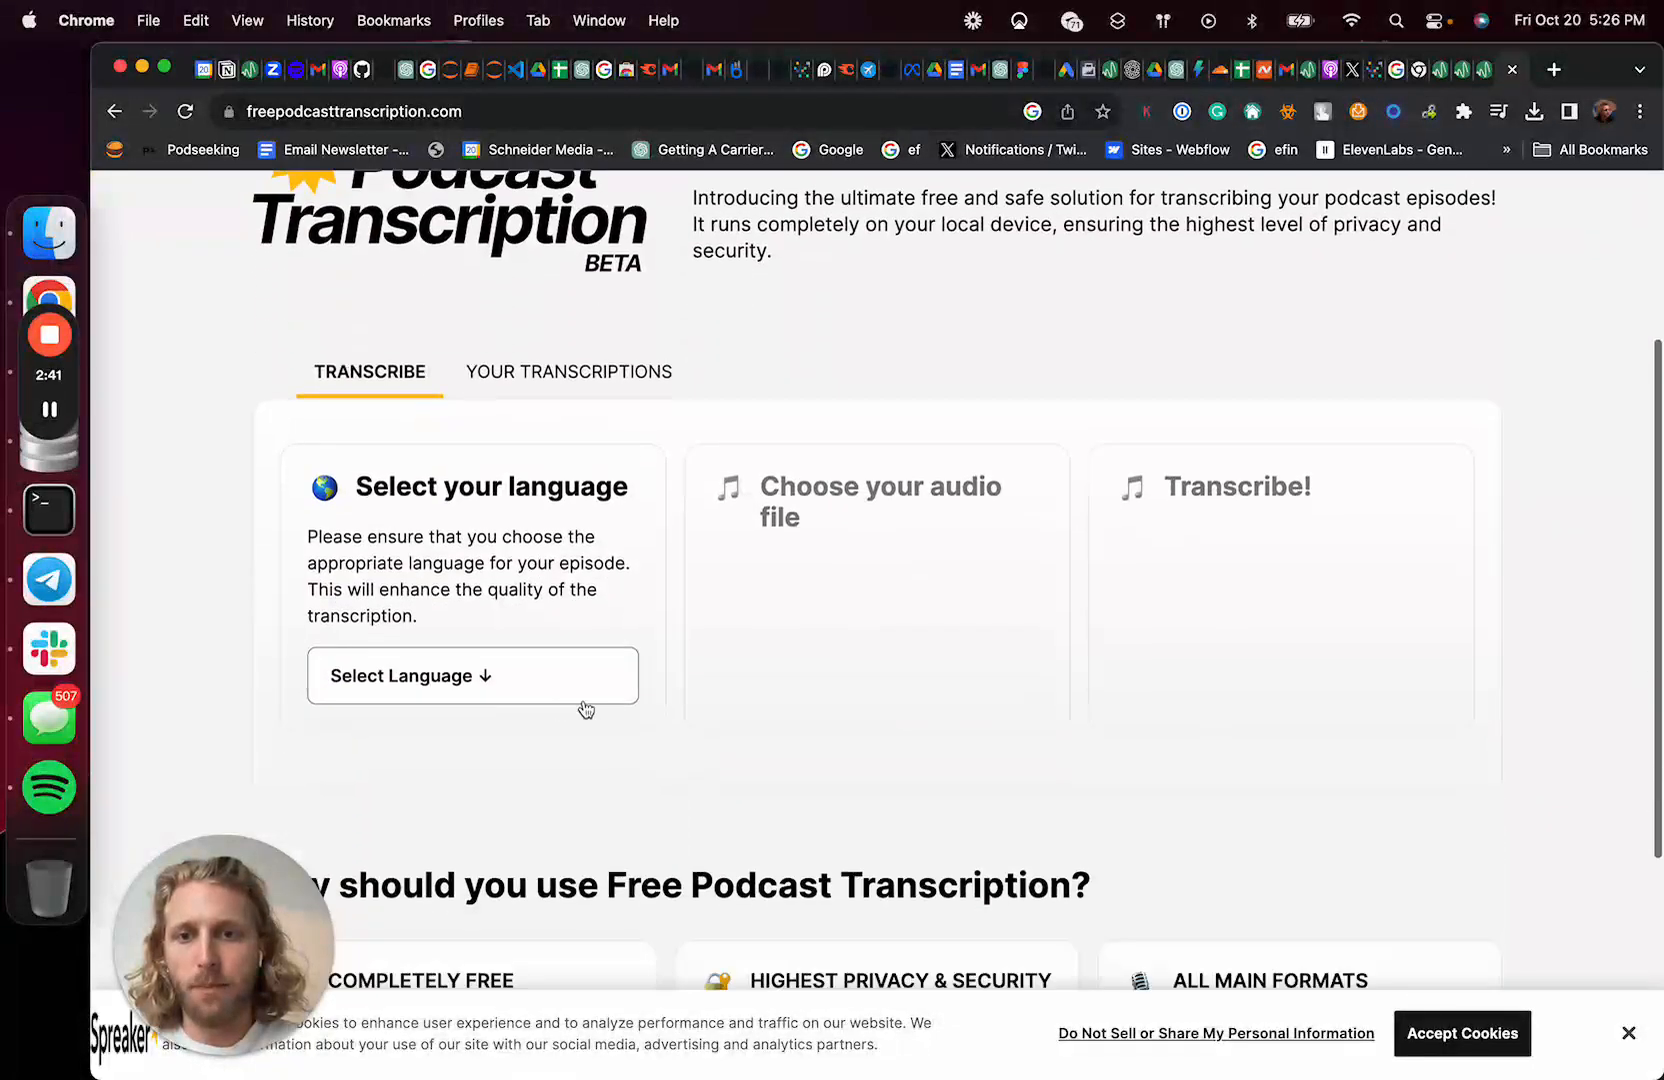
click(568, 372)
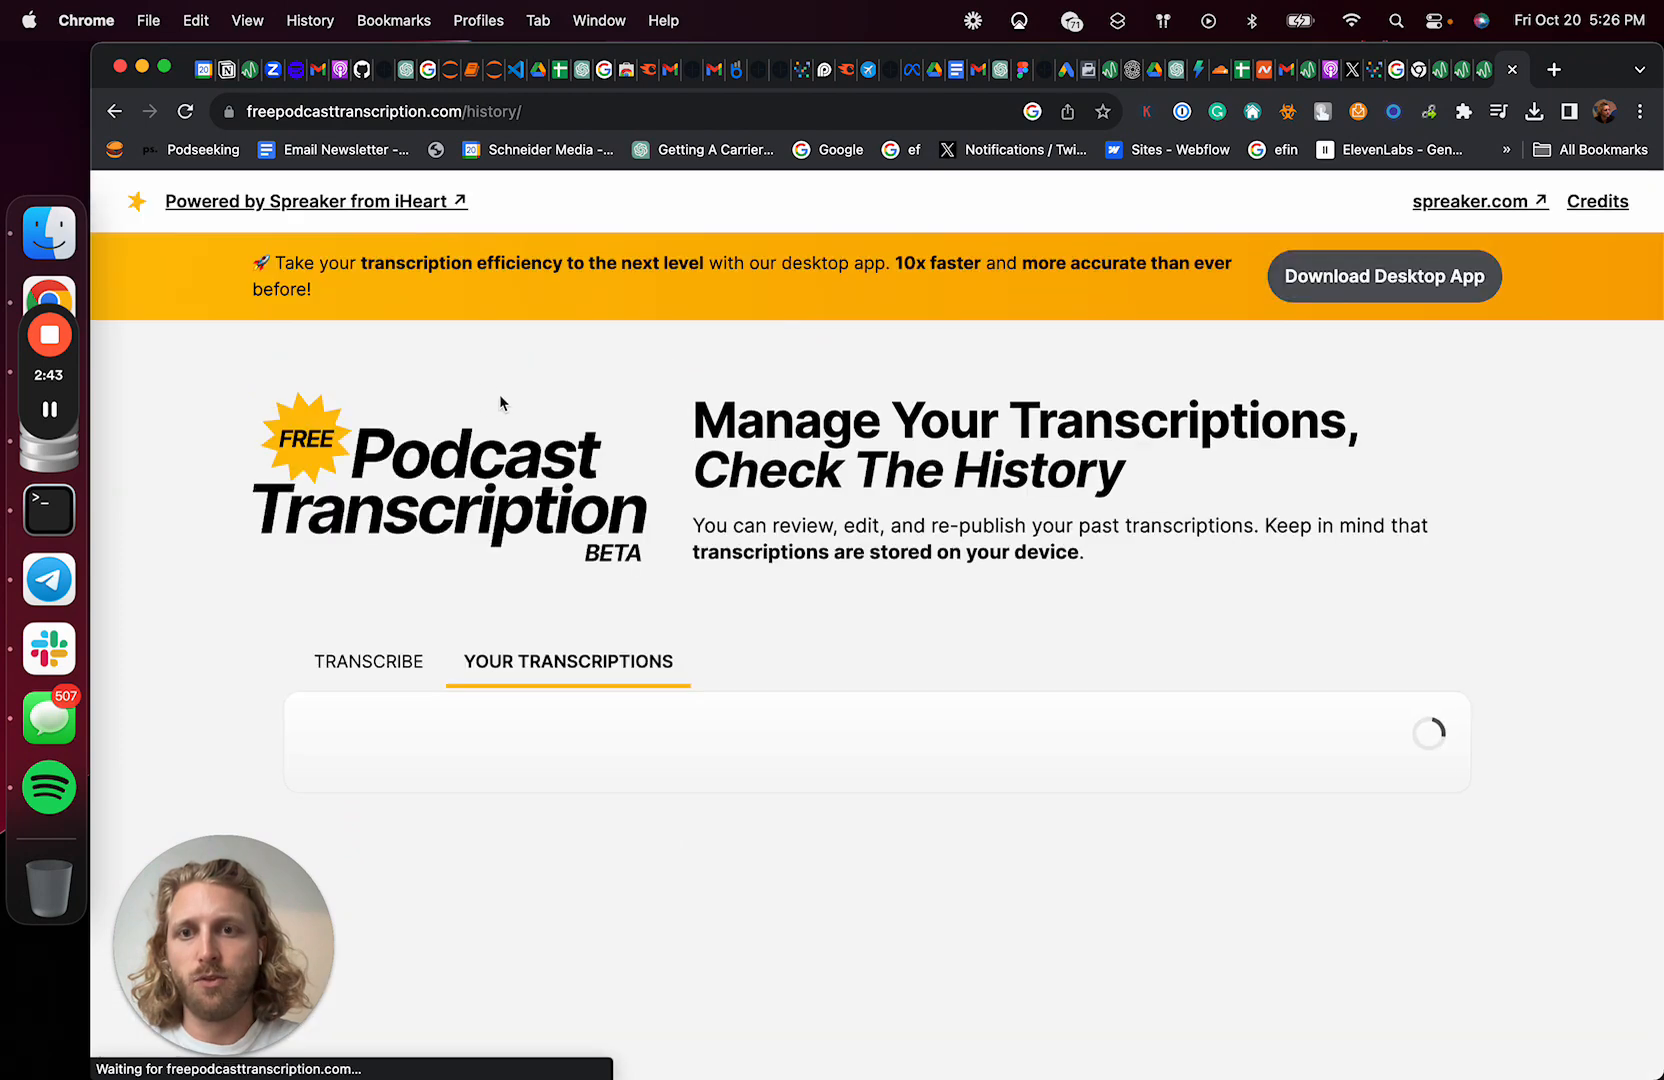
scroll(down, 3)
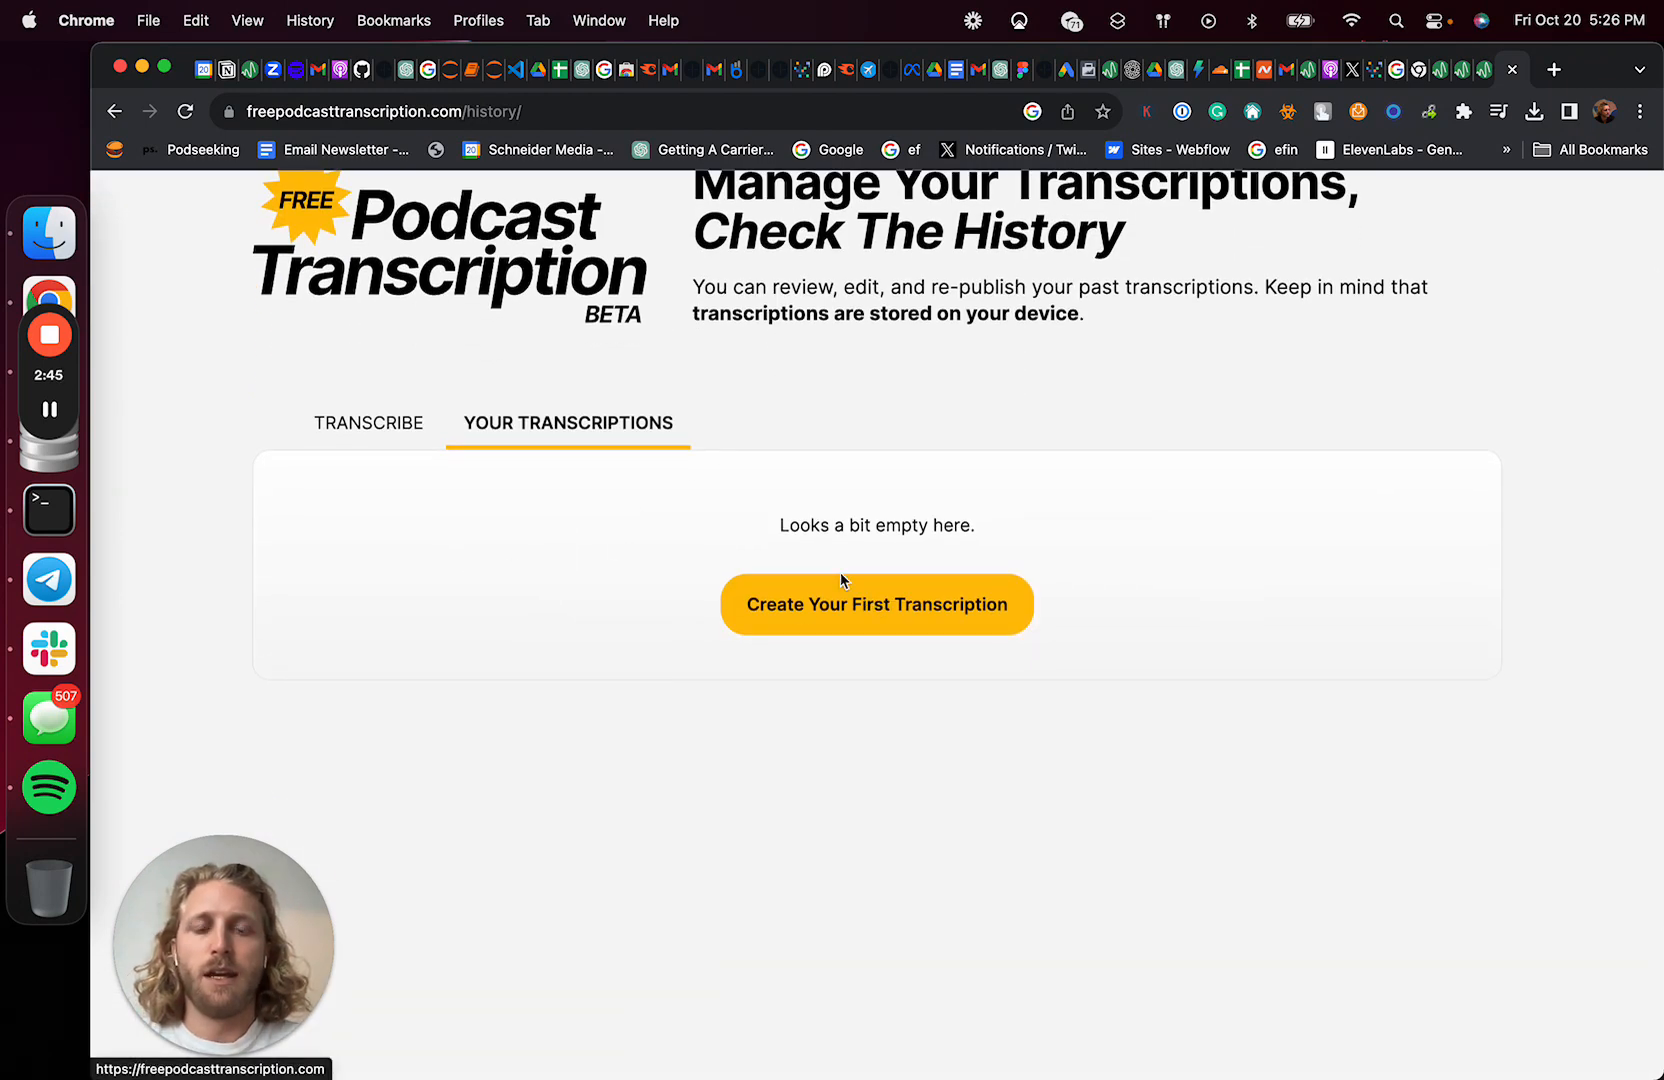
mouse_move(1496, 95)
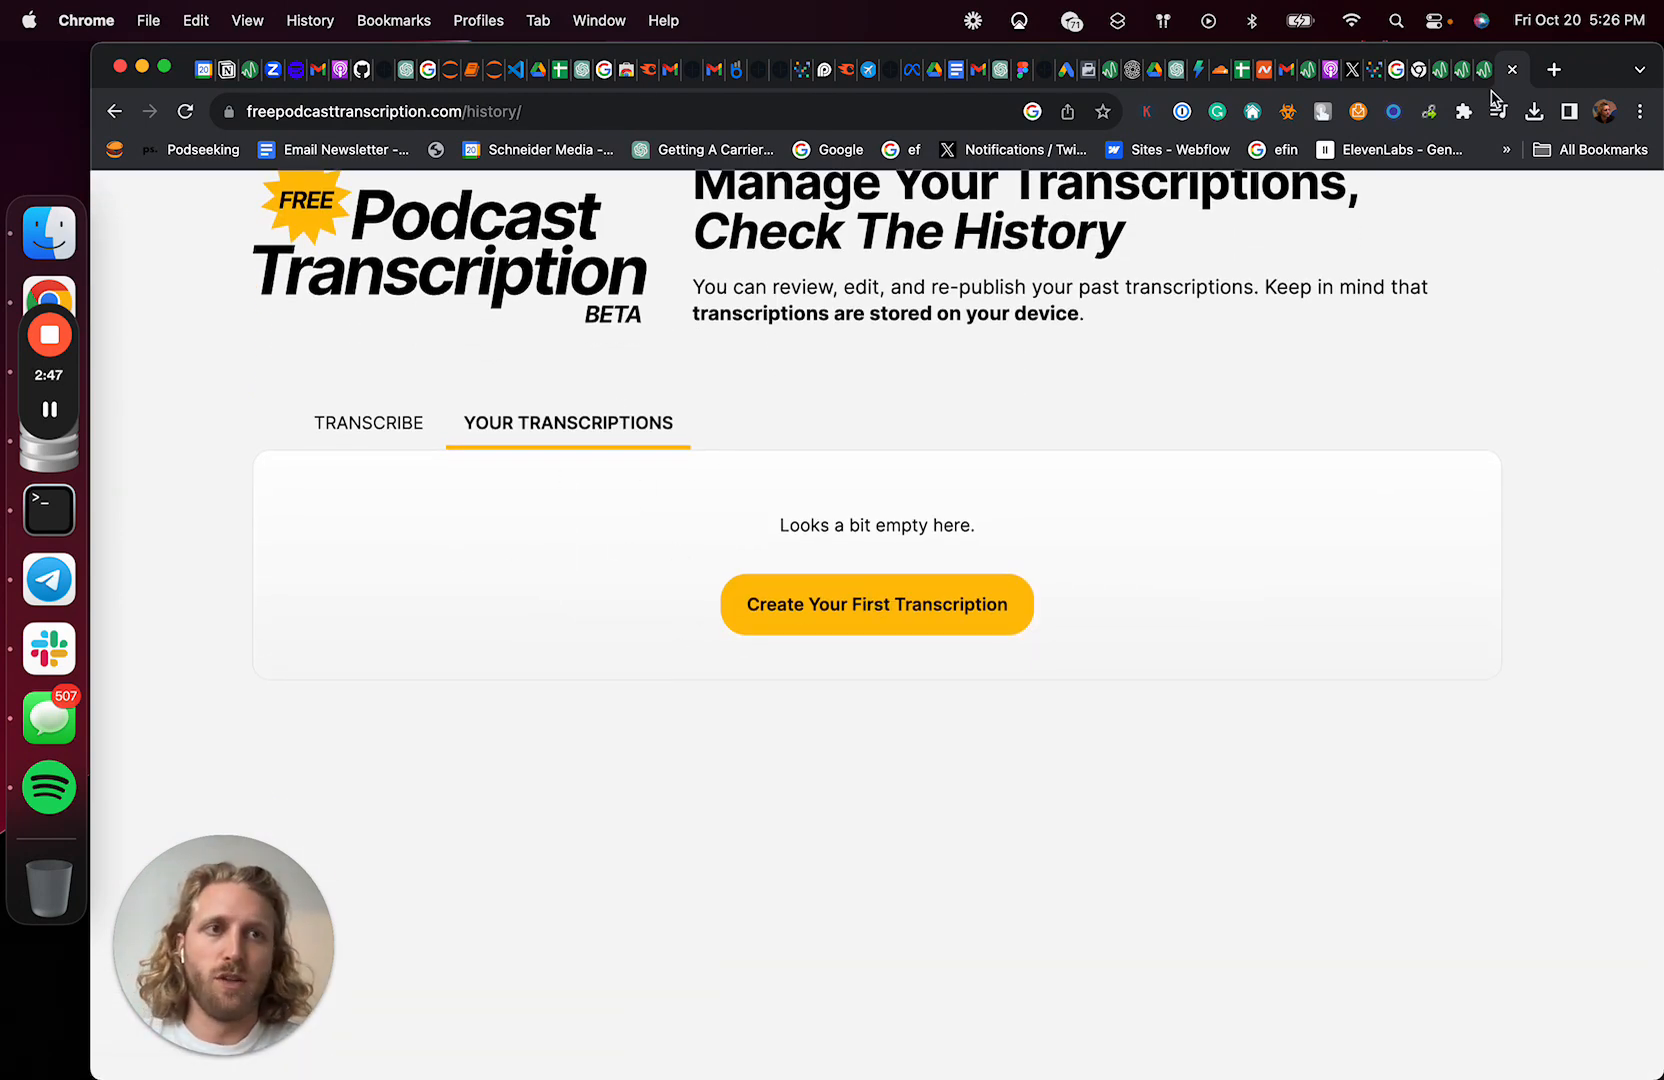
click(1553, 69)
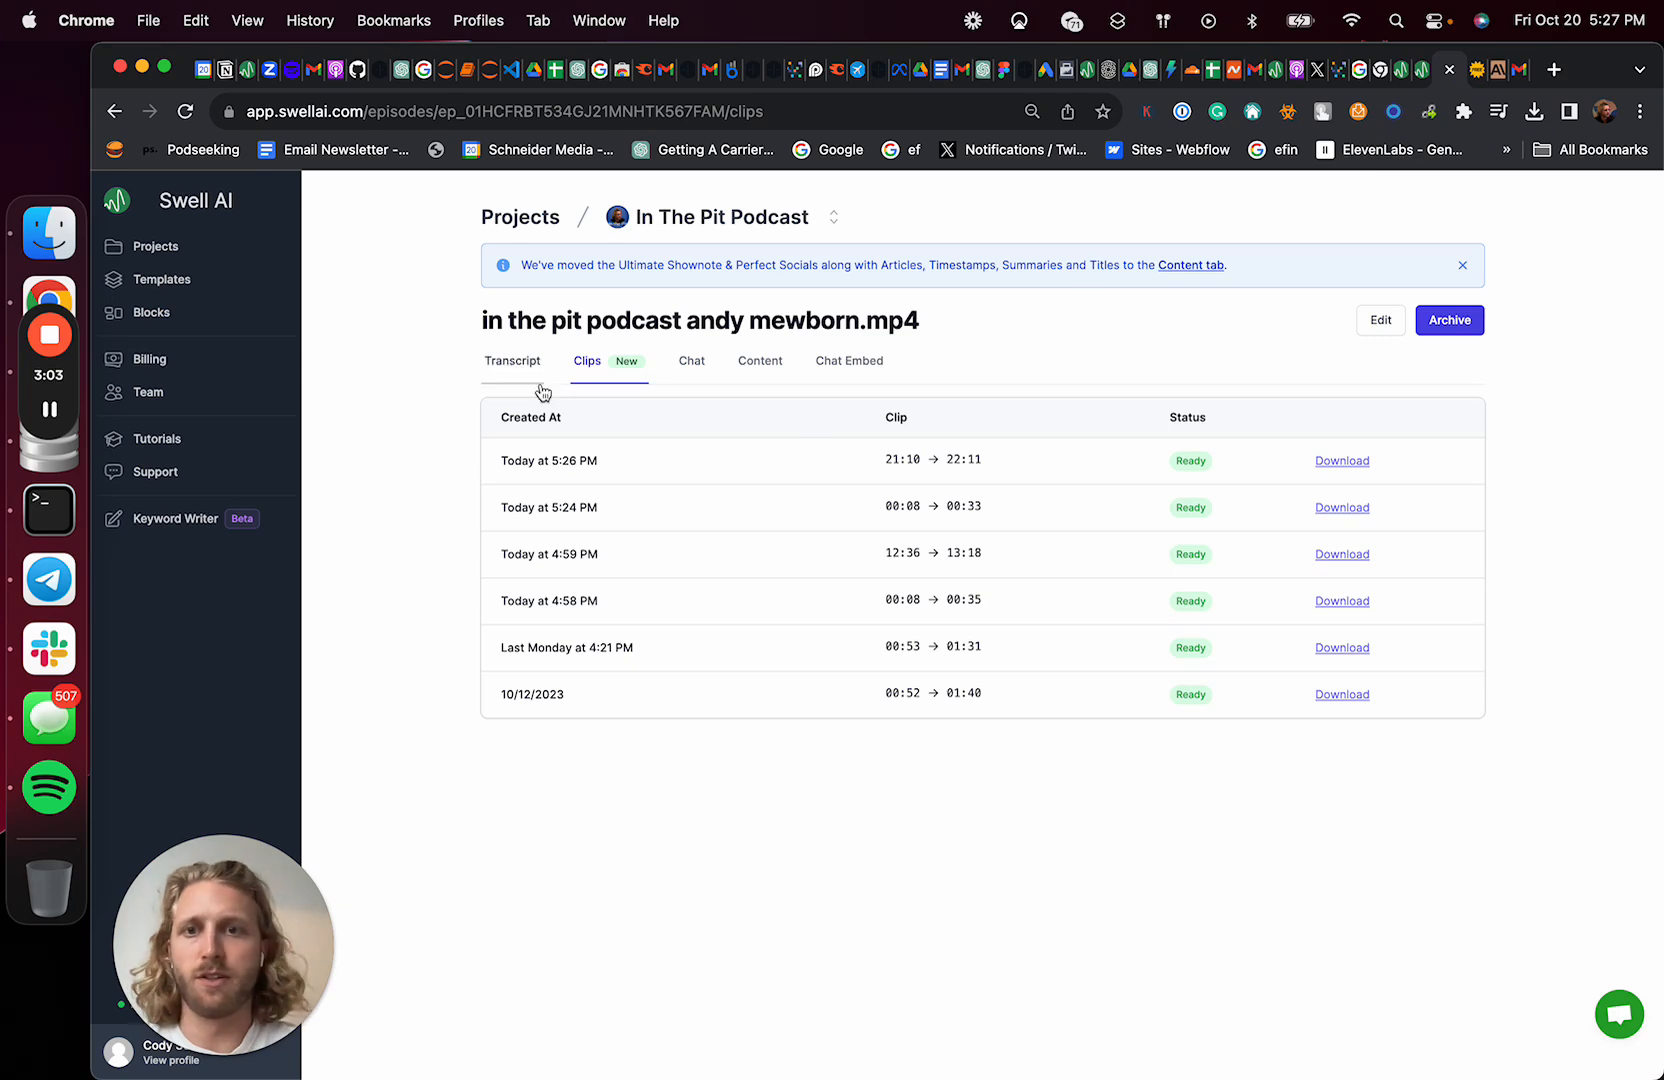
Open the episode's Transcript tab to copy the full transcript
click(512, 361)
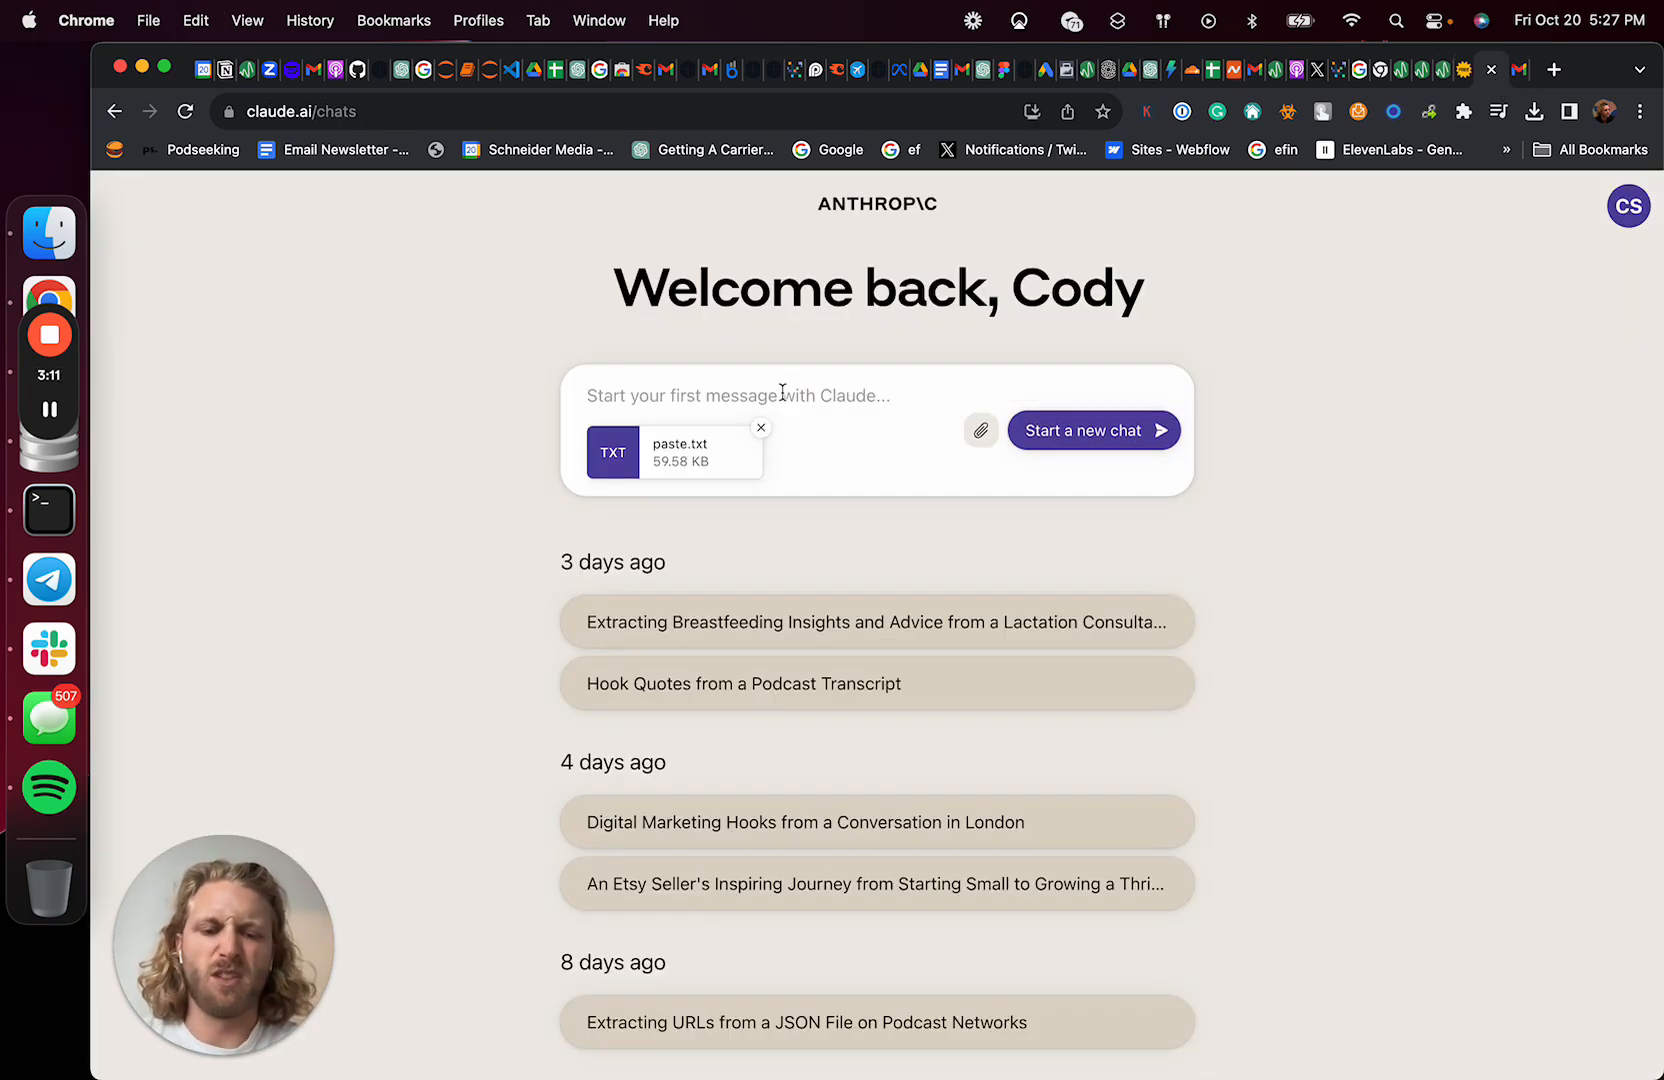
Ask Claude for 10 viral LinkedIn clips with start and stop timestamps
text(find me 10 viral clips about linkedin)
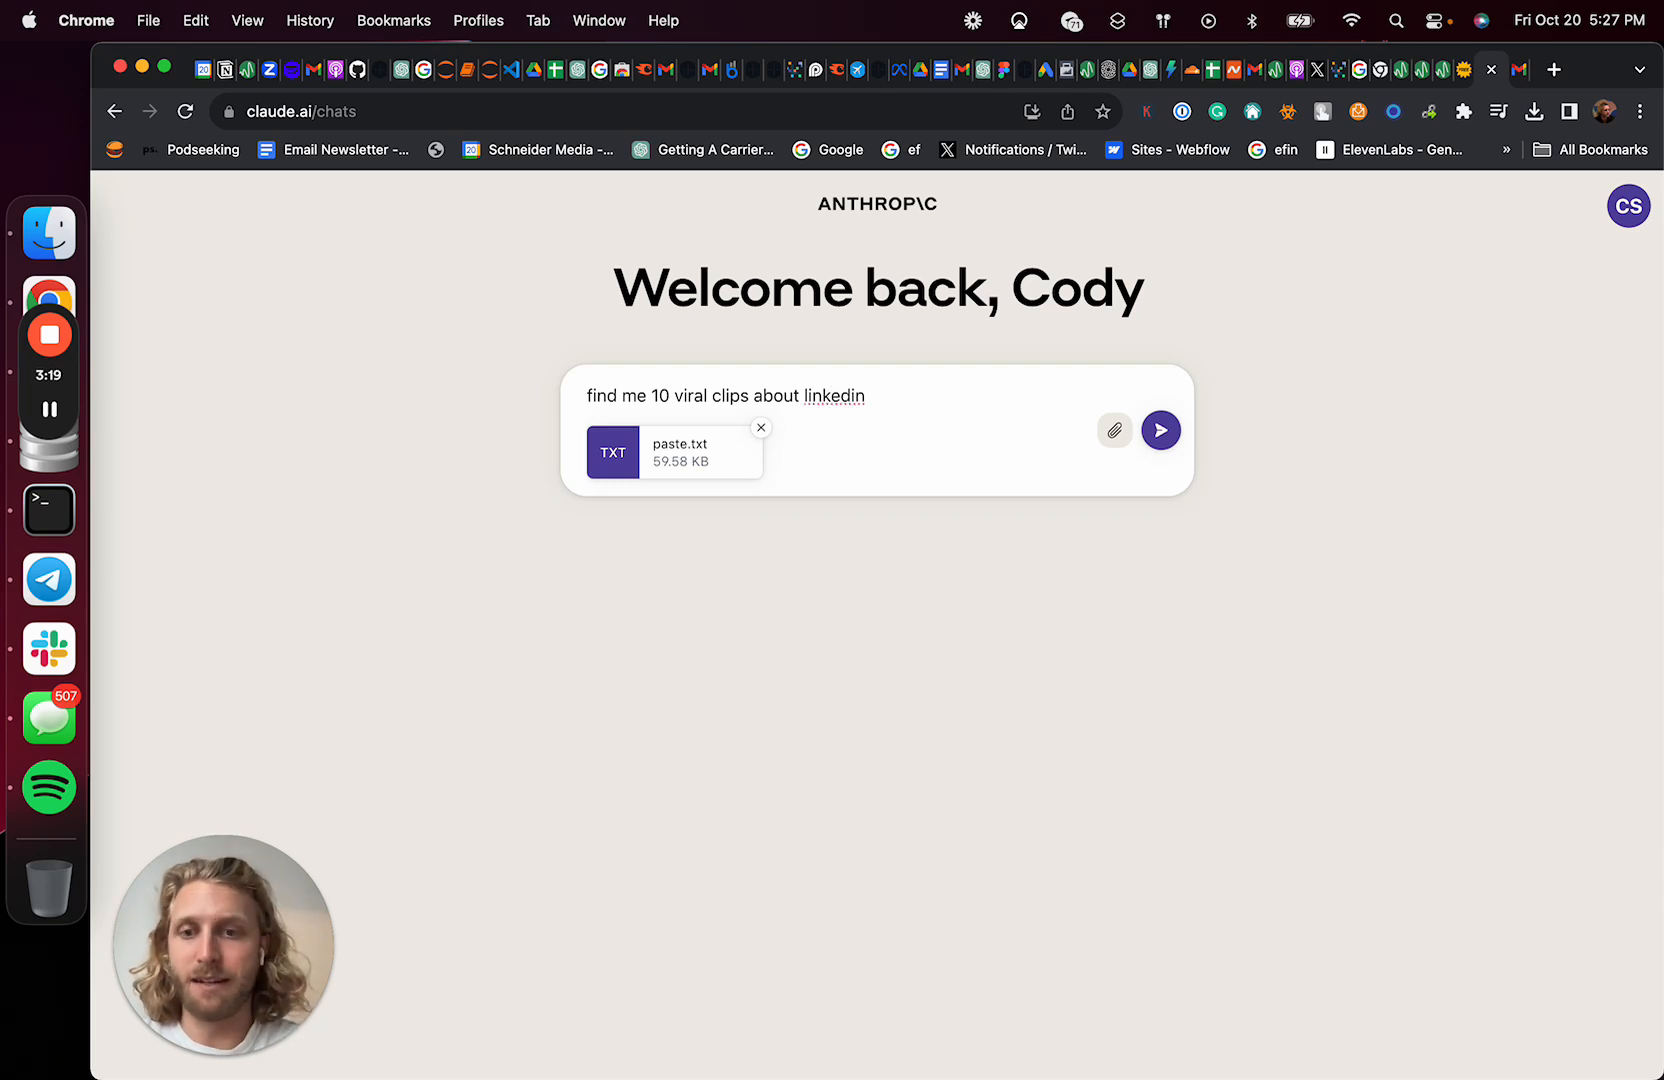
text(")
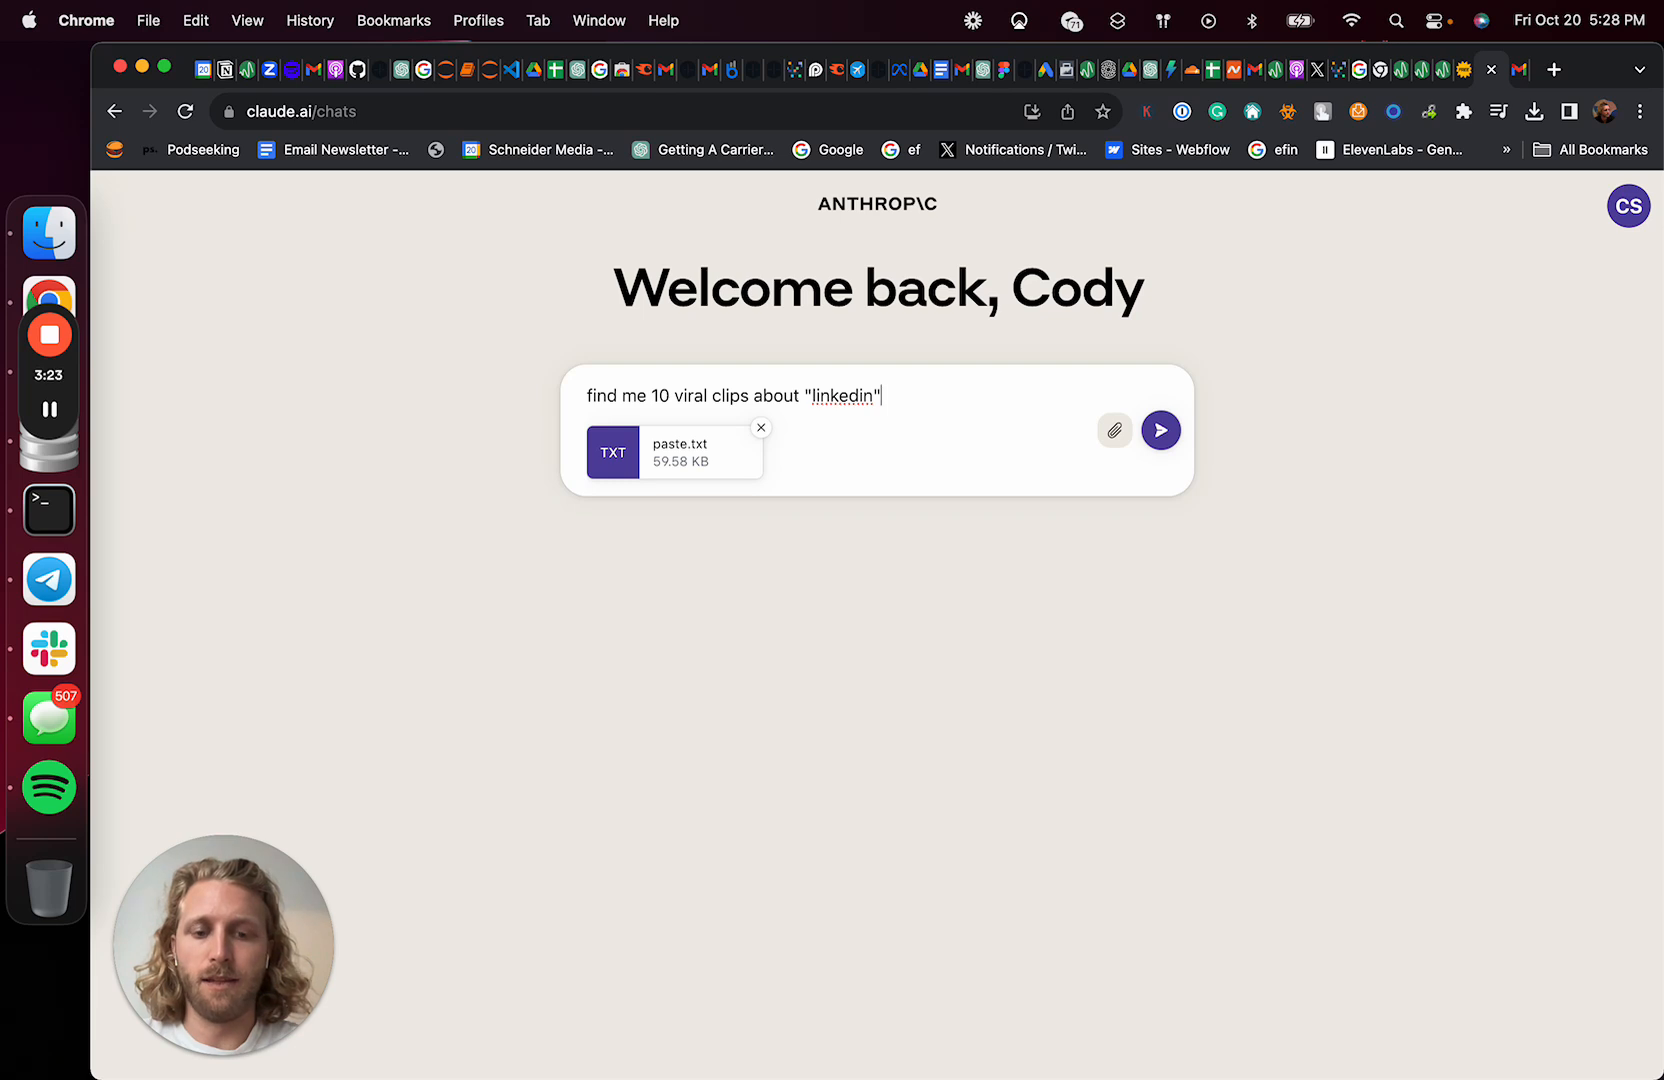
text(,)
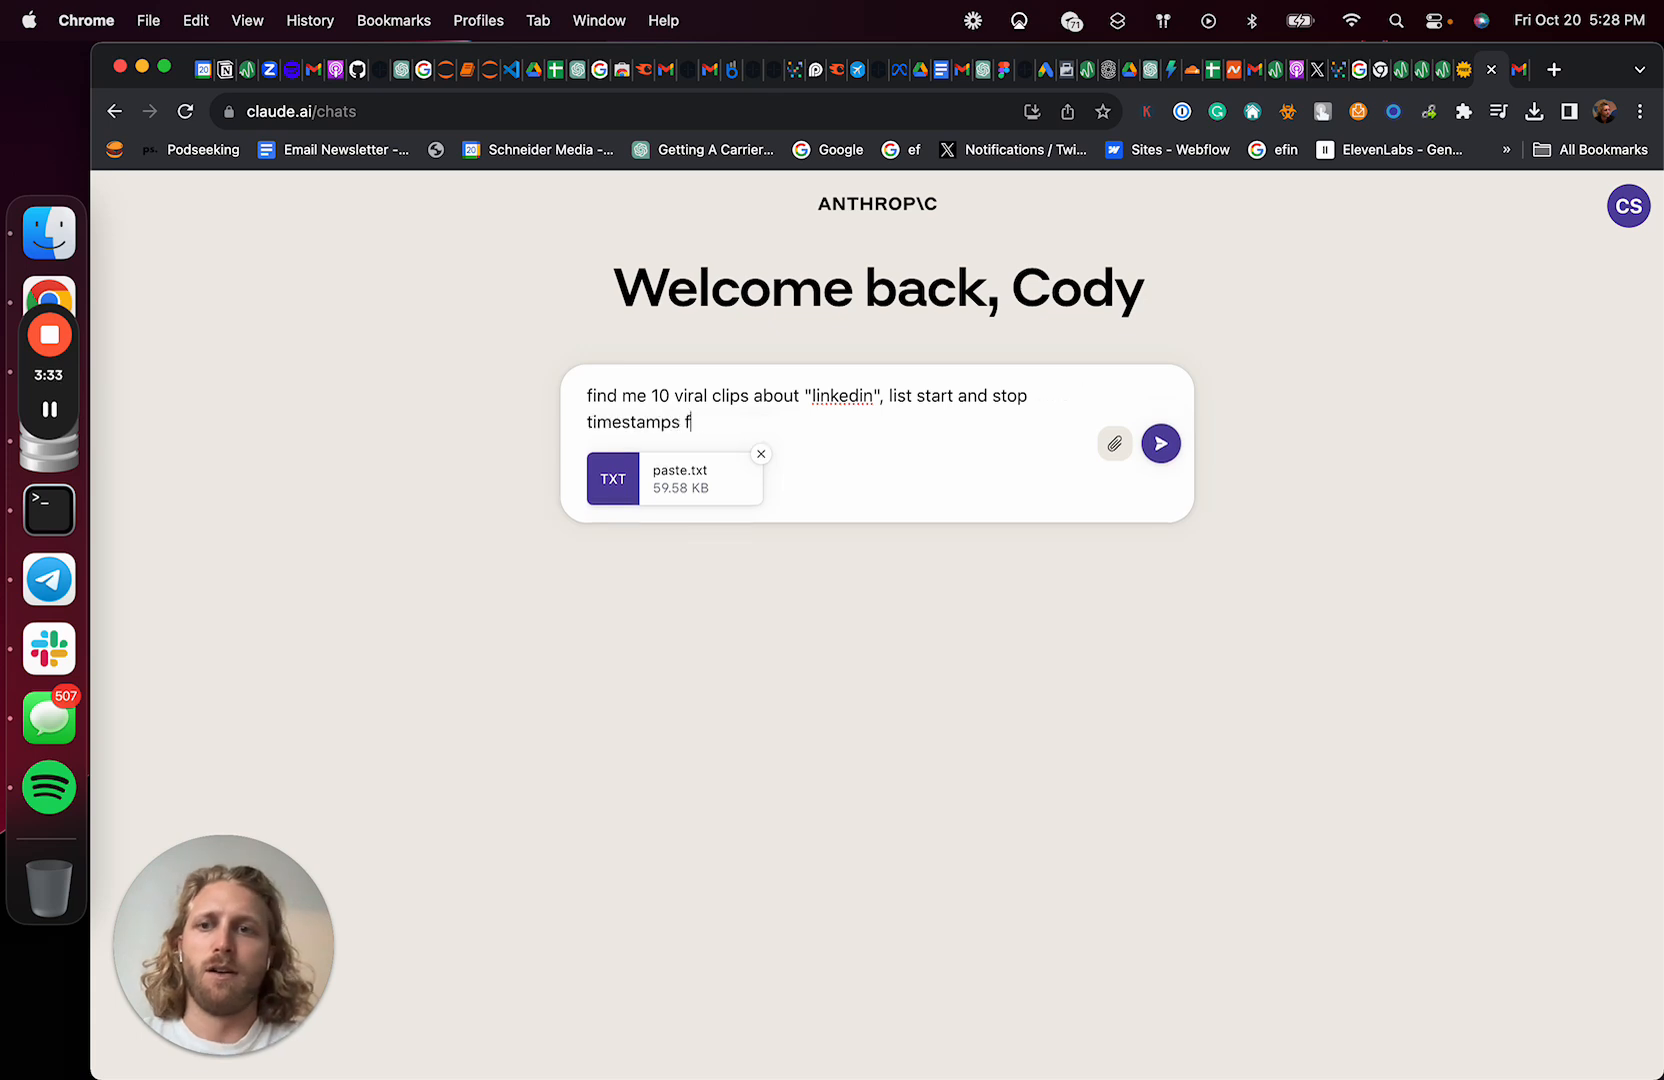
text(or the l)
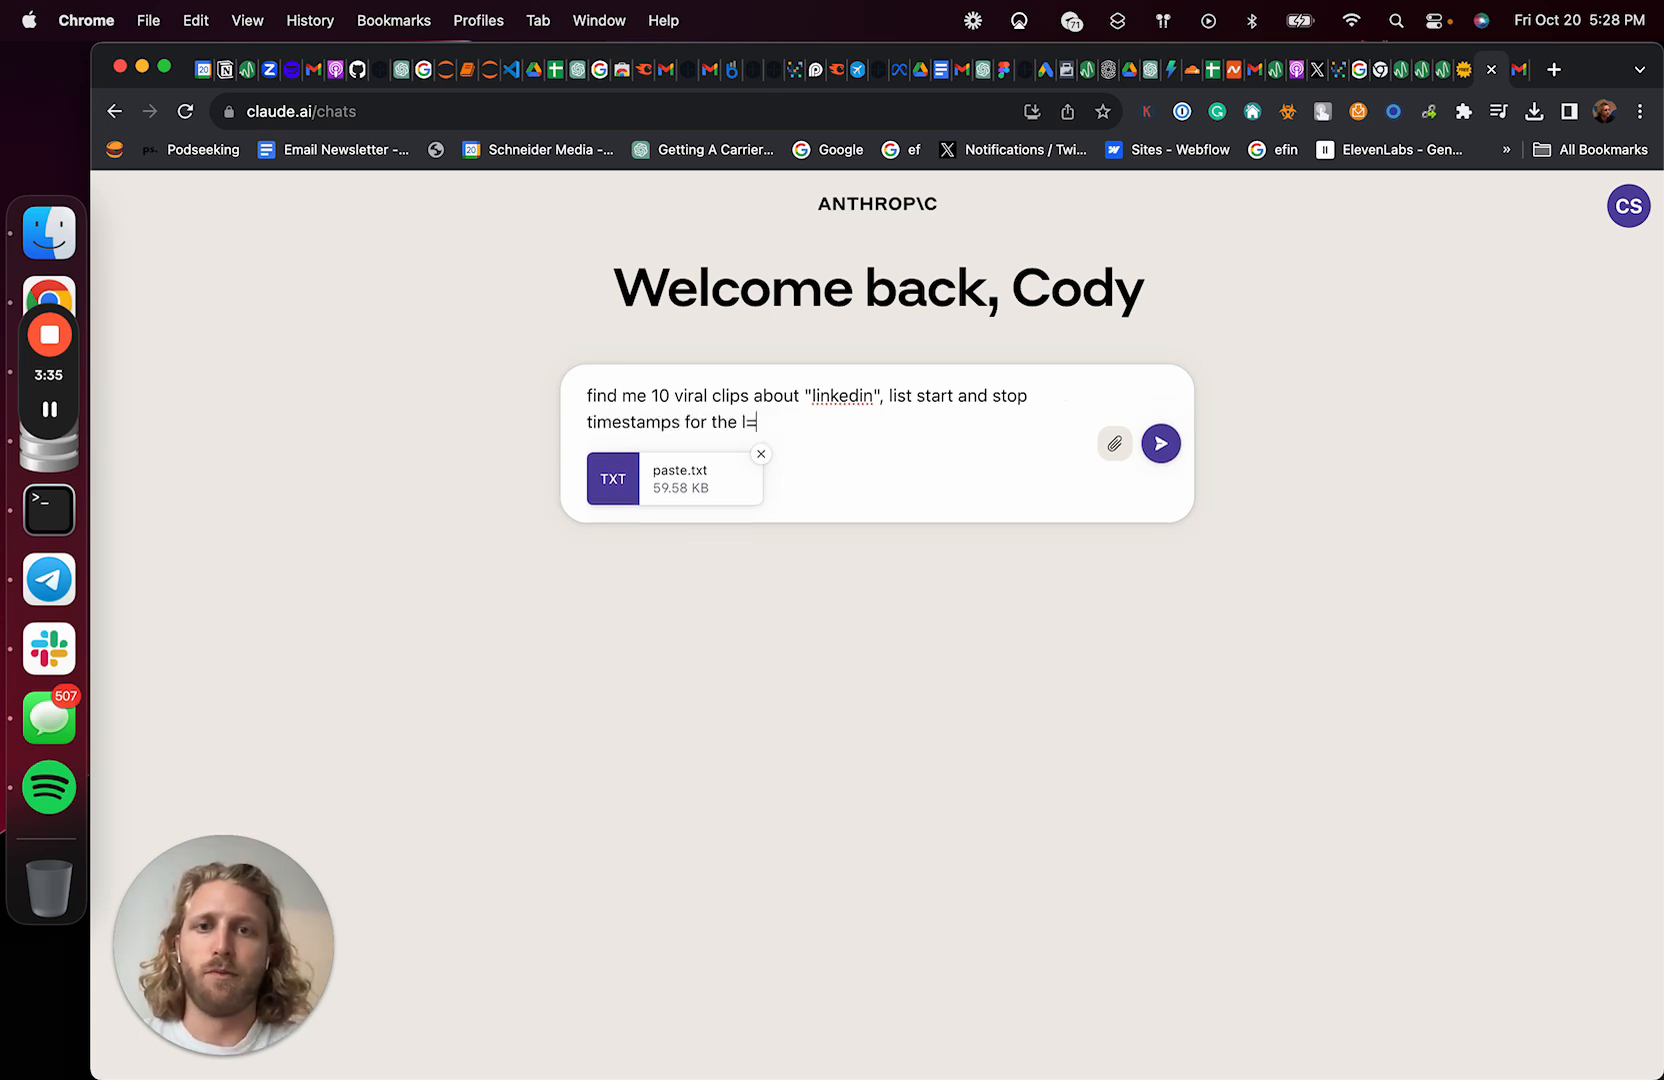
text(virc)
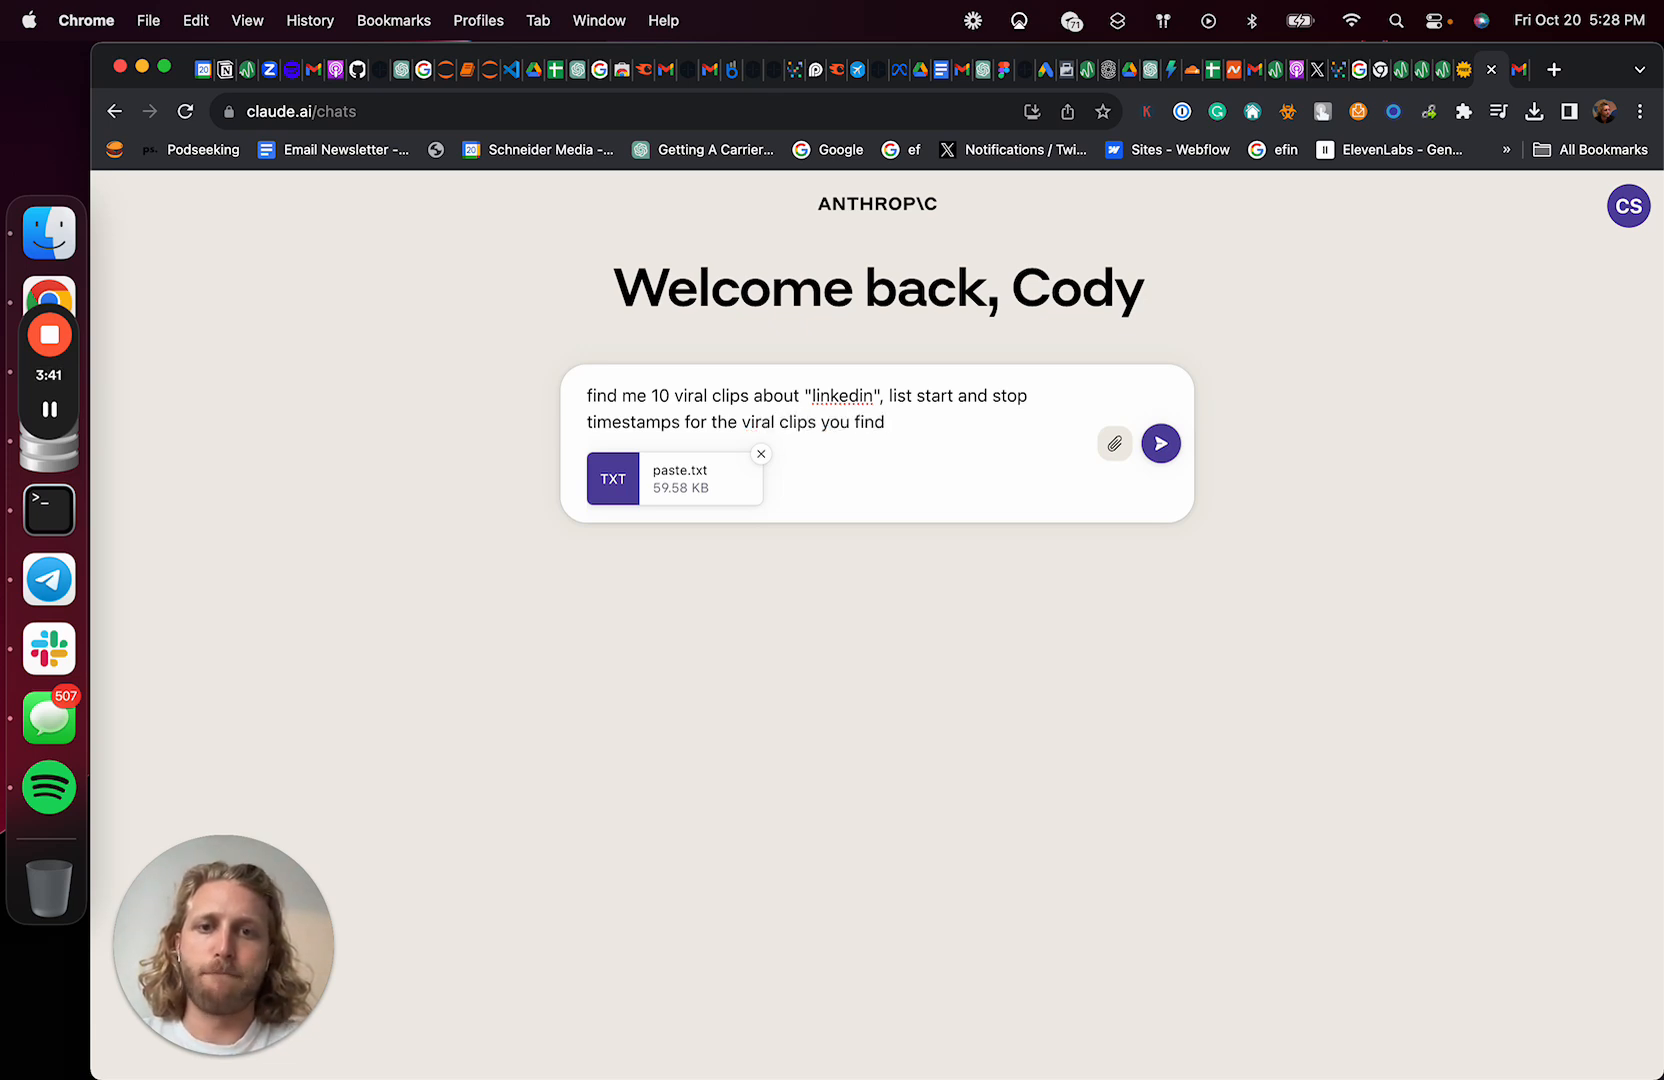
click(1160, 443)
text(Cips must be multiple sentences)
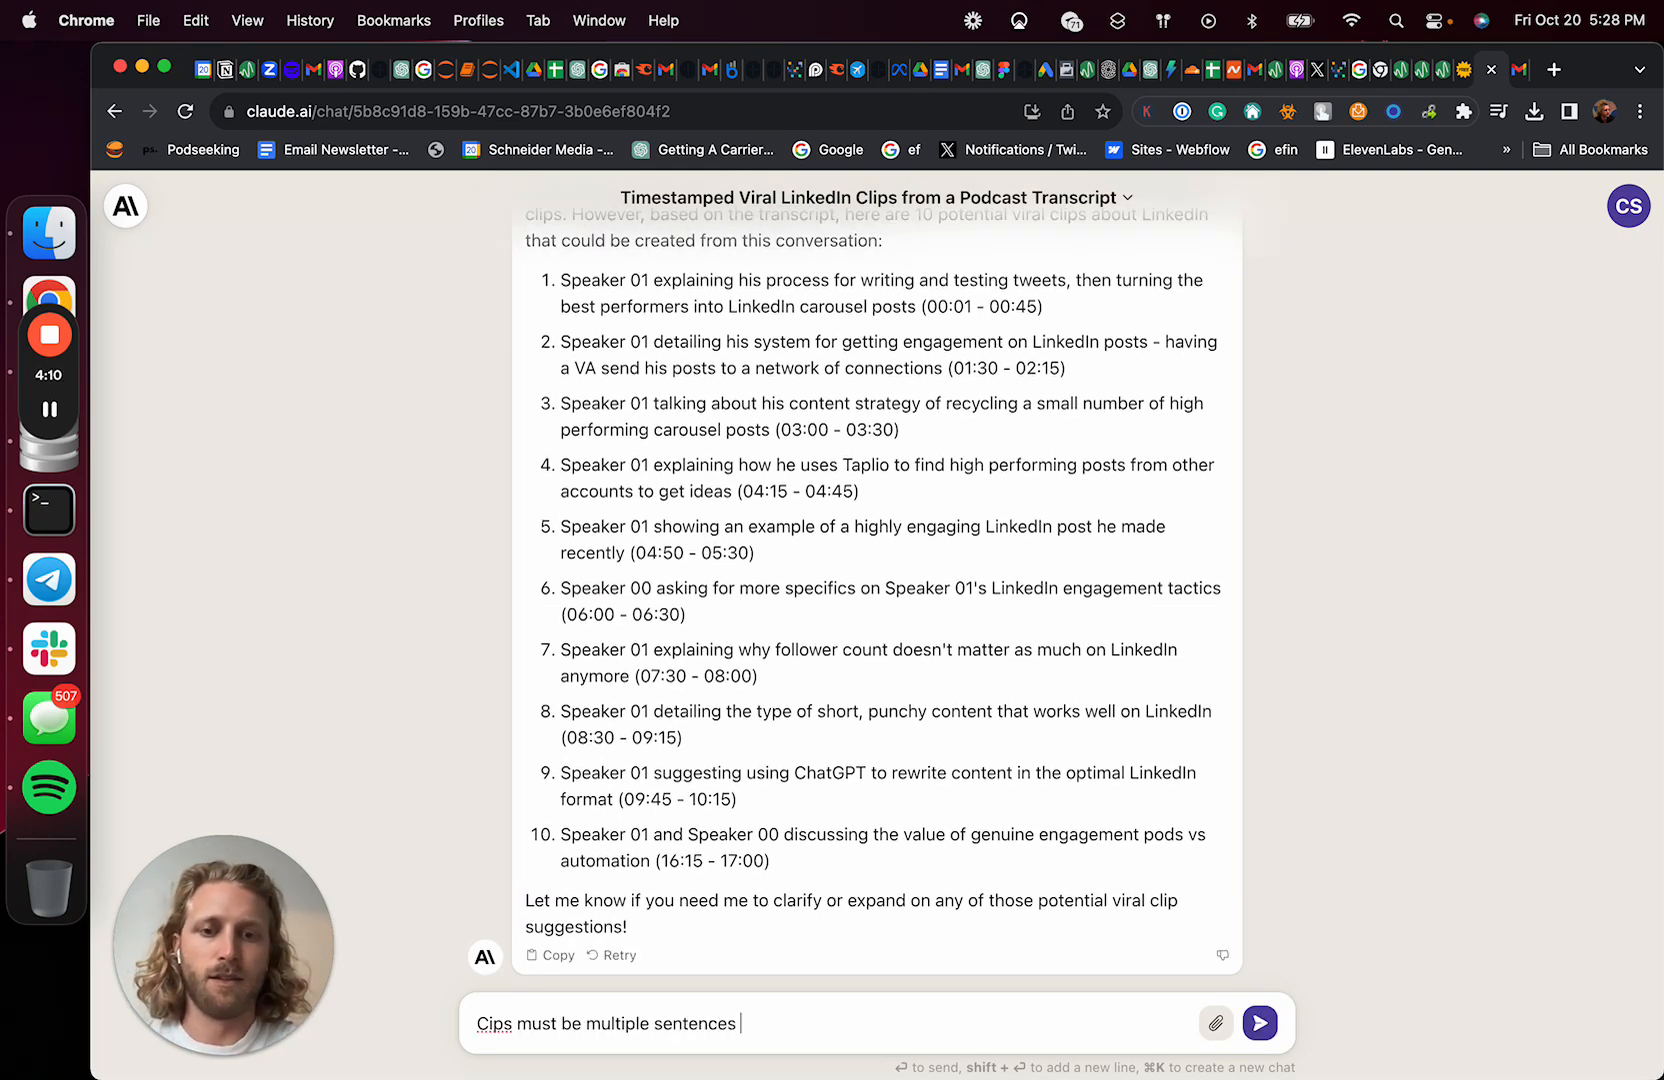
Tell Claude the clips must be multiple sentences long
text(long)
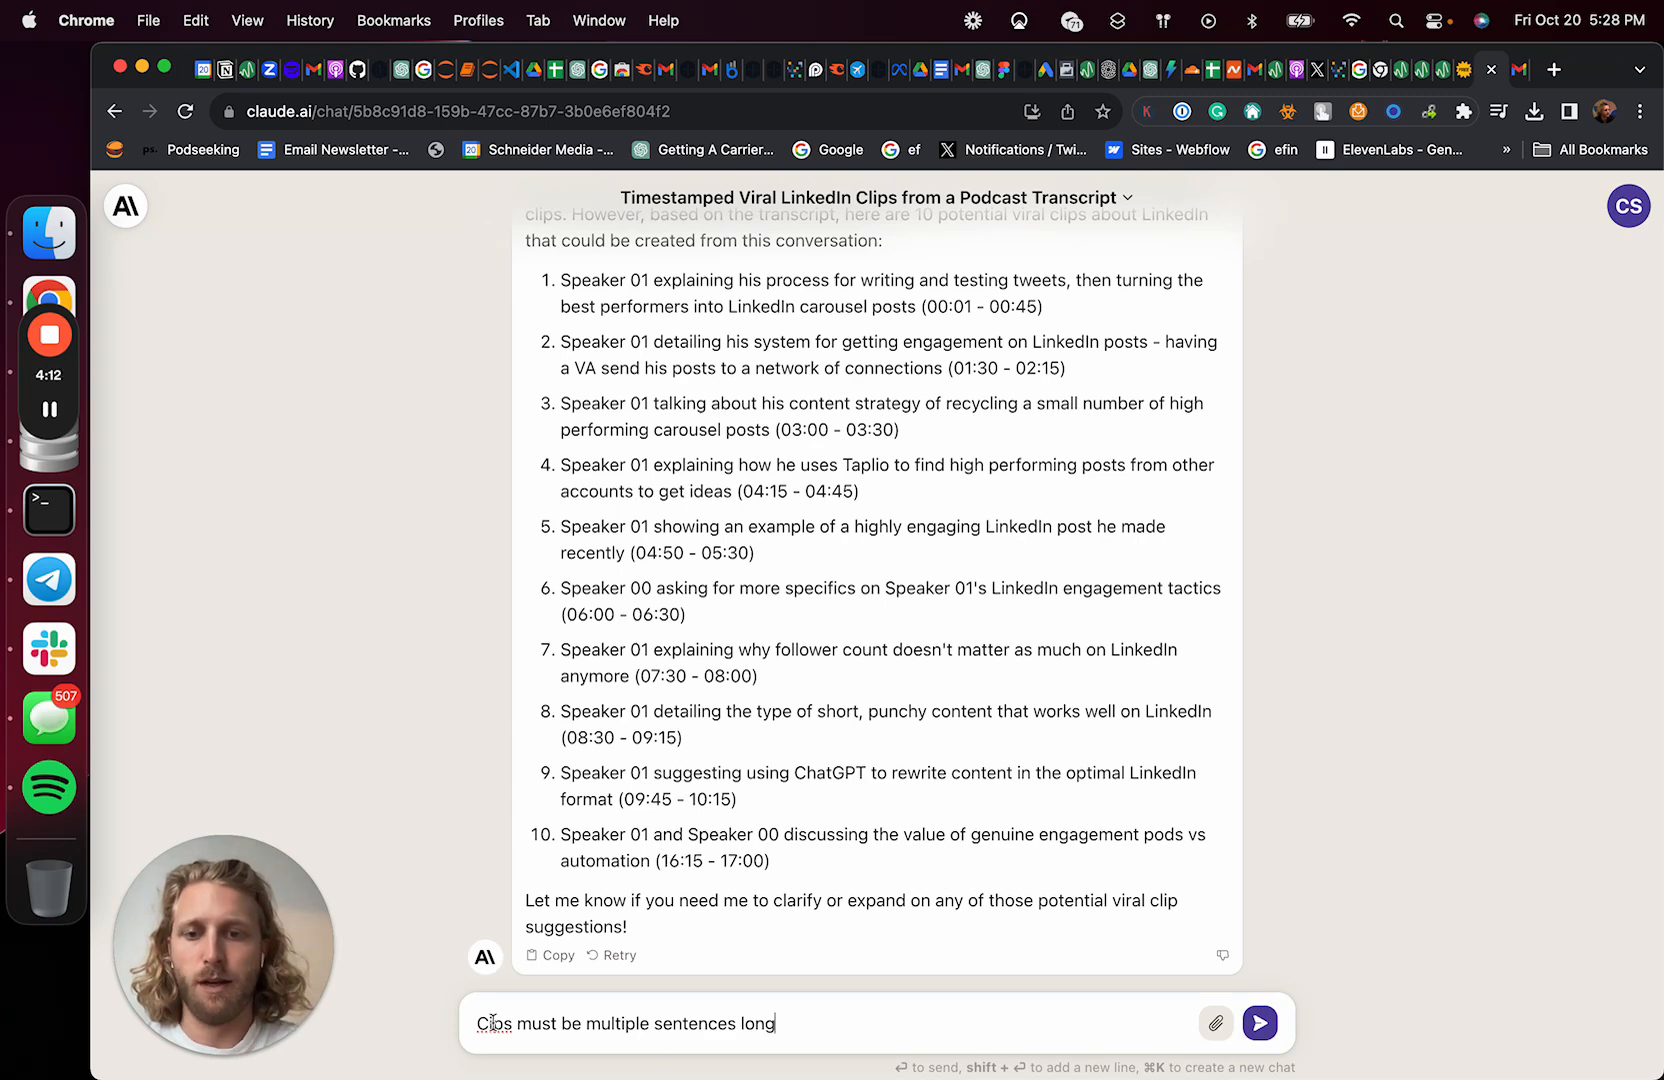
click(1260, 1024)
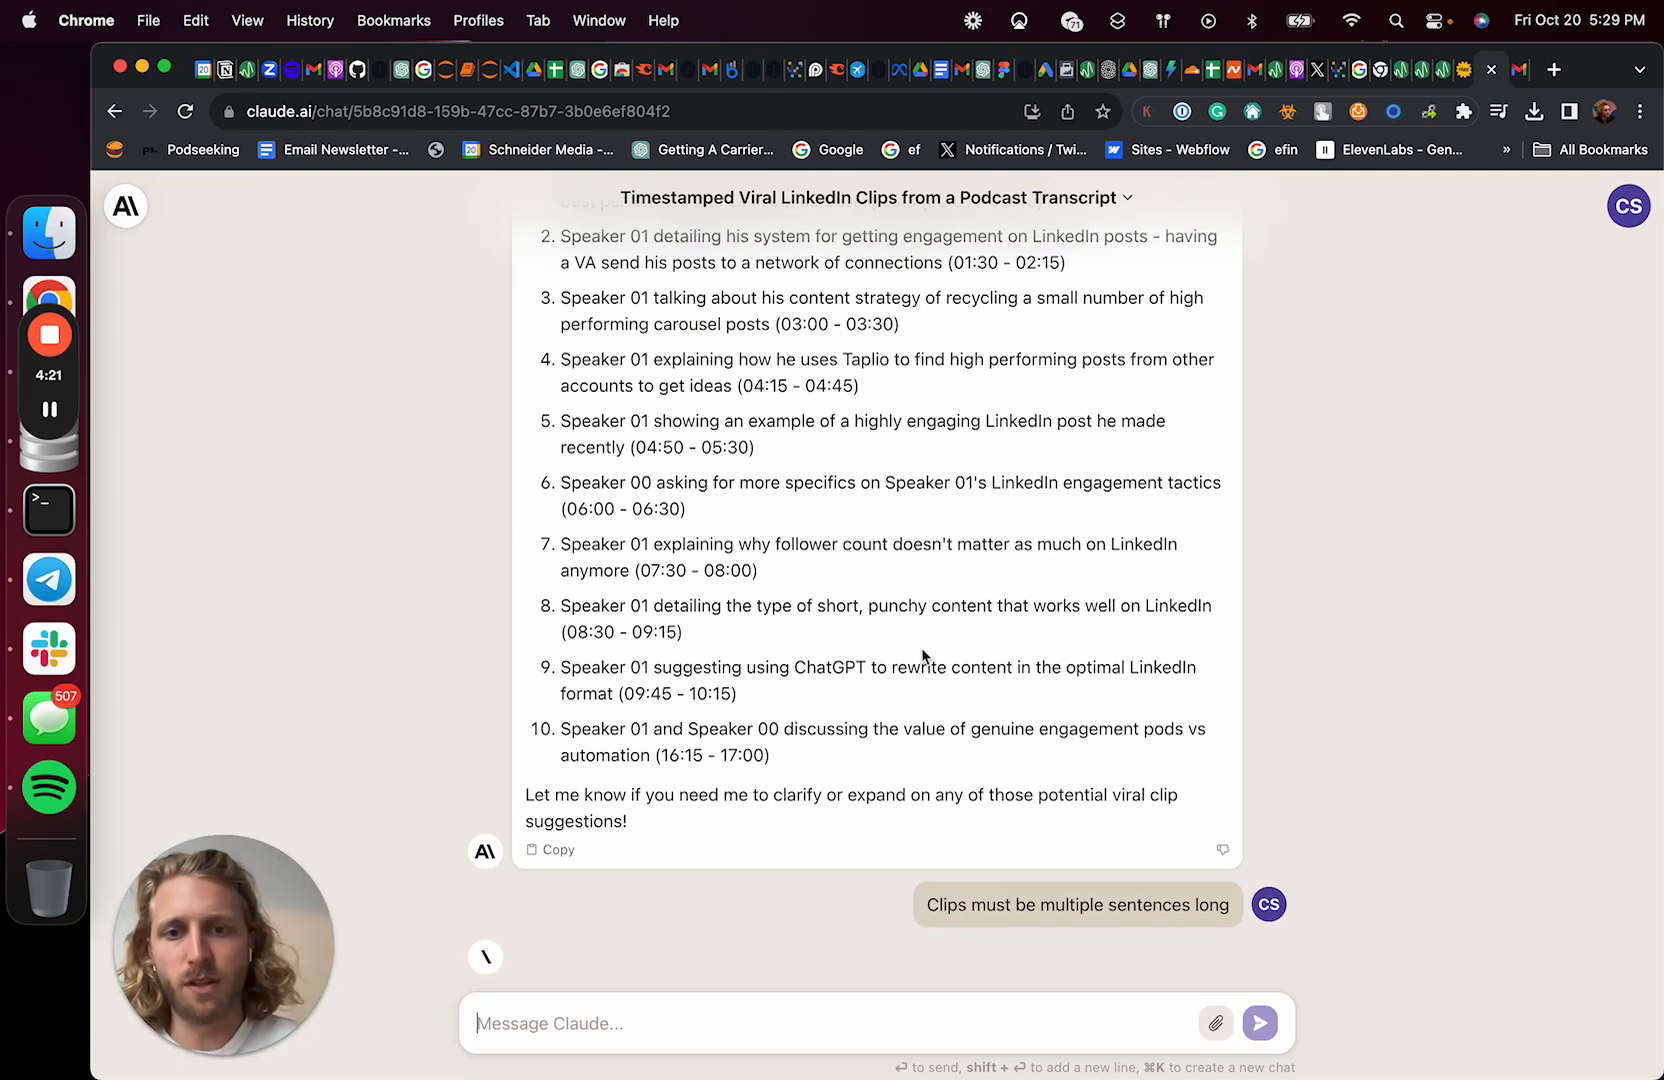
mouse_move(864, 770)
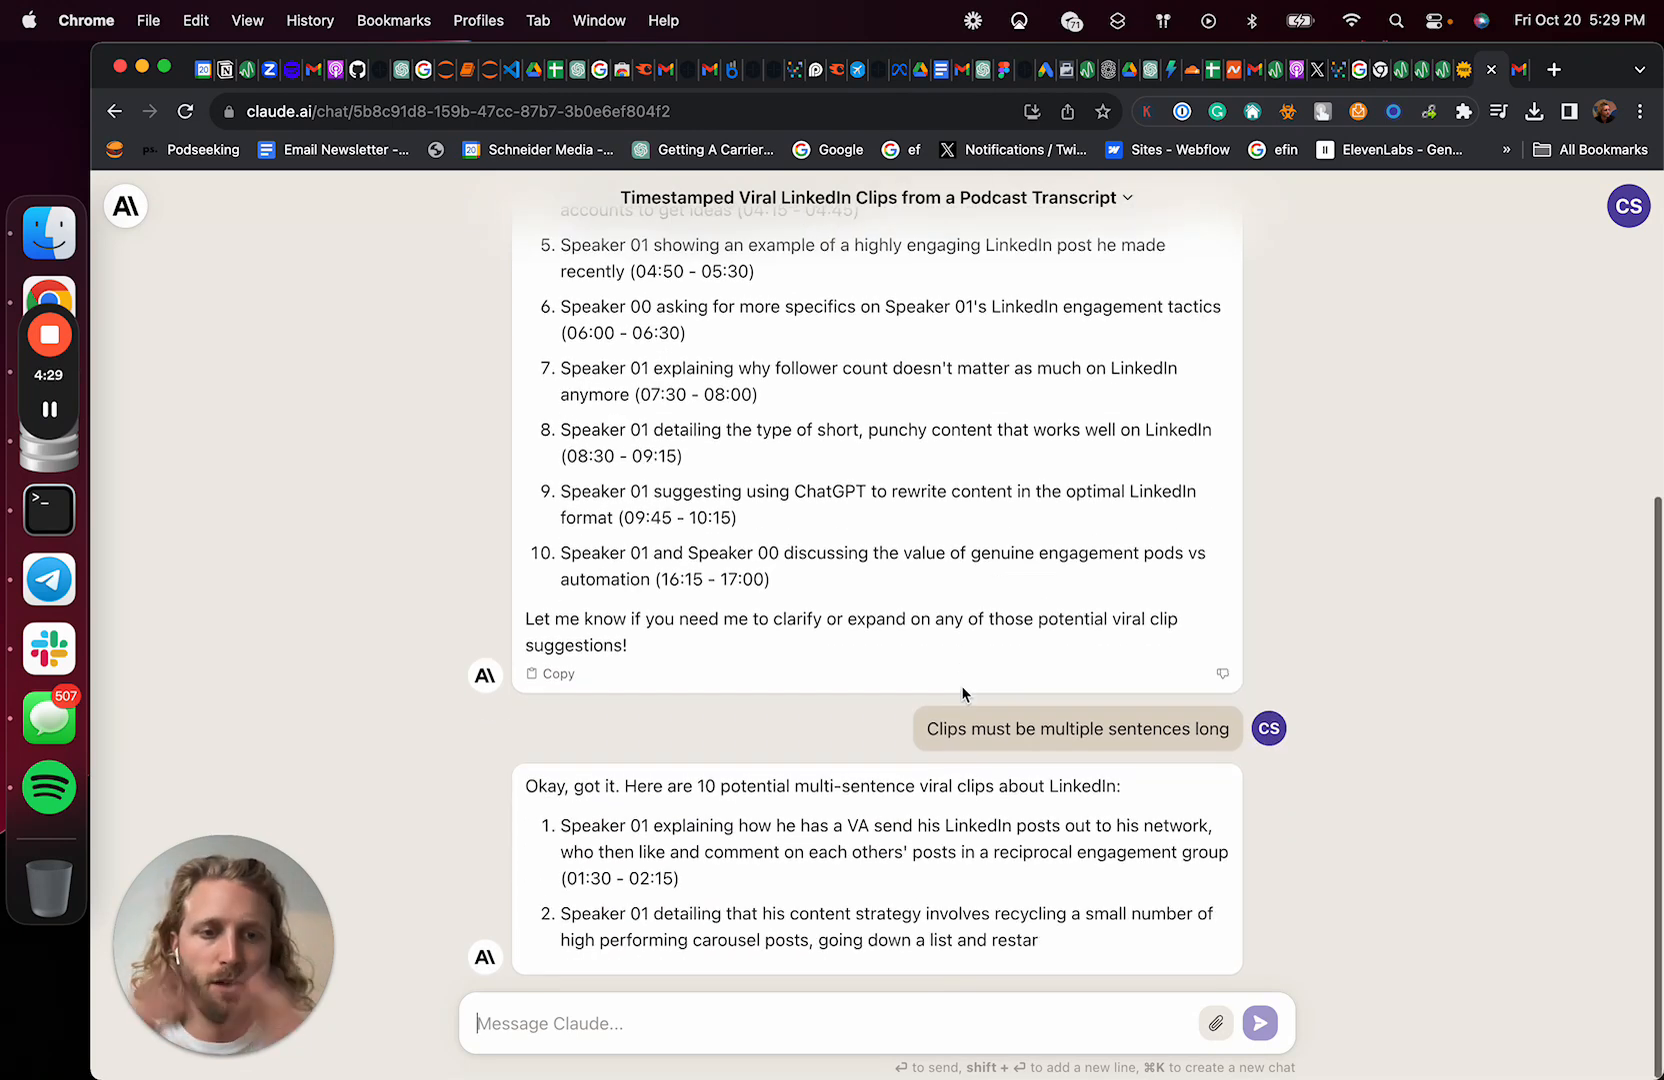
scroll(down, 3)
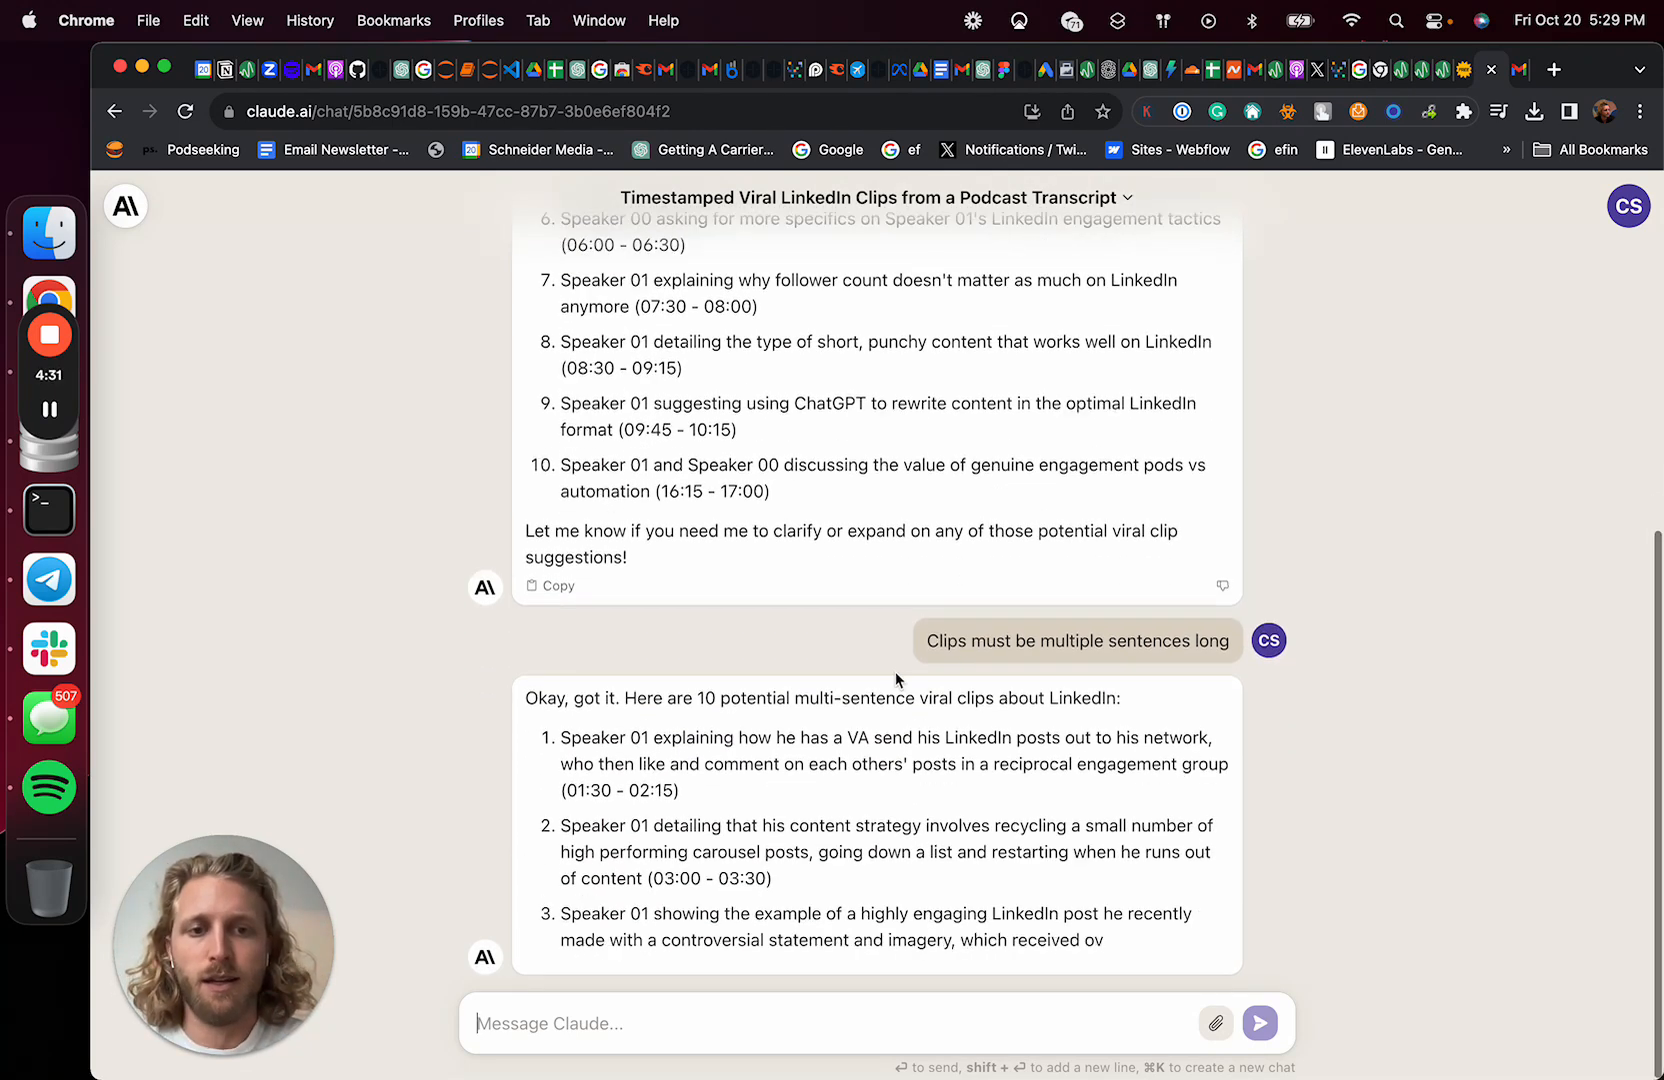
Ask Claude to expand the clips even further
text(Expand the)
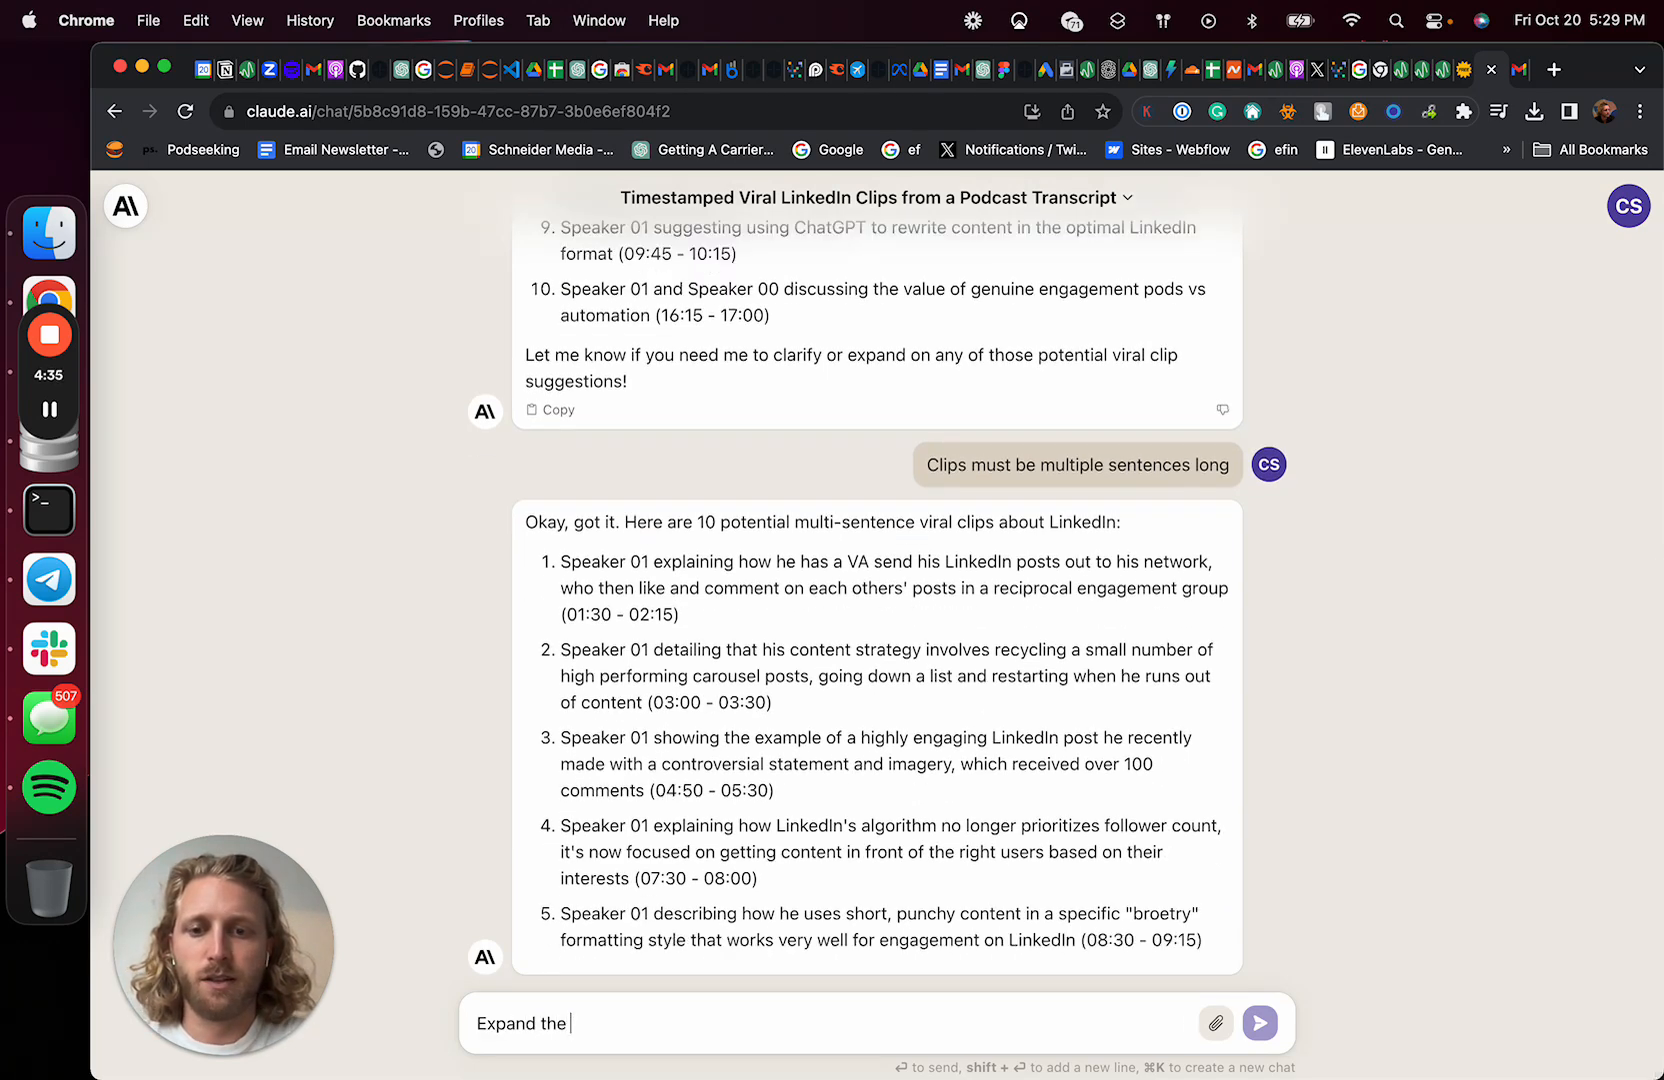
text(clips even further)
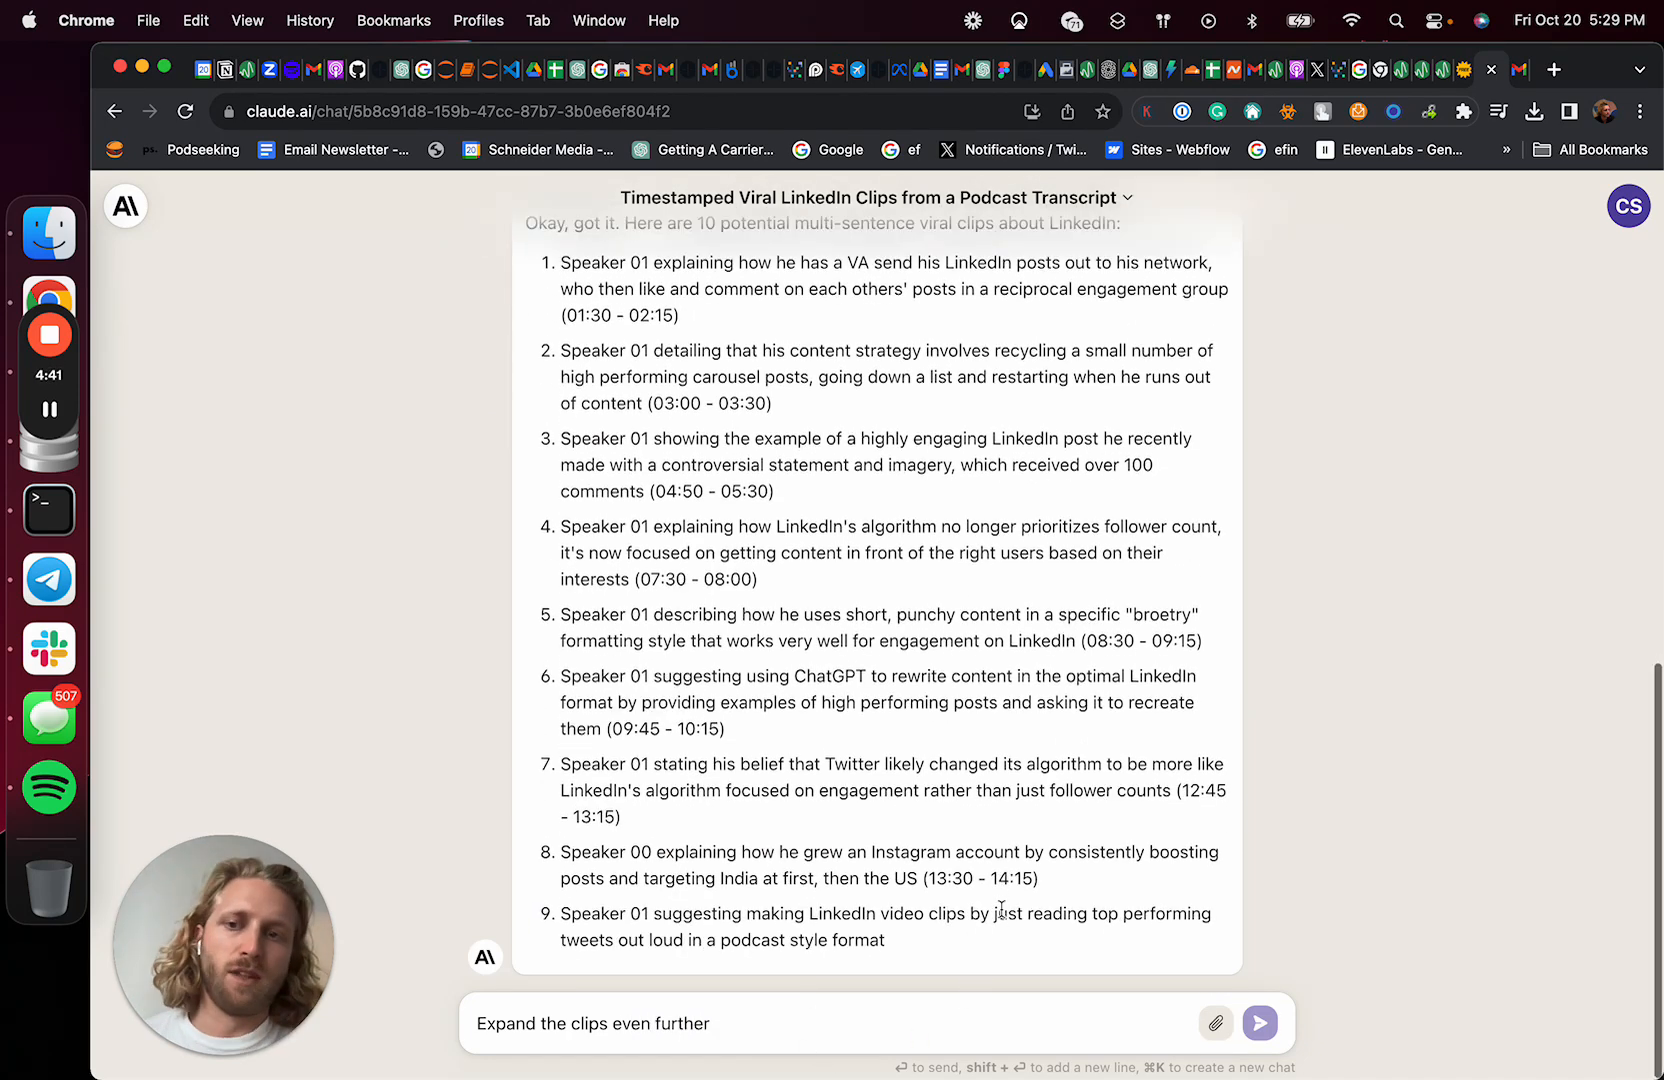
scroll(down, 3)
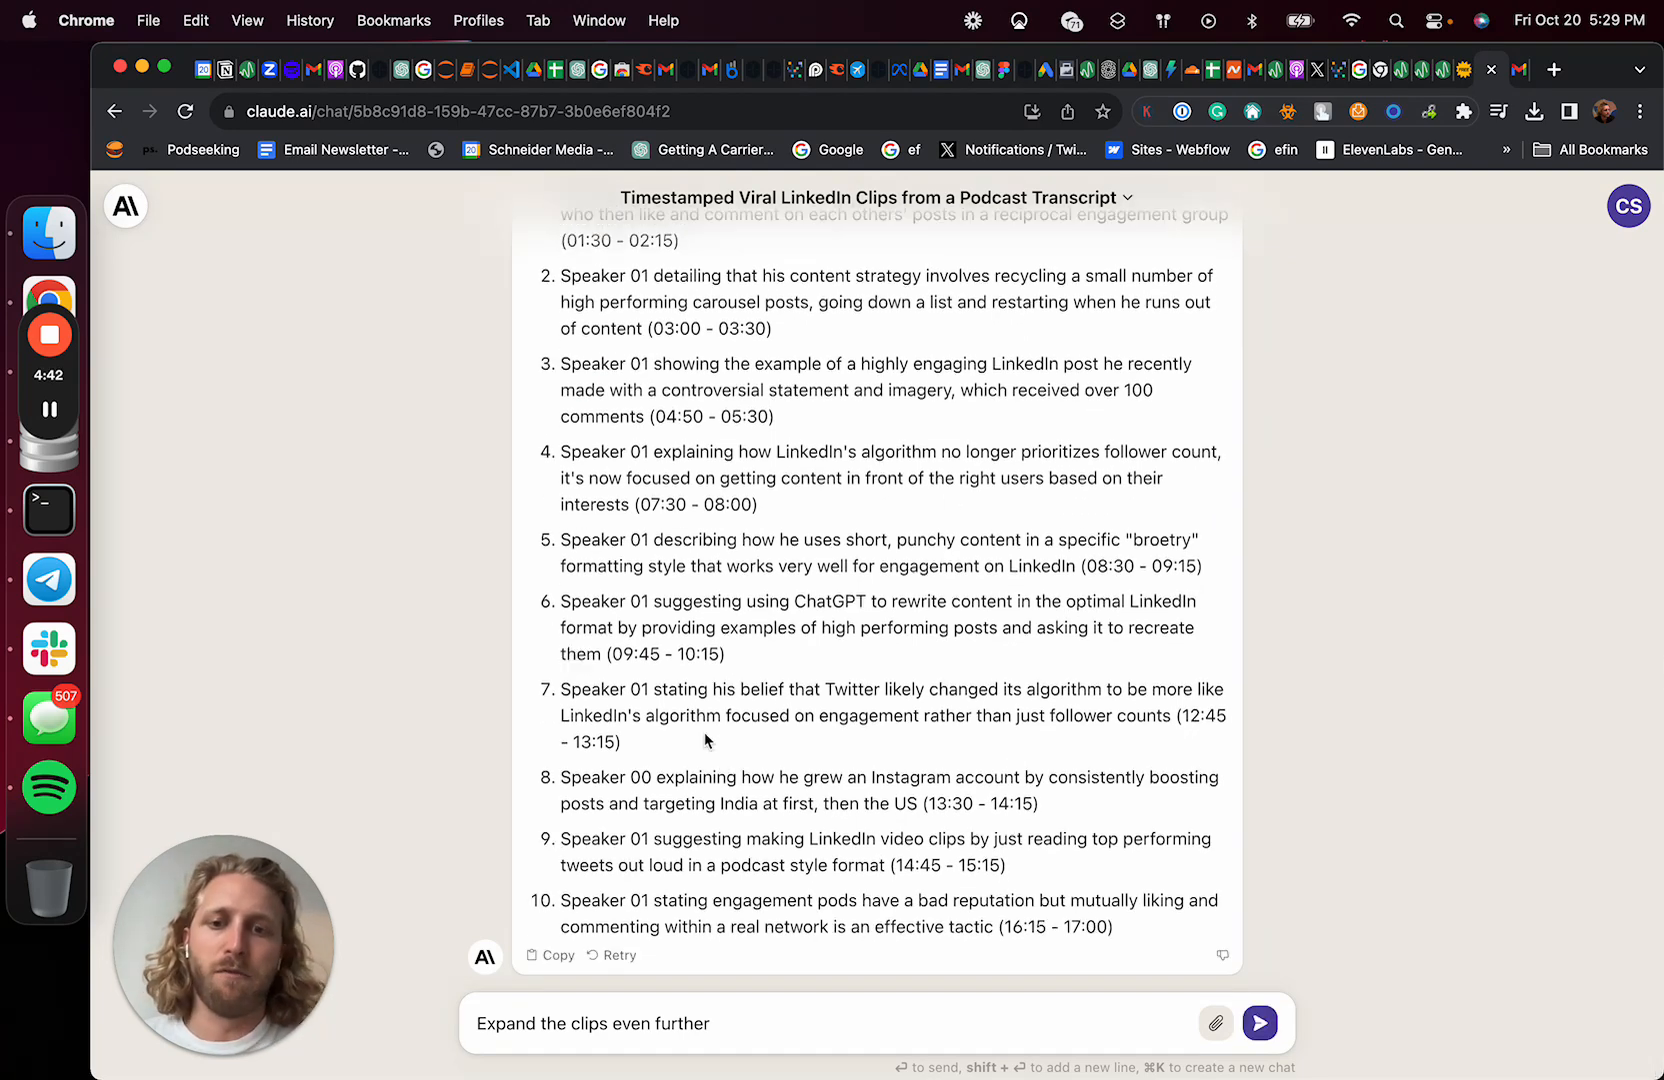
click(1261, 1019)
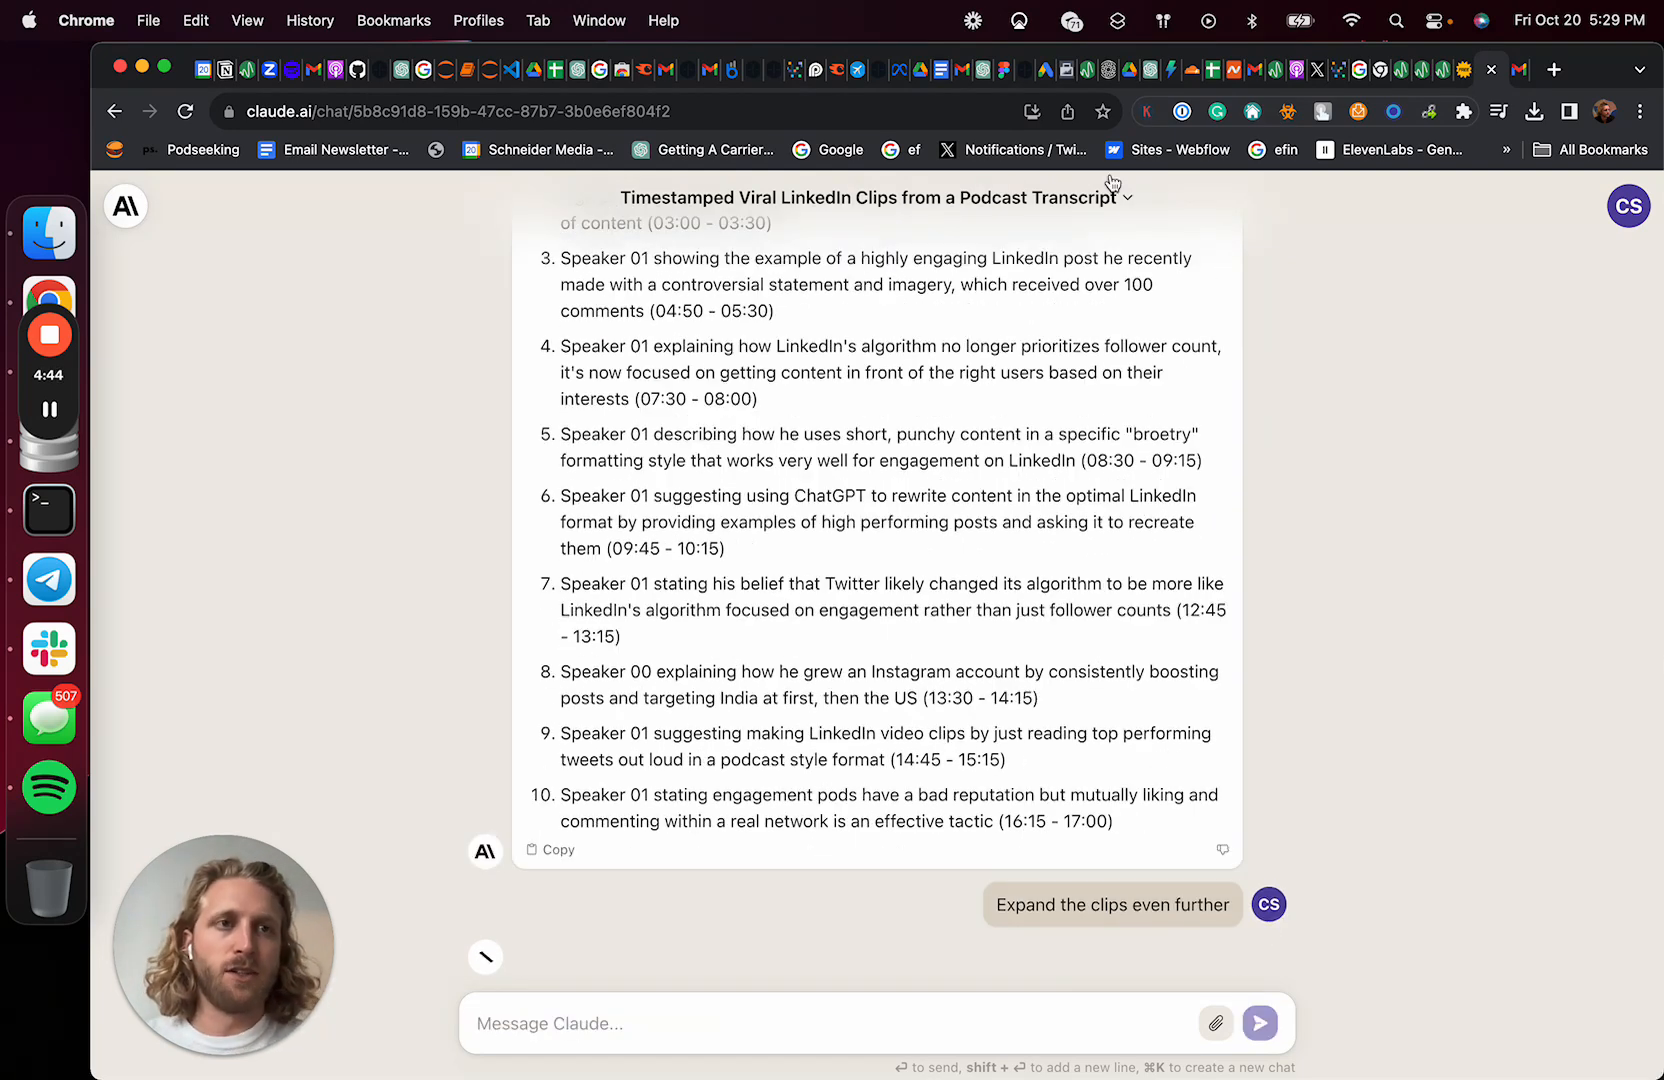
click(1555, 69)
text(veed.io)
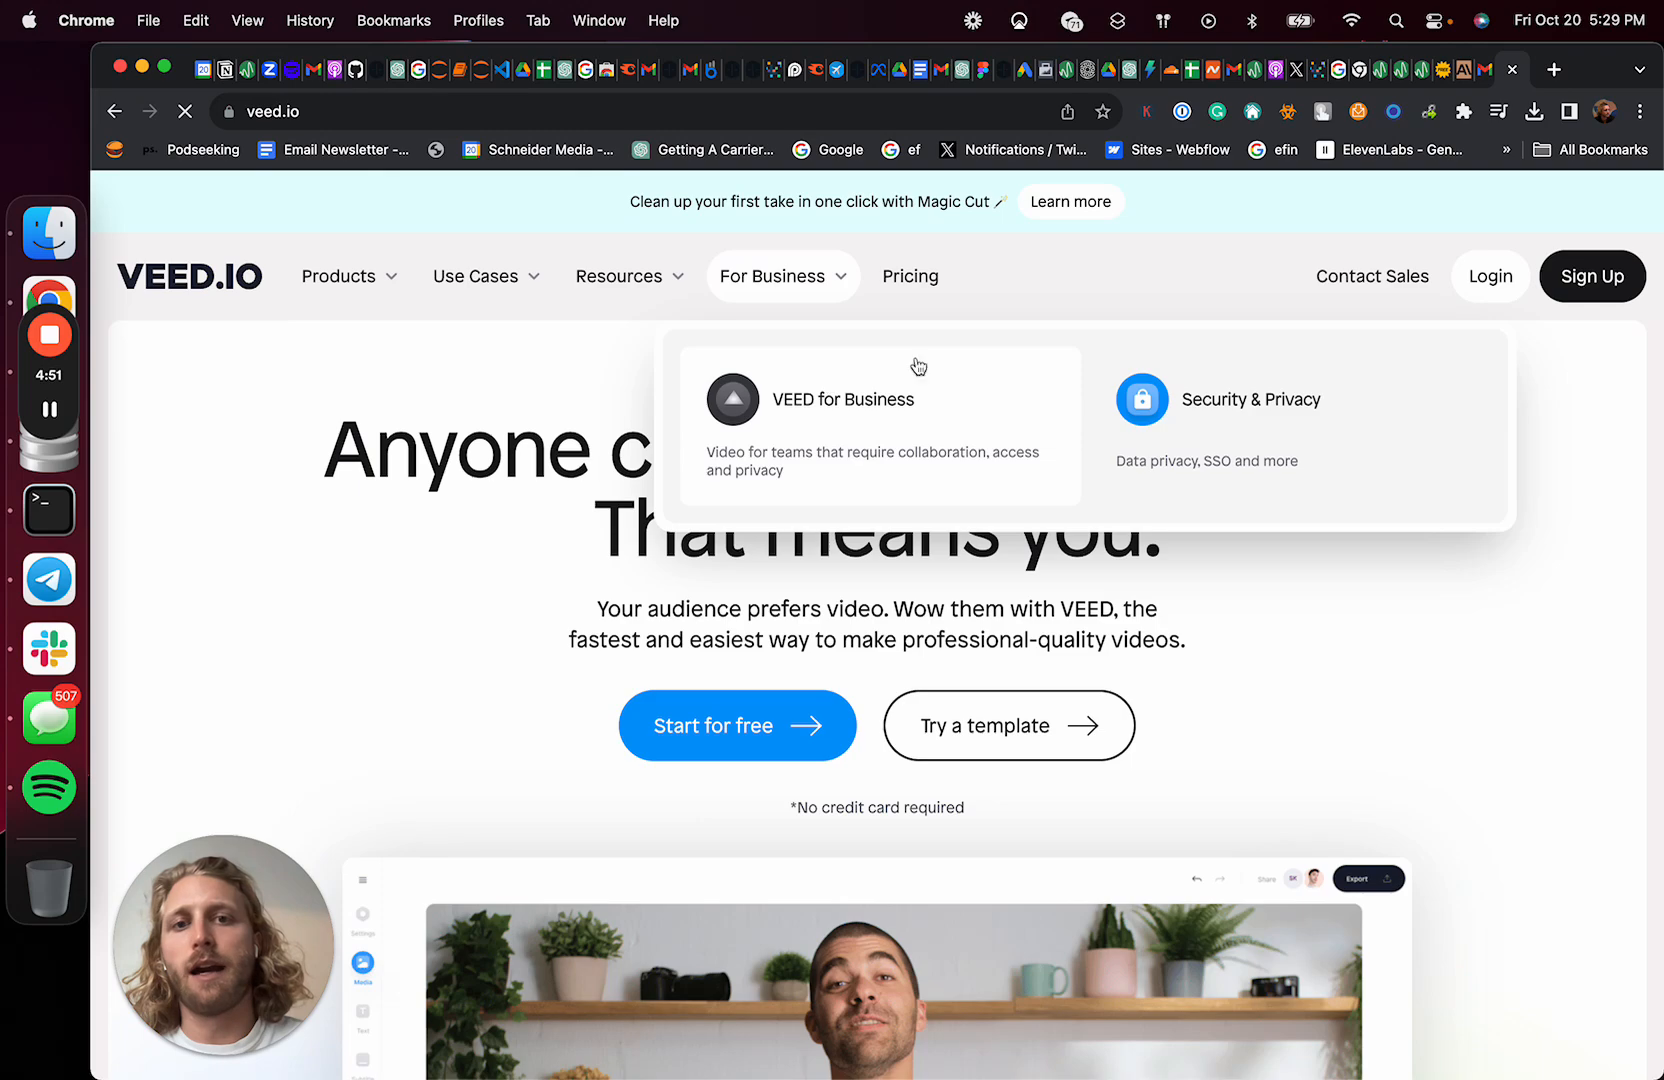
mouse_move(1200, 729)
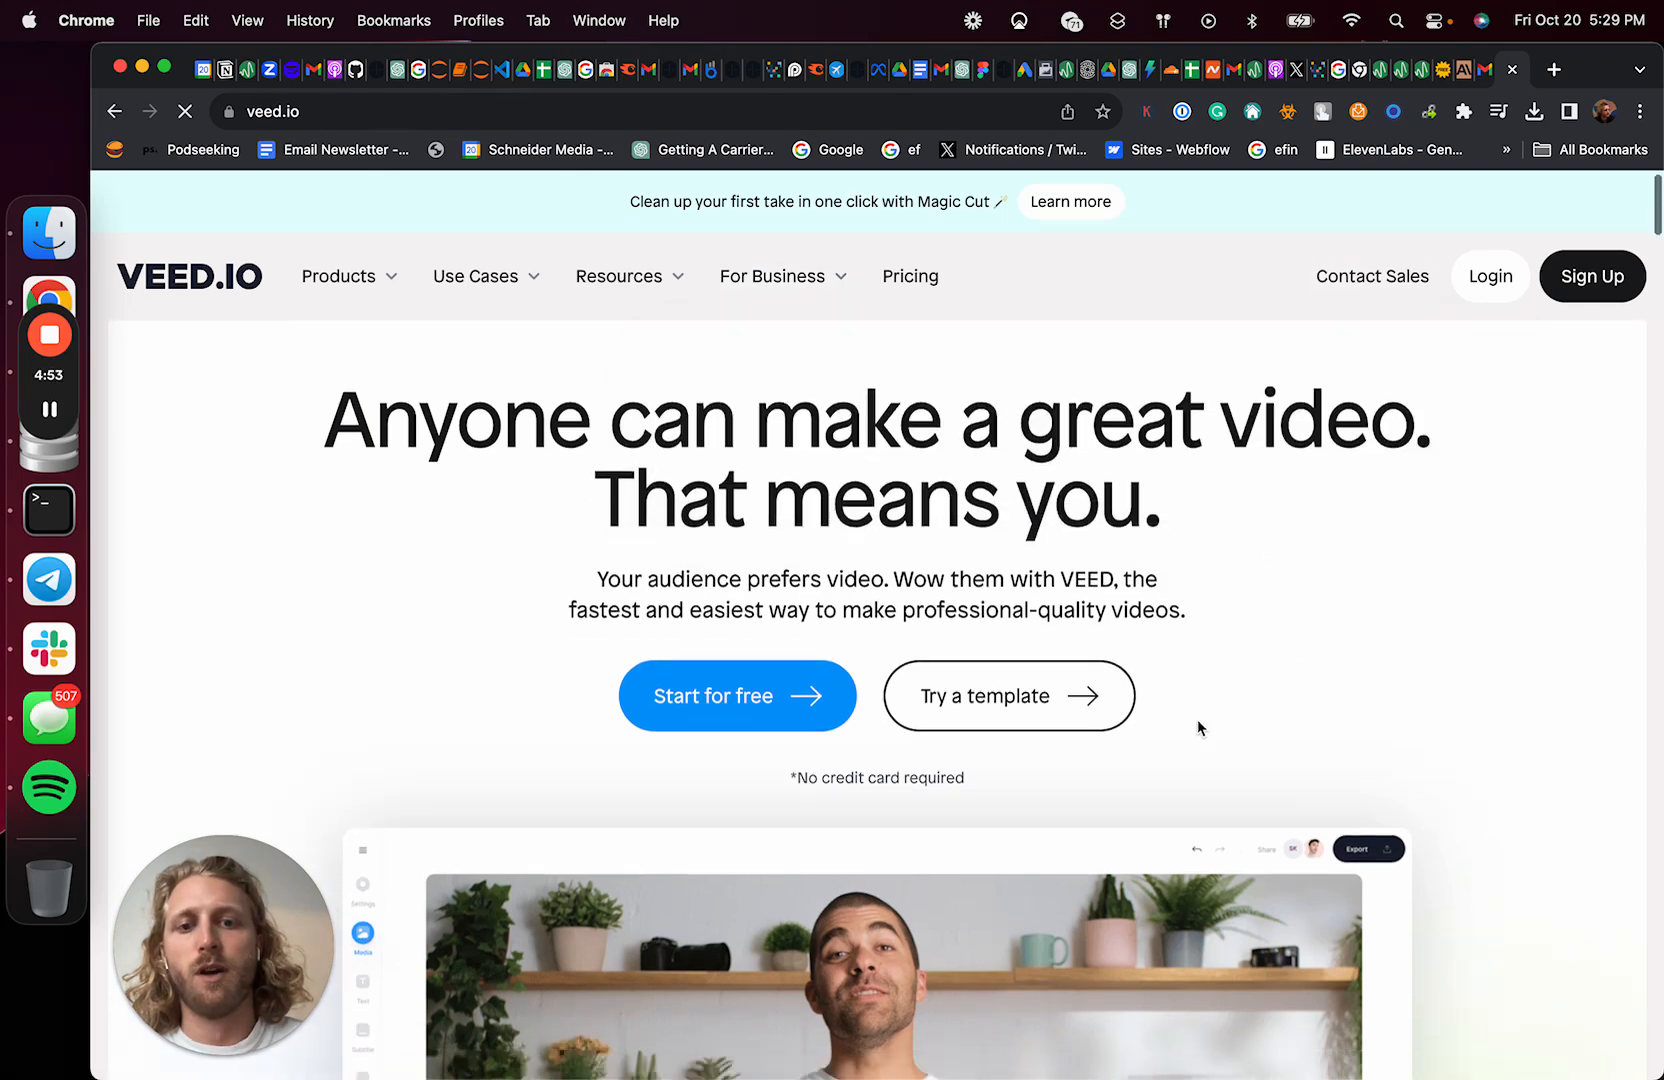
View VEED.IO's pricing plans and open the Products menu of editing tools
scroll(down, 3)
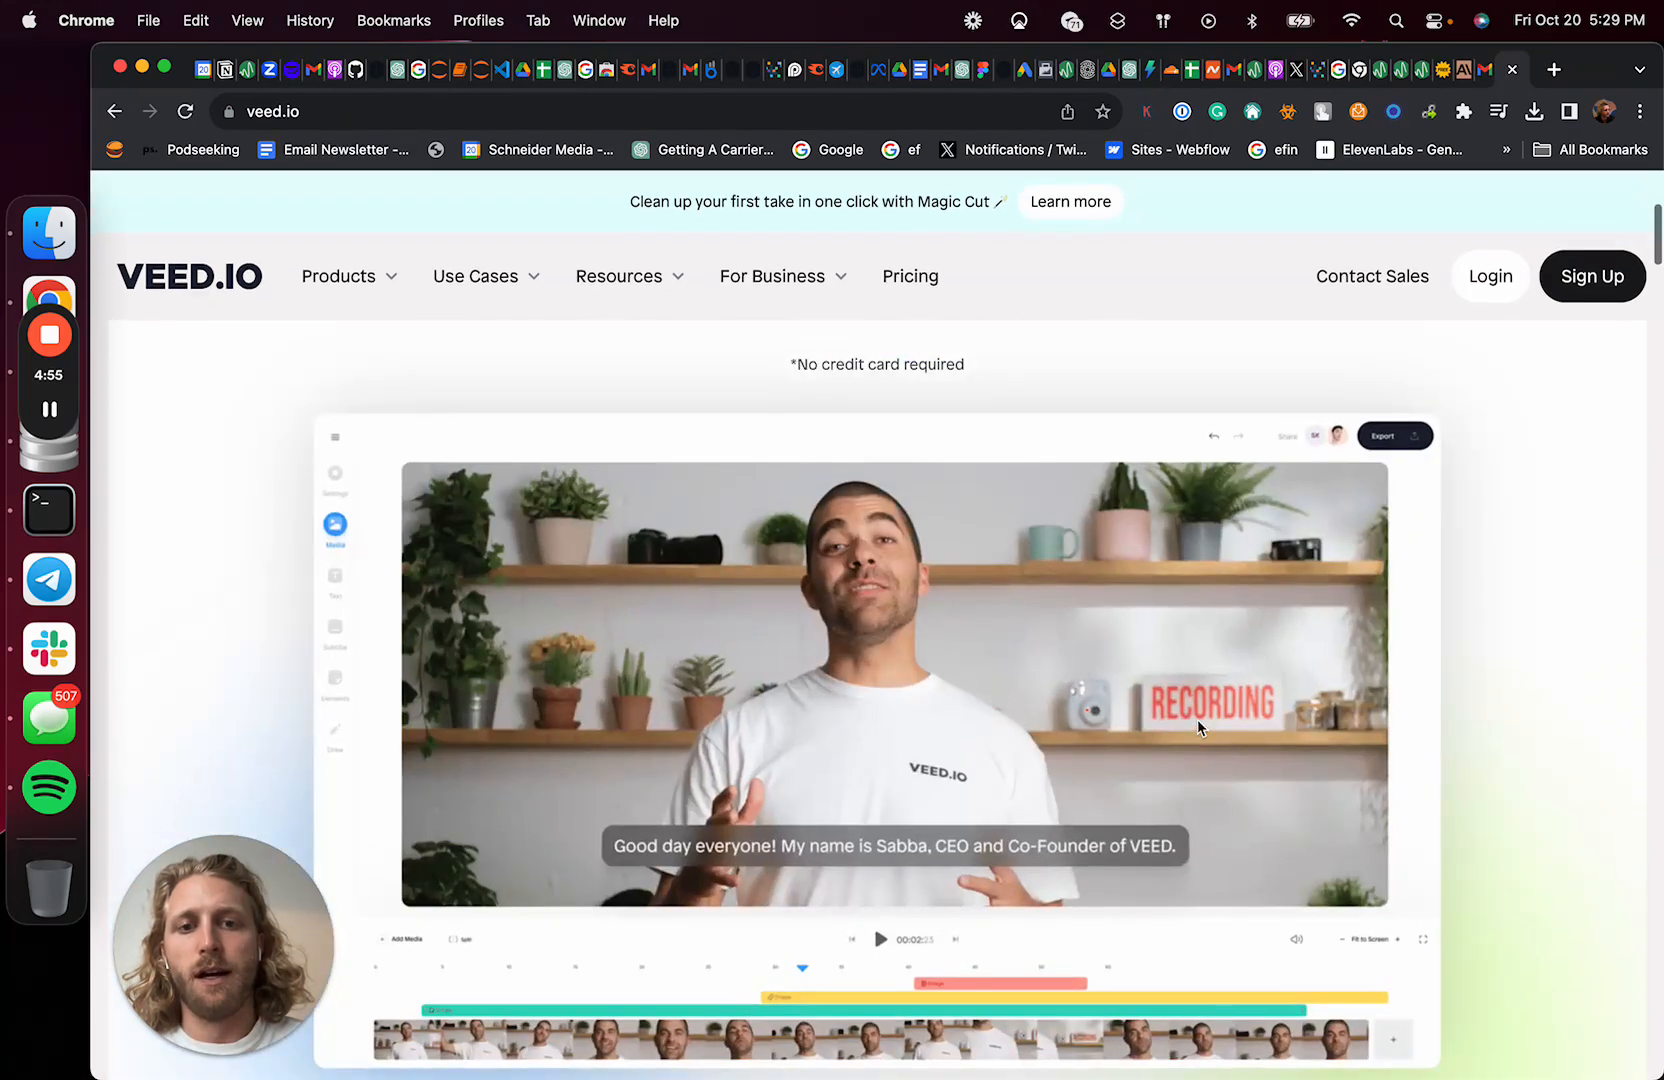
scroll(up, 3)
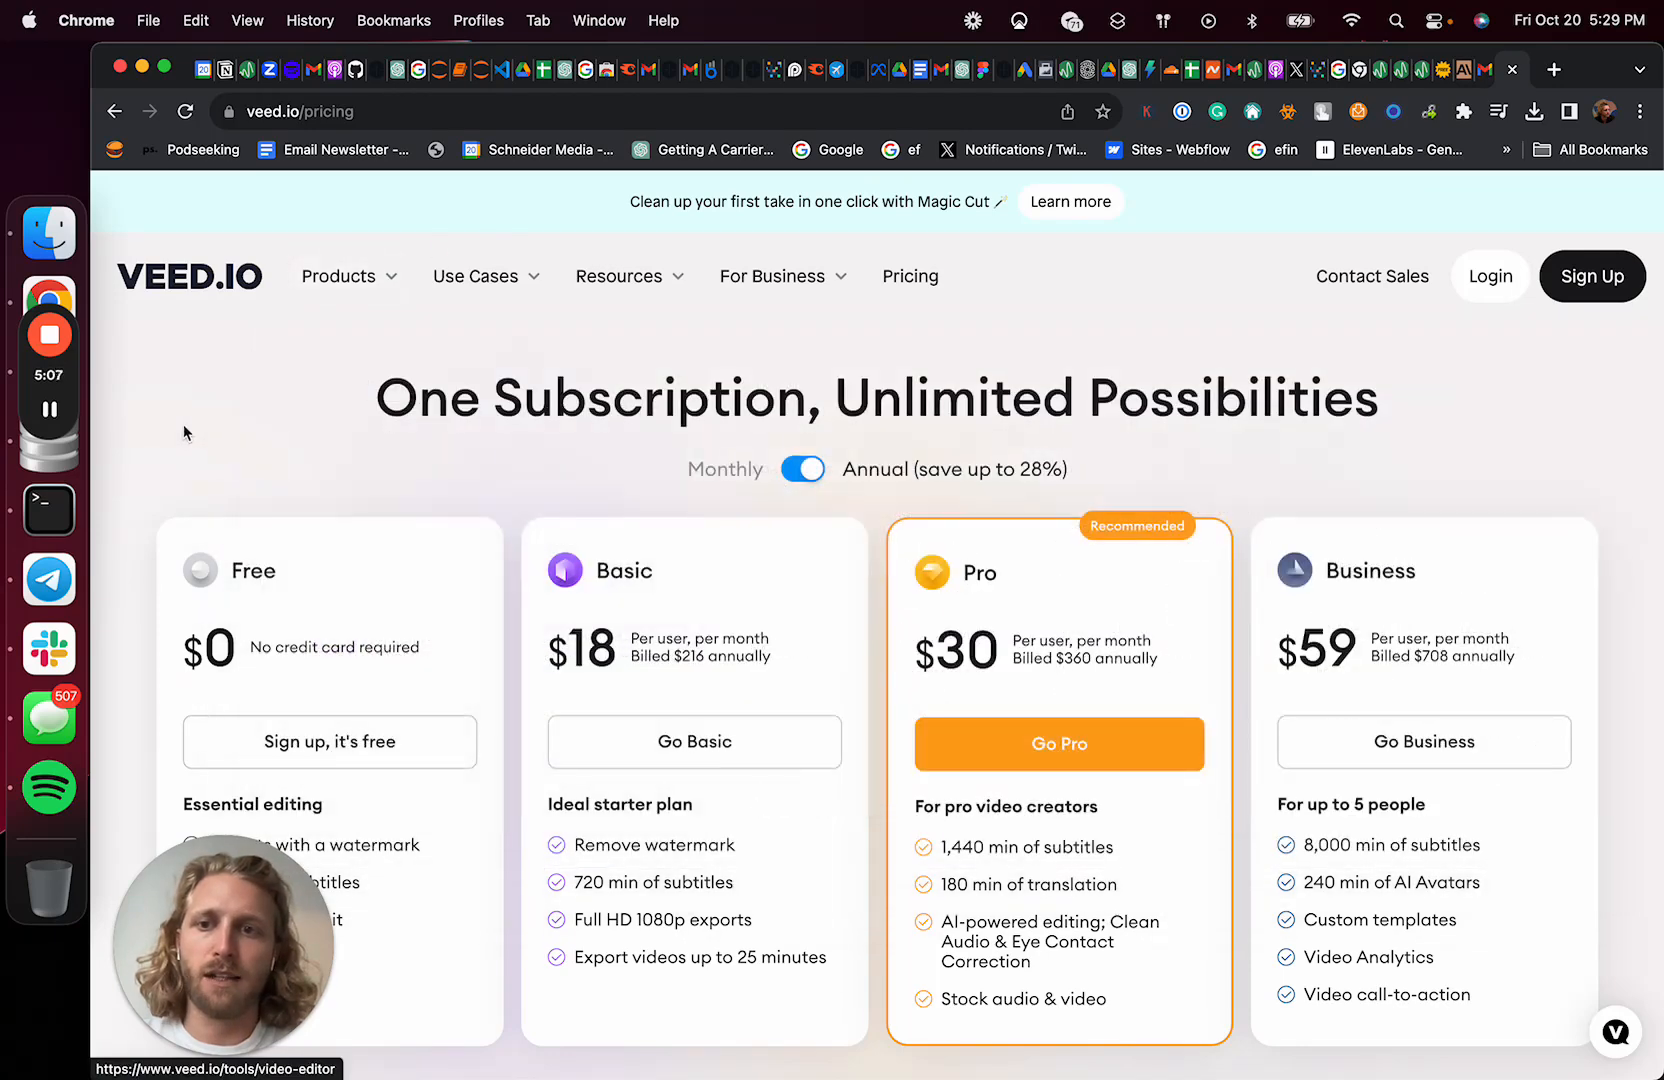
click(349, 276)
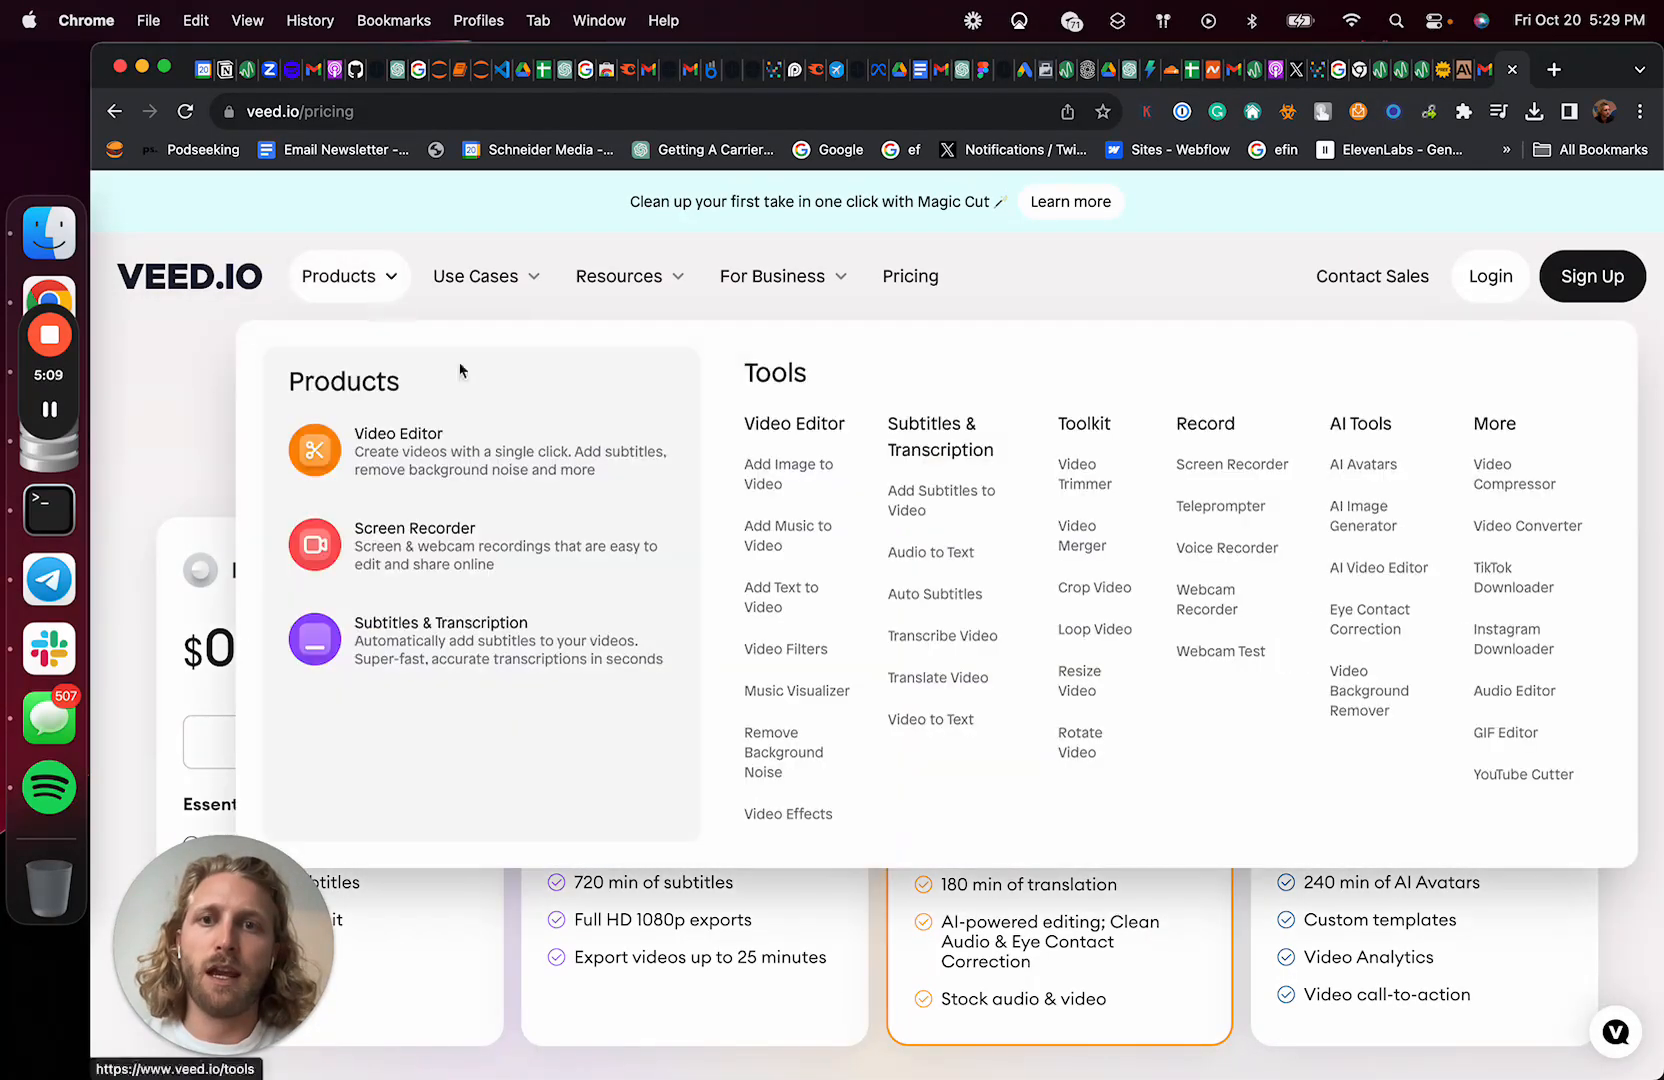
mouse_move(1114, 270)
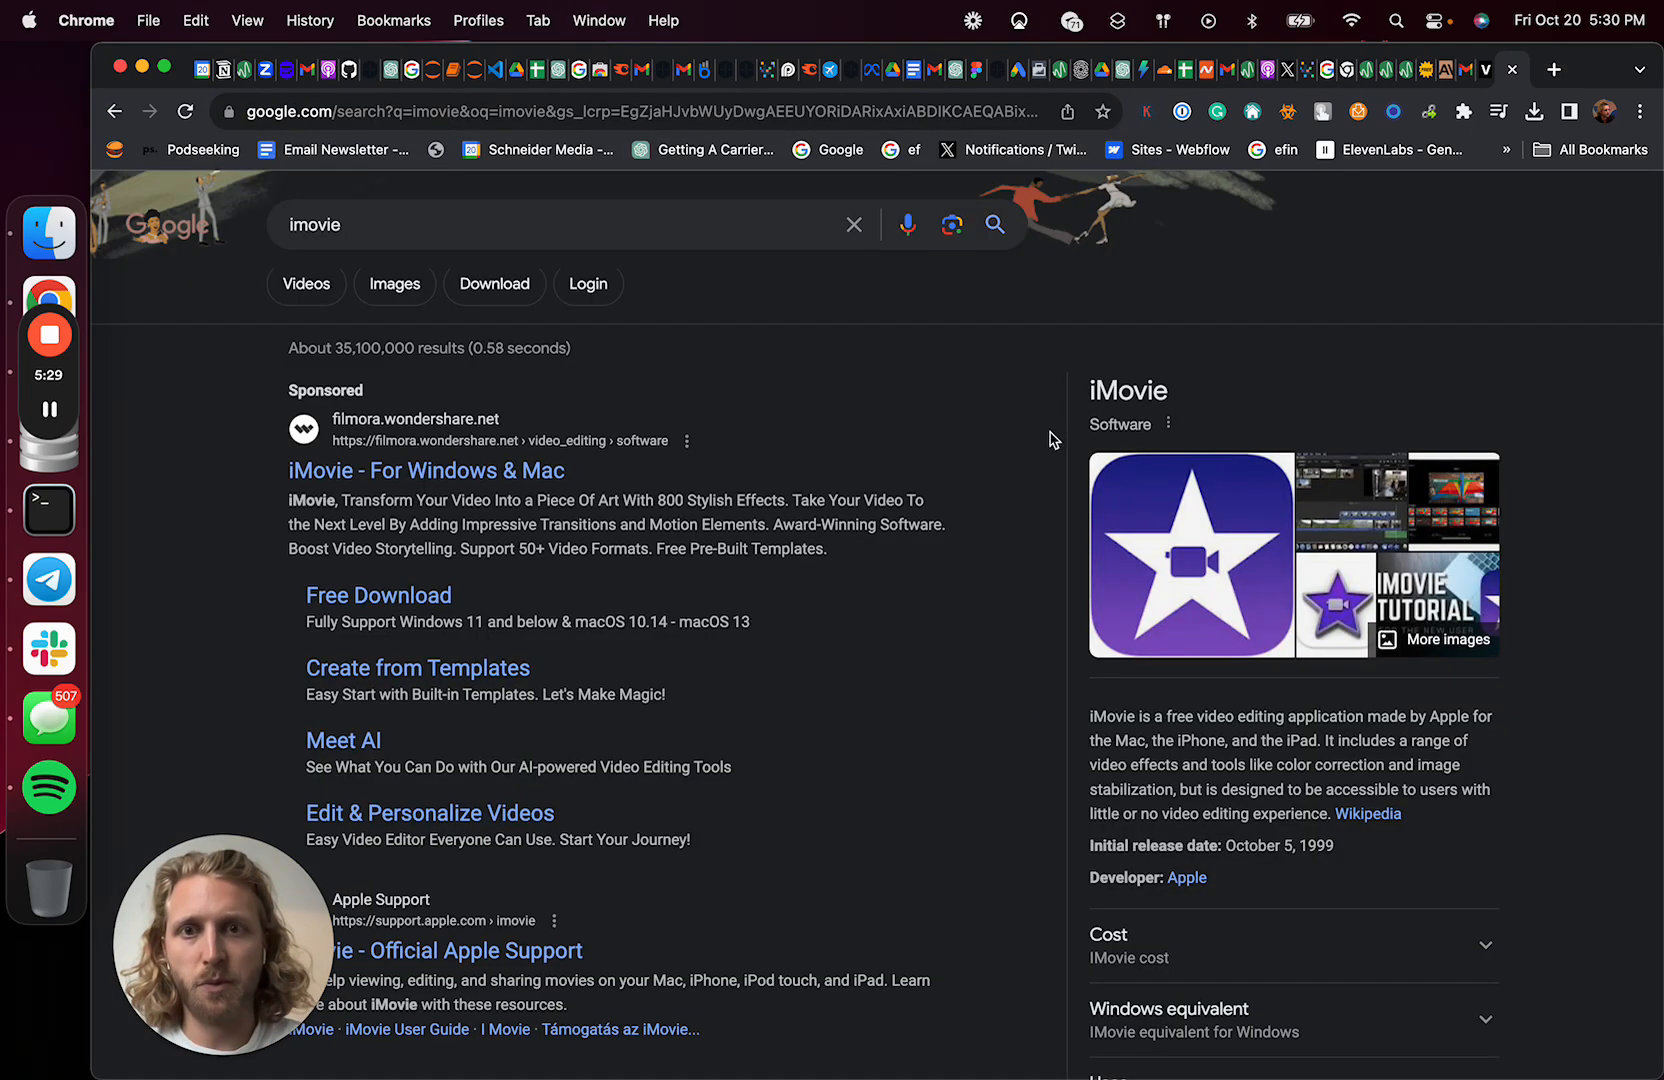
Scroll through Claude's expanded list of ten timestamped LinkedIn clips
scroll(down, 3)
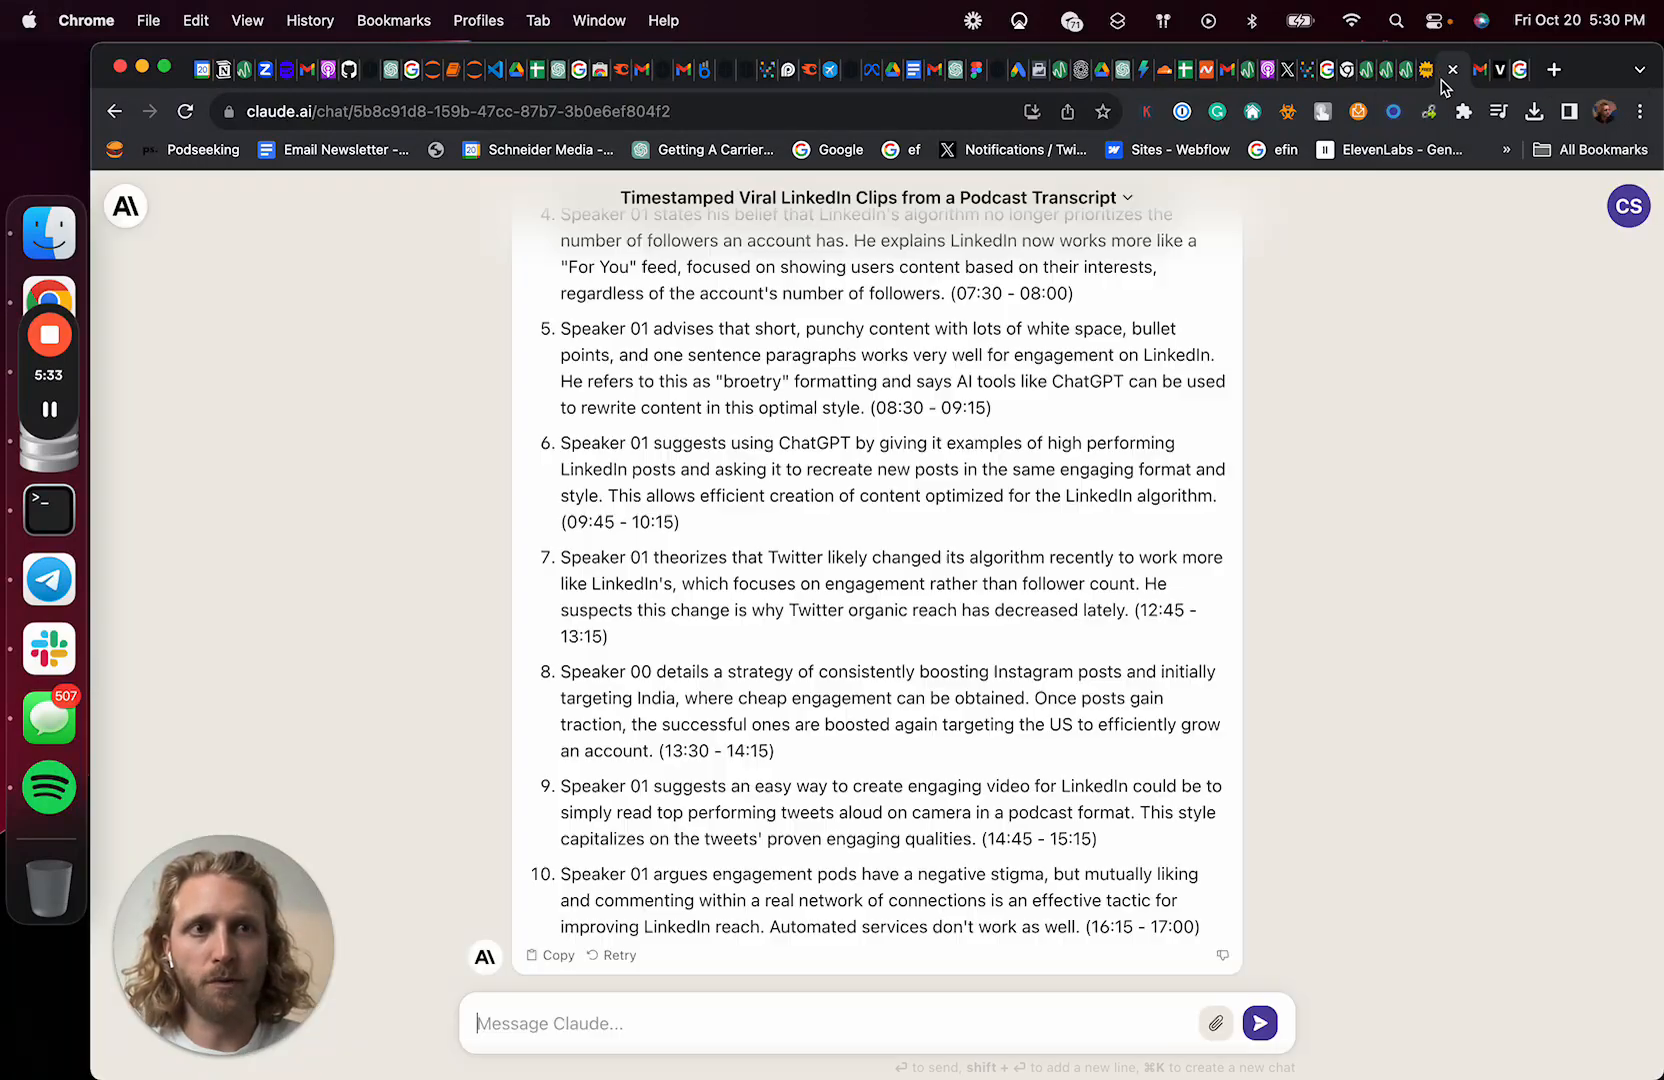
mouse_move(988, 549)
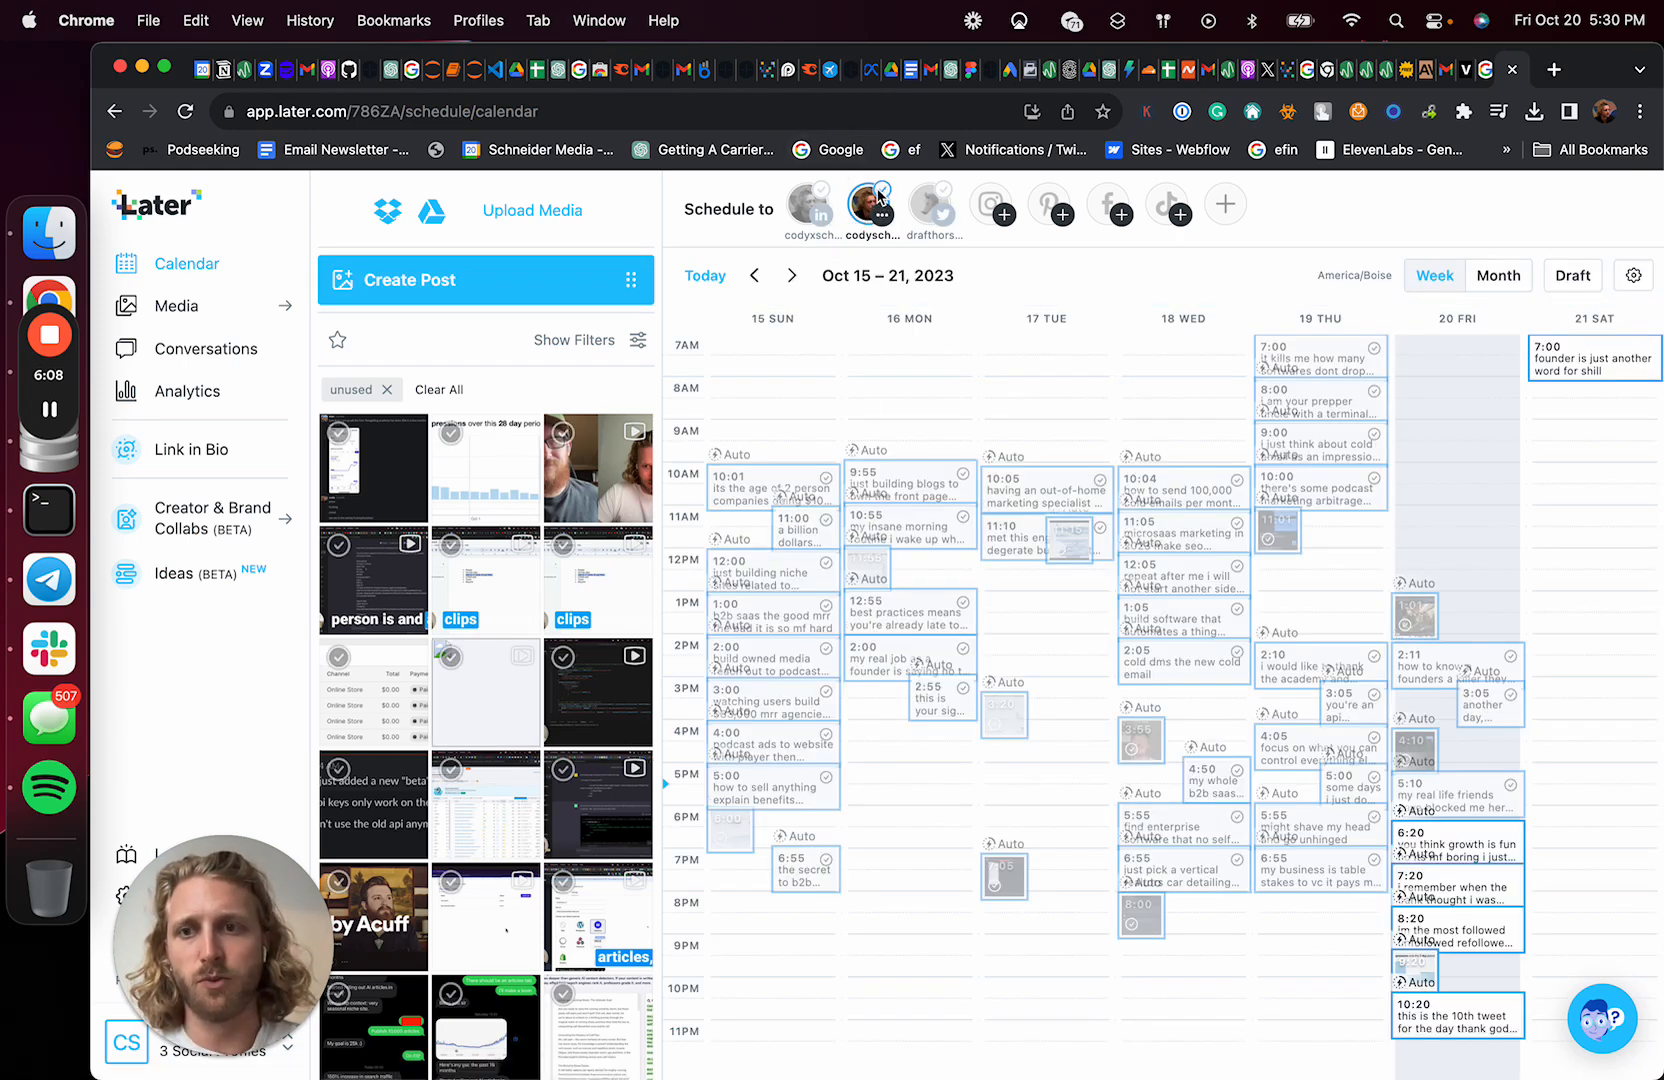
mouse_move(1085, 308)
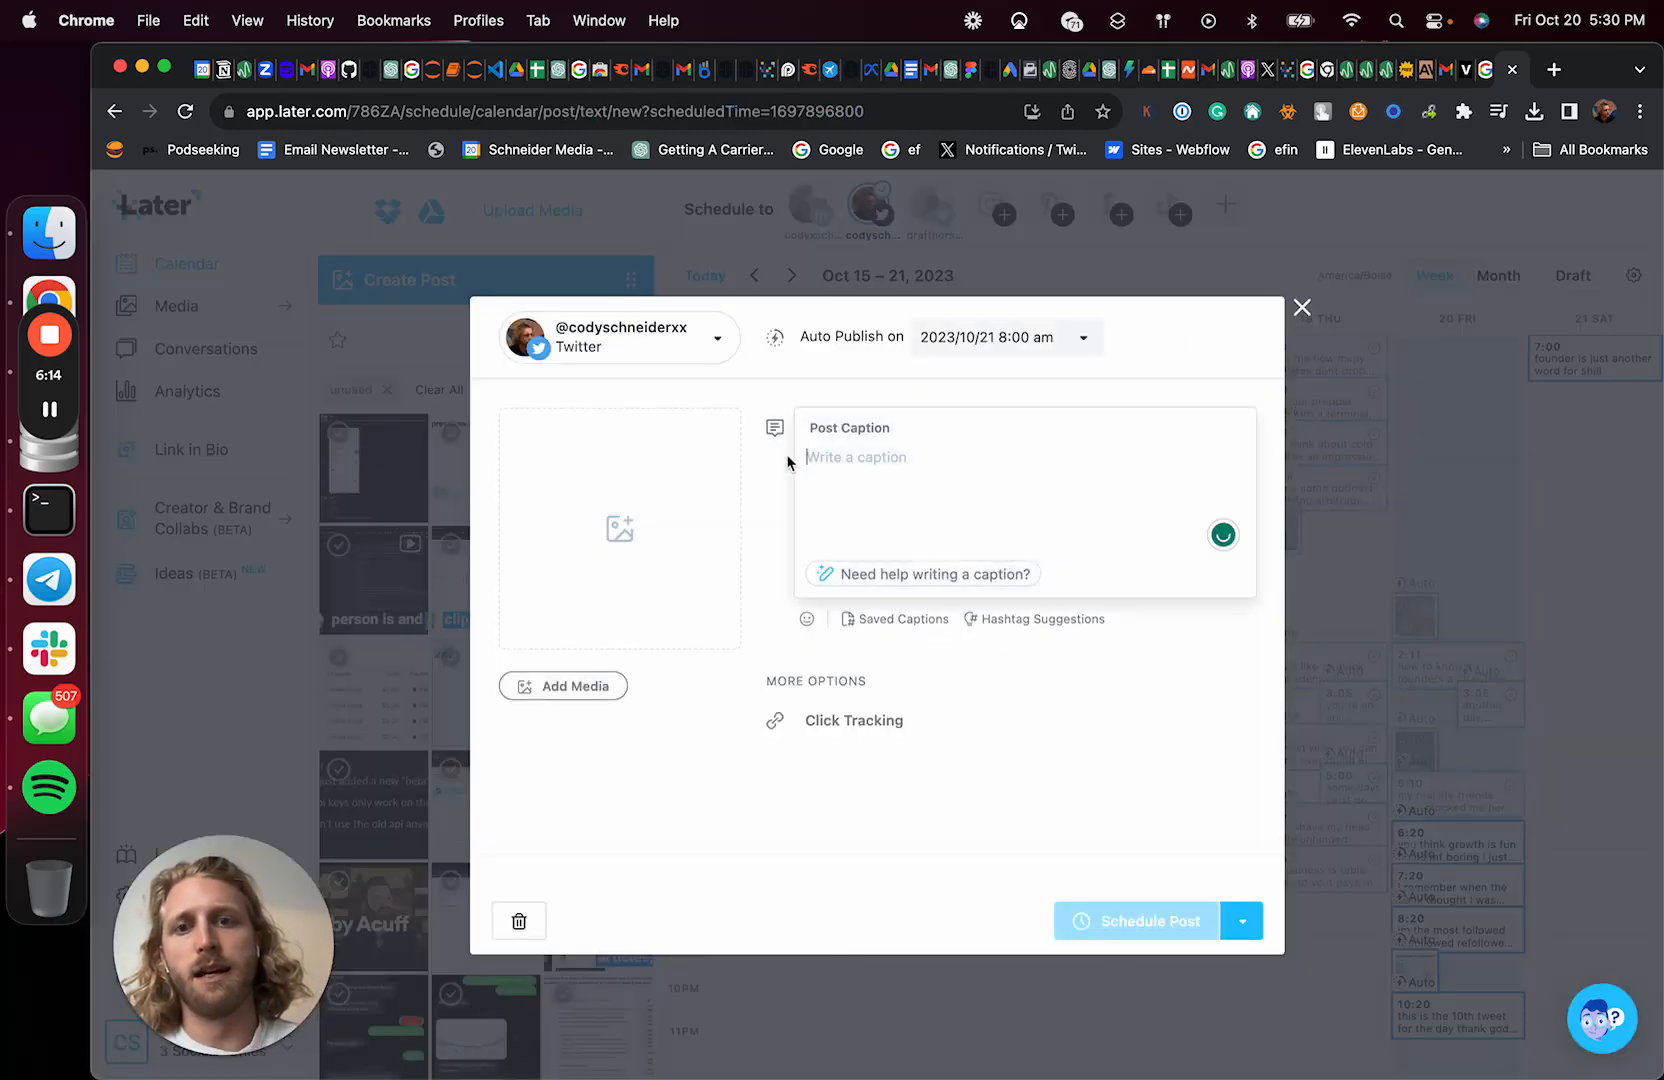
Upload the downloaded In The Pit podcast .mp4 from Downloads as the Twitter post's media
click(562, 686)
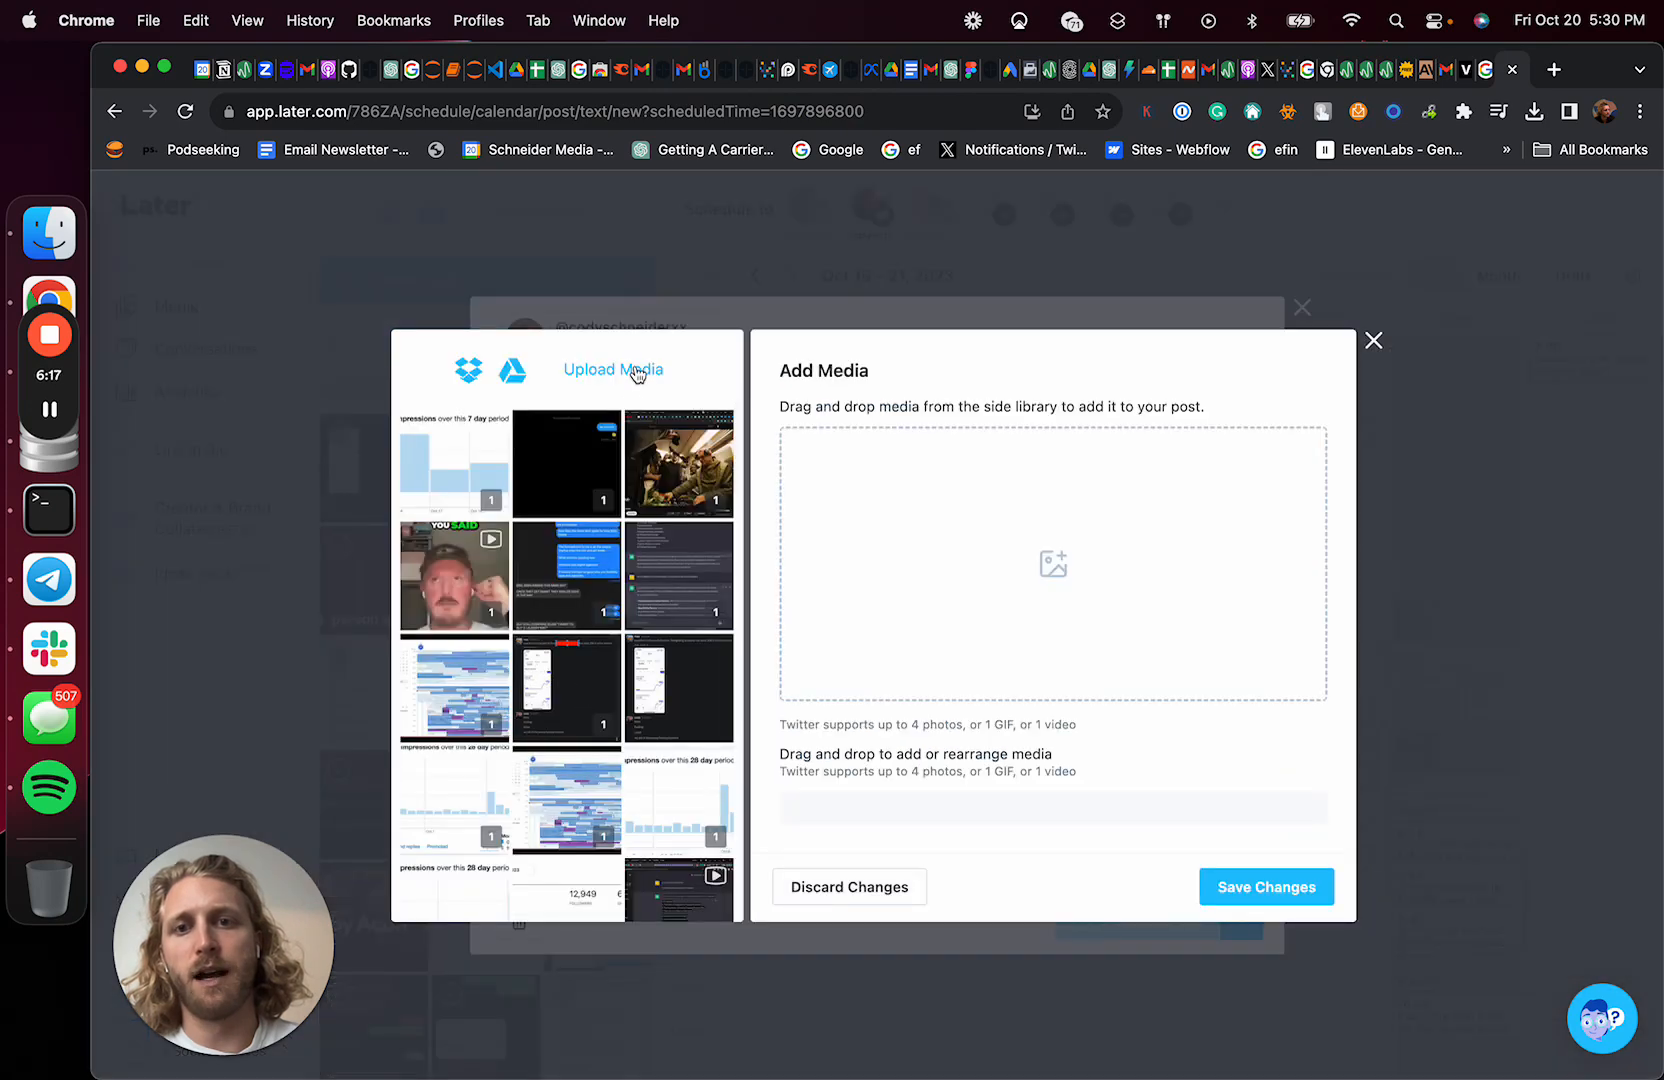
click(612, 370)
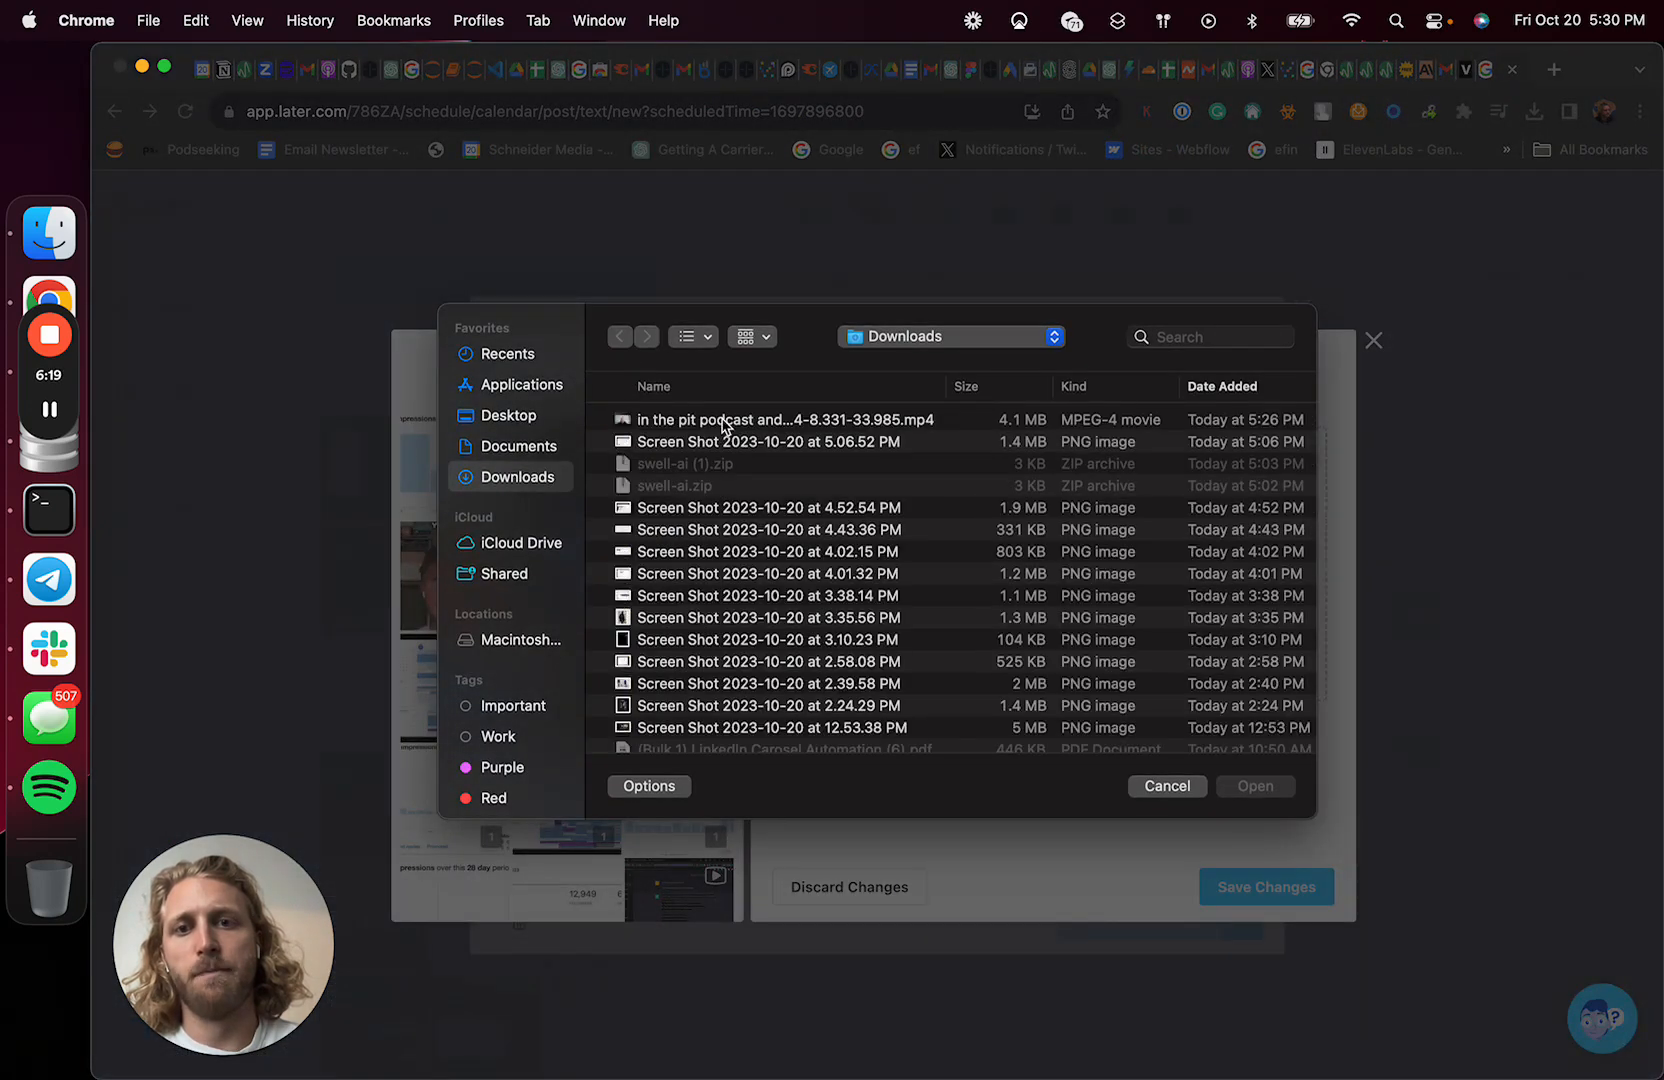
click(784, 420)
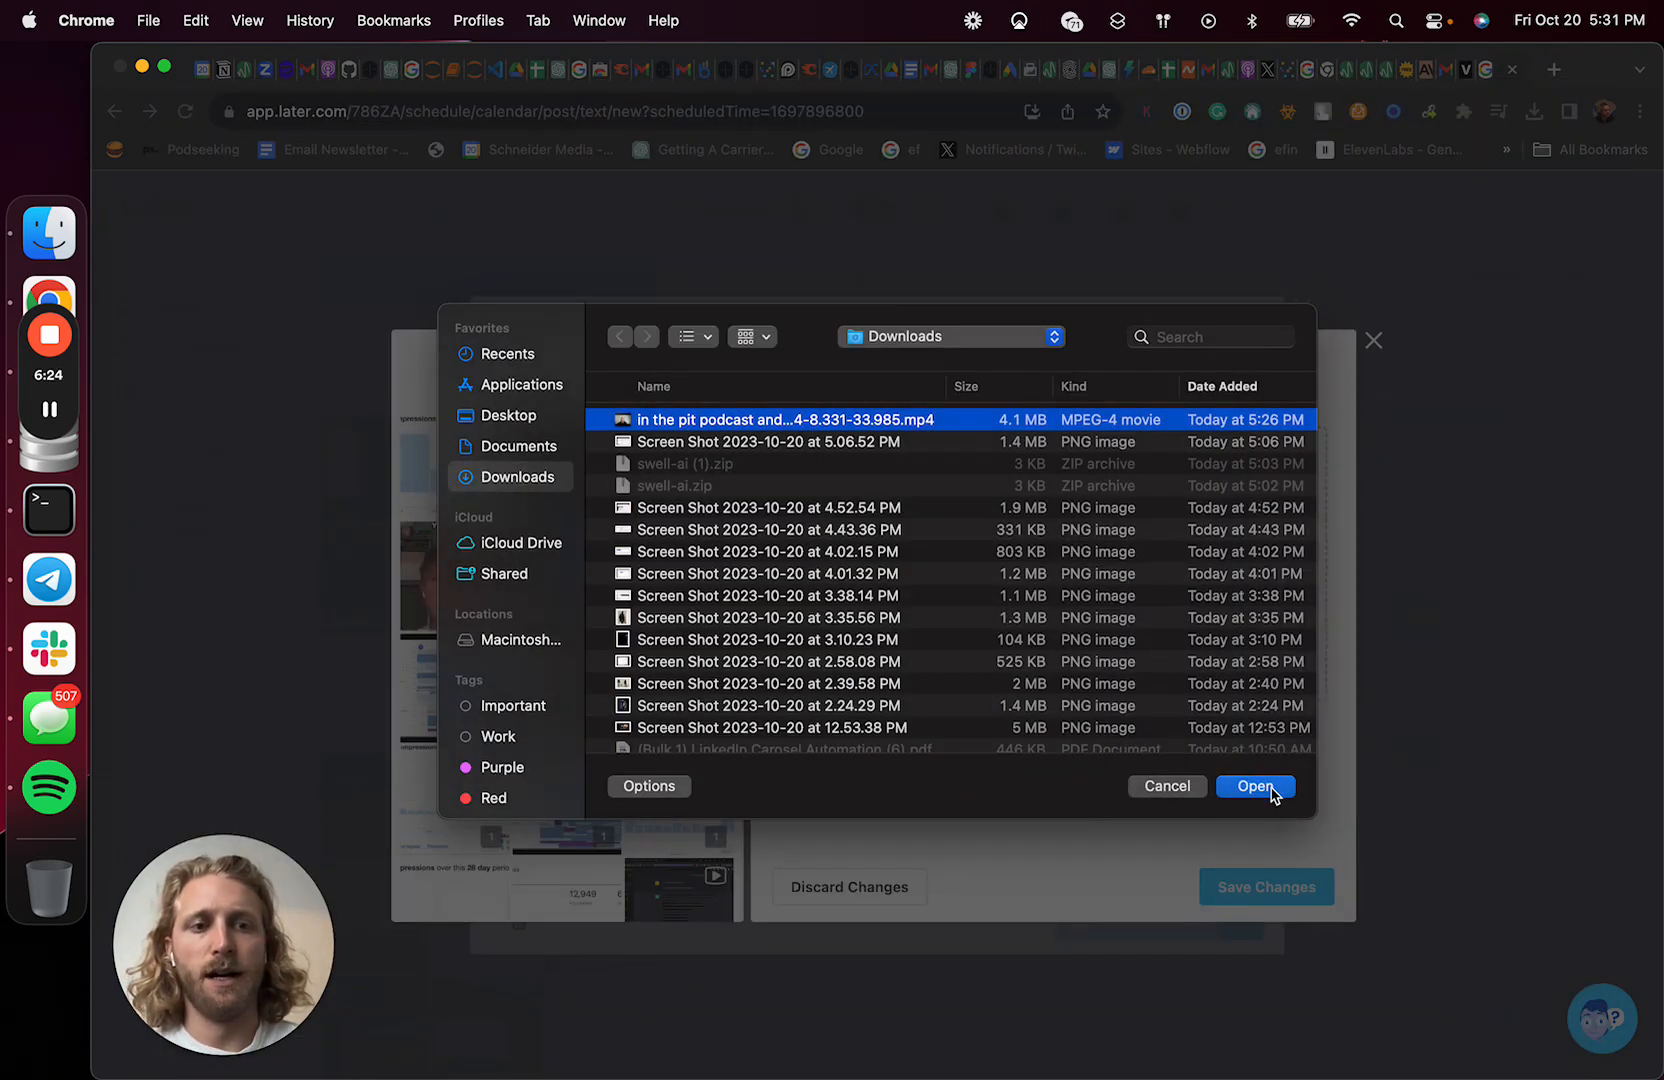
click(1255, 786)
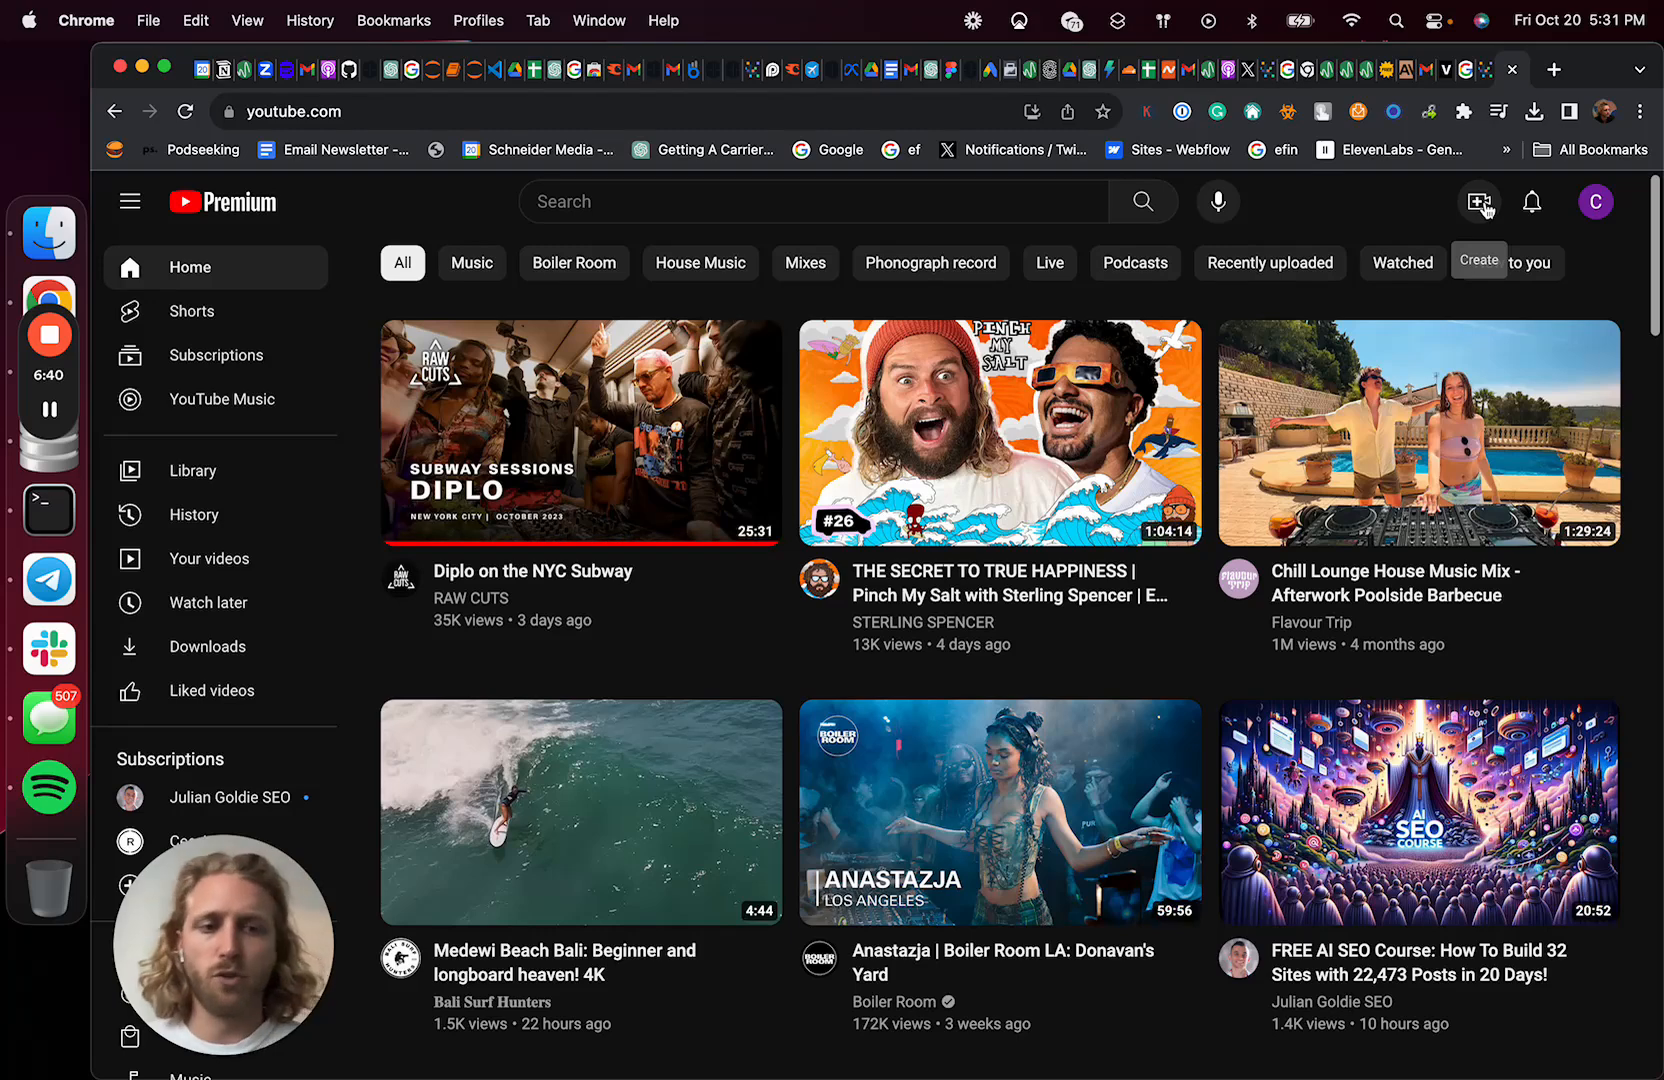
mouse_move(1498, 82)
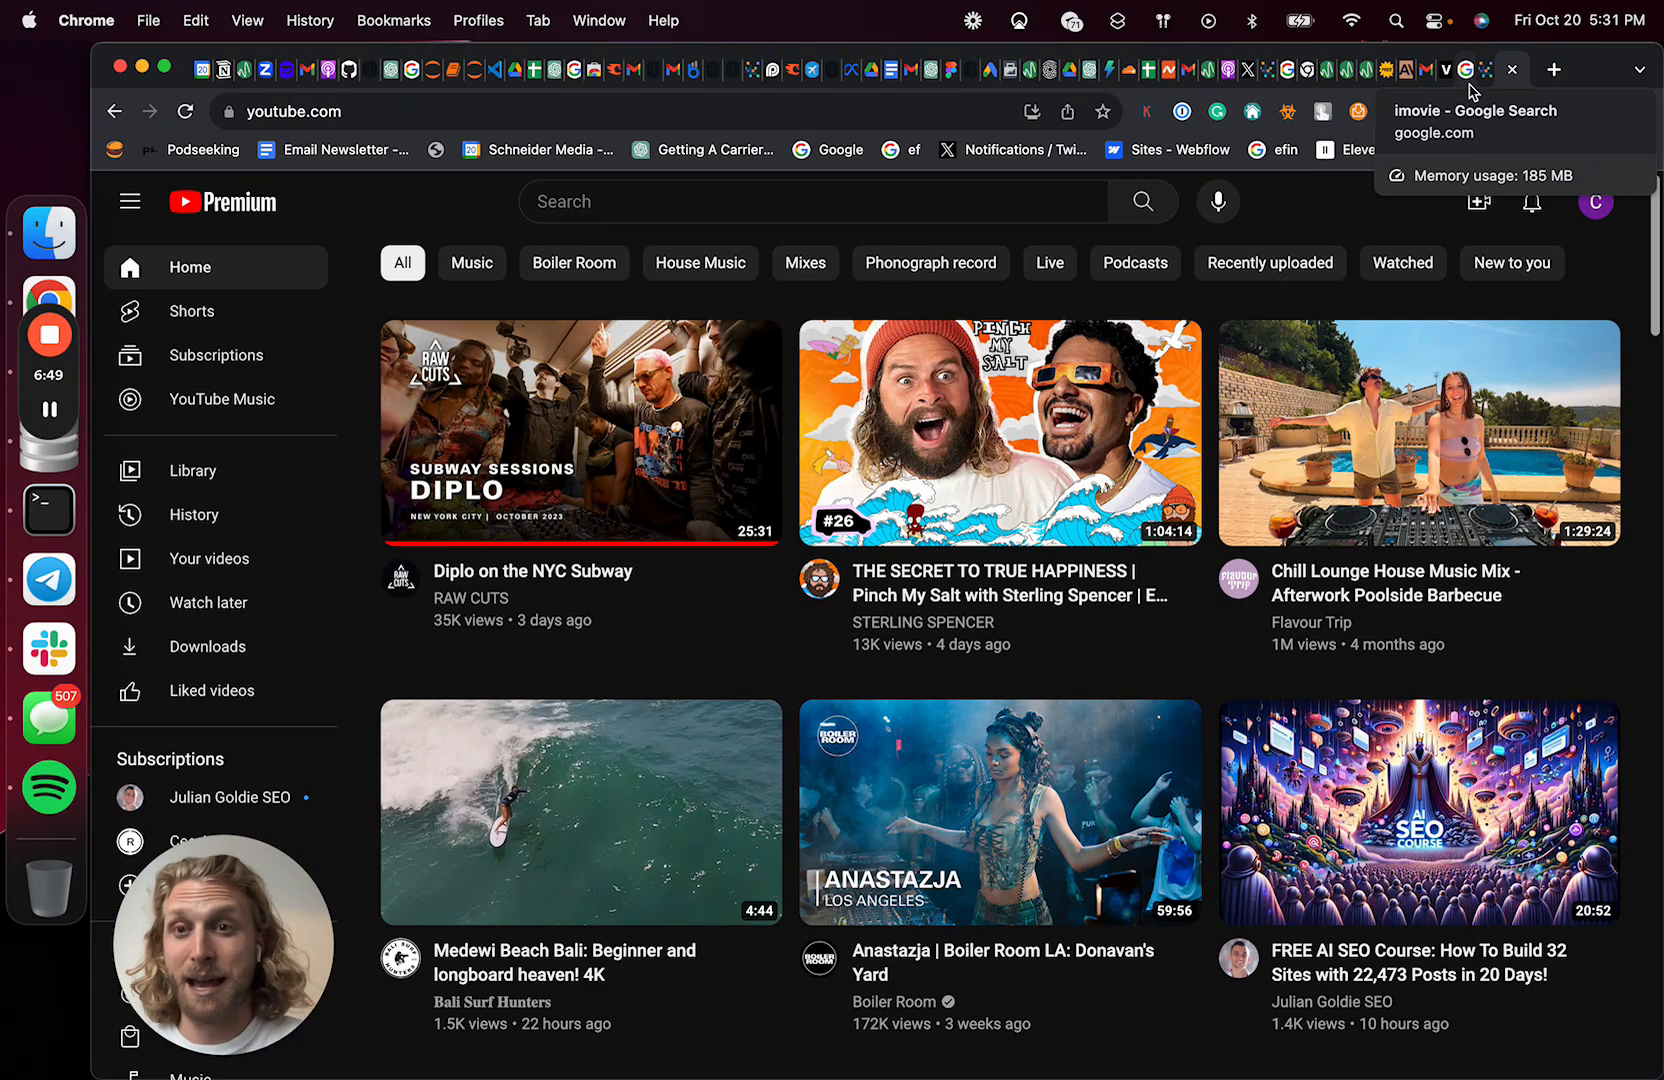
mouse_move(438, 396)
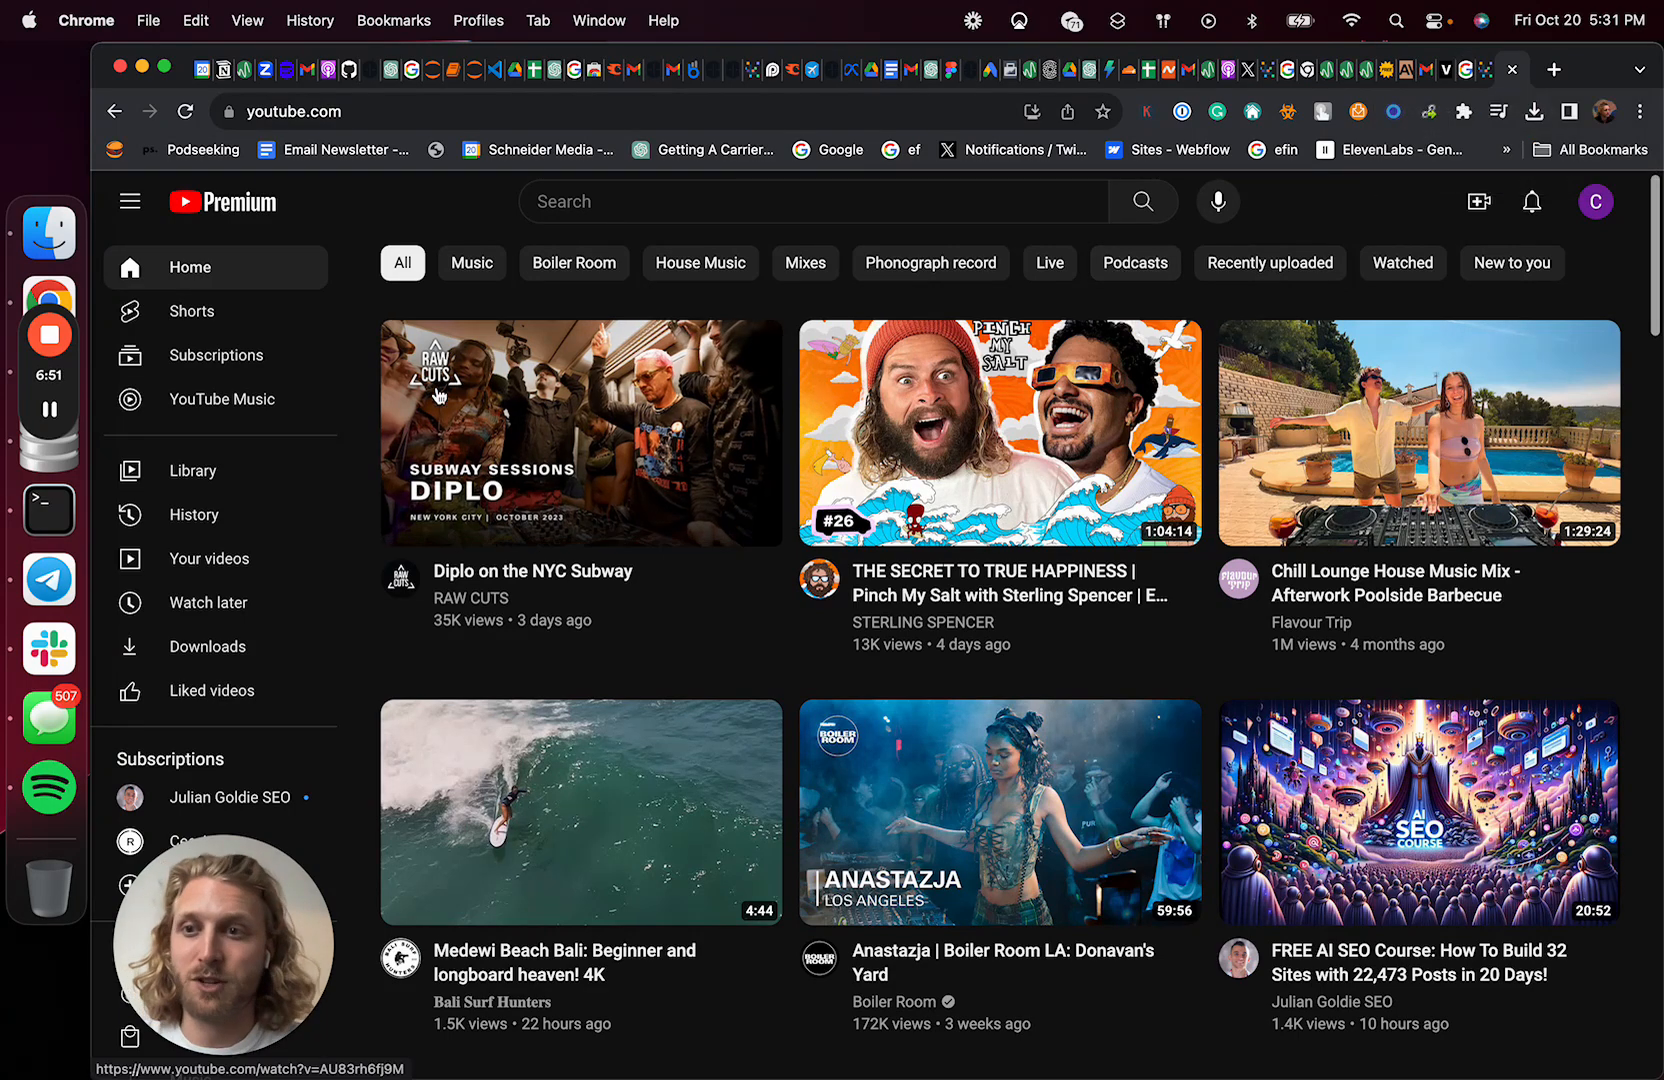